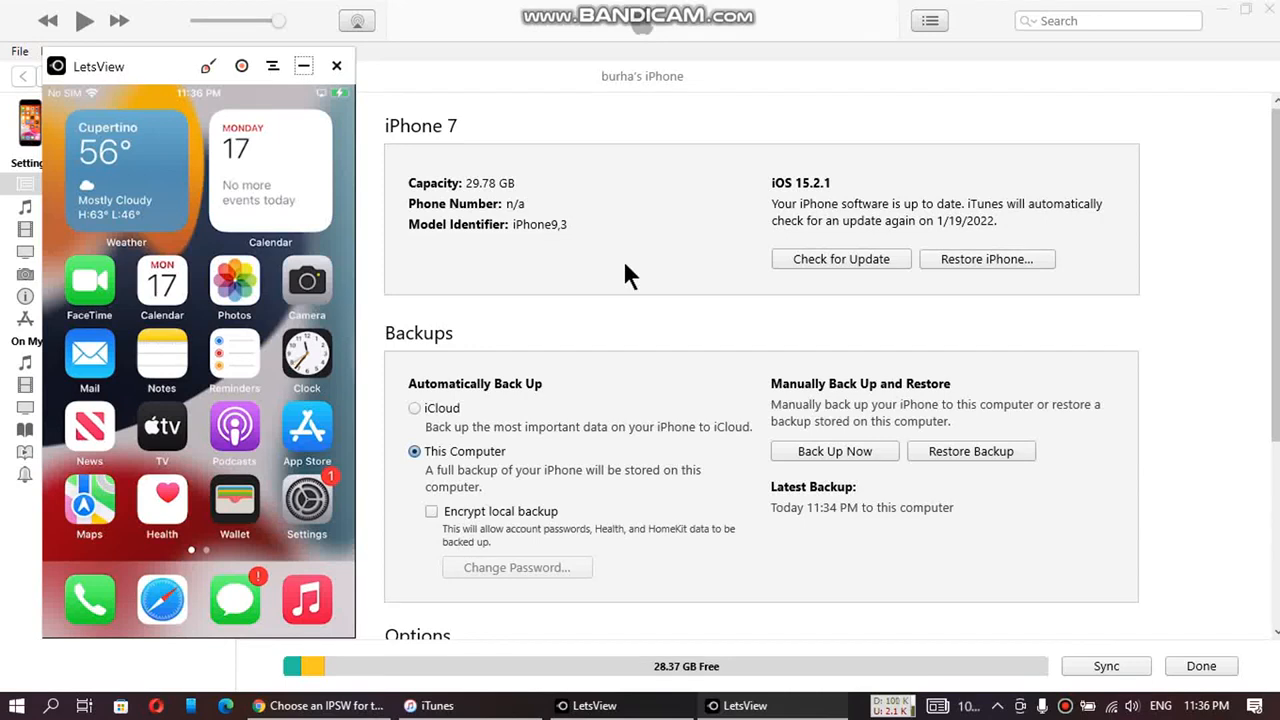
{"action": "mouse_move", "coordinate": [838, 198]}
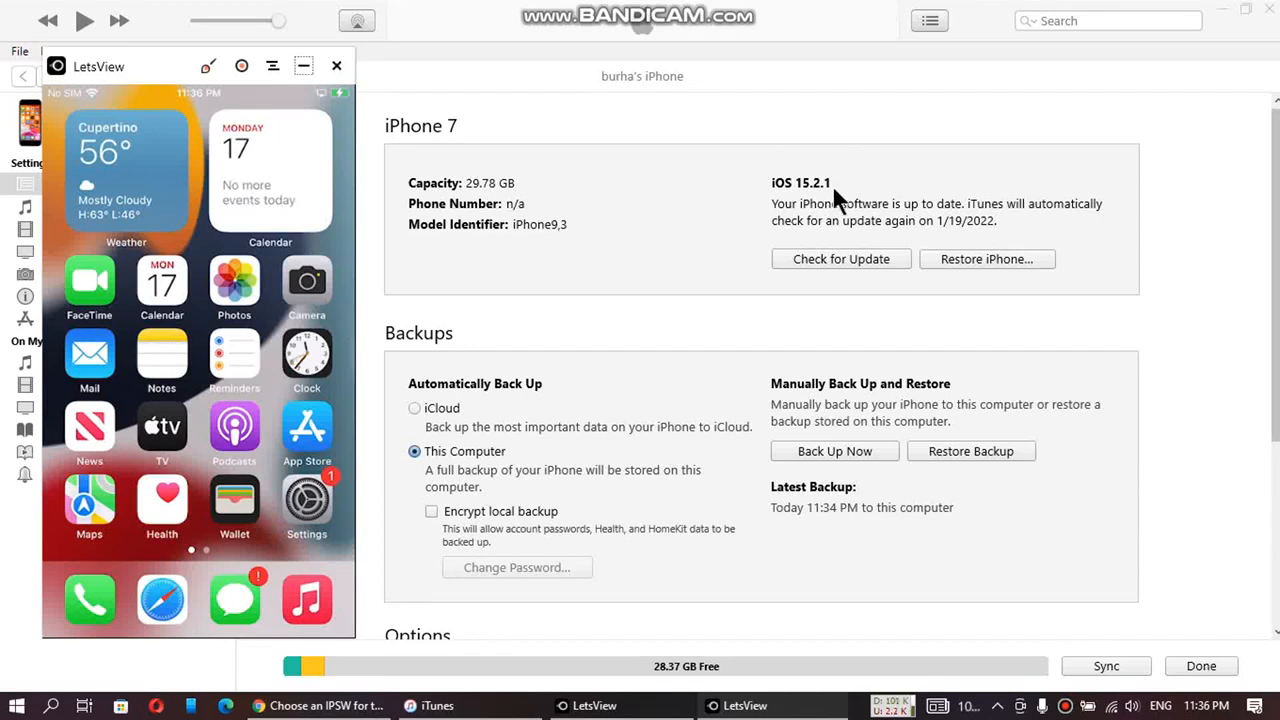
{"action": "mouse_move", "coordinate": [660, 244]}
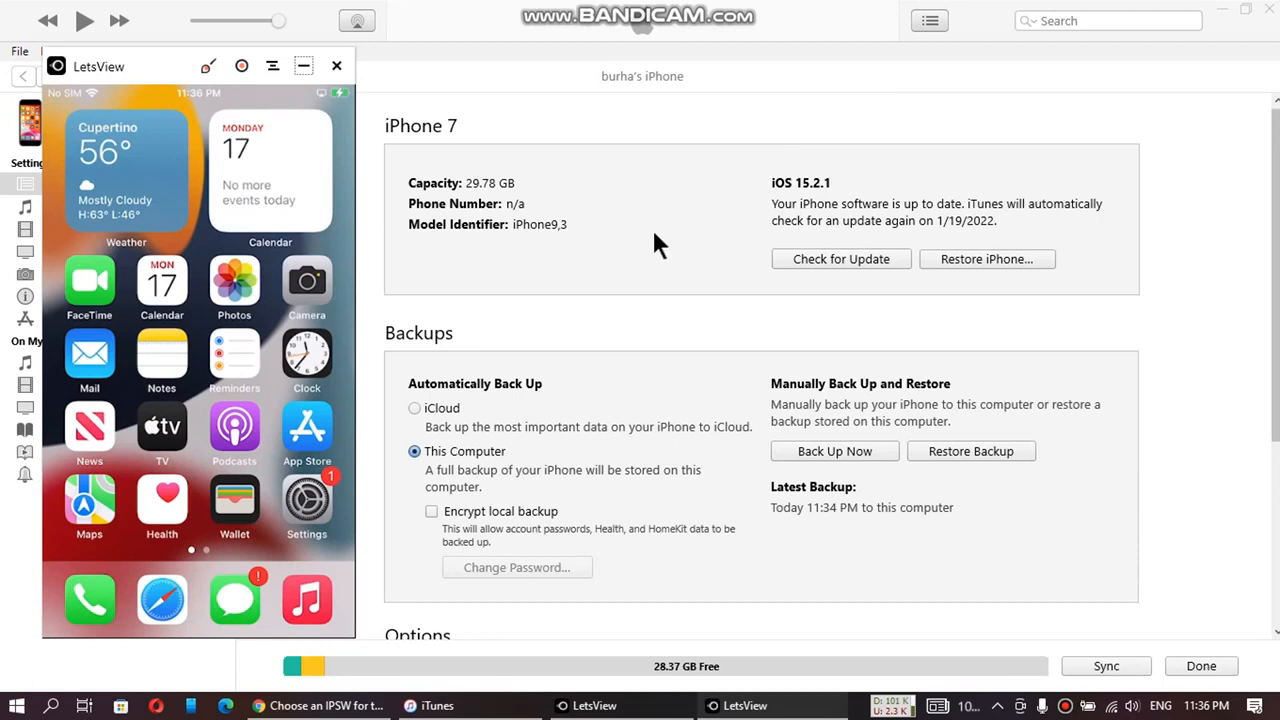
{"action": "mouse_move", "coordinate": [640, 252]}
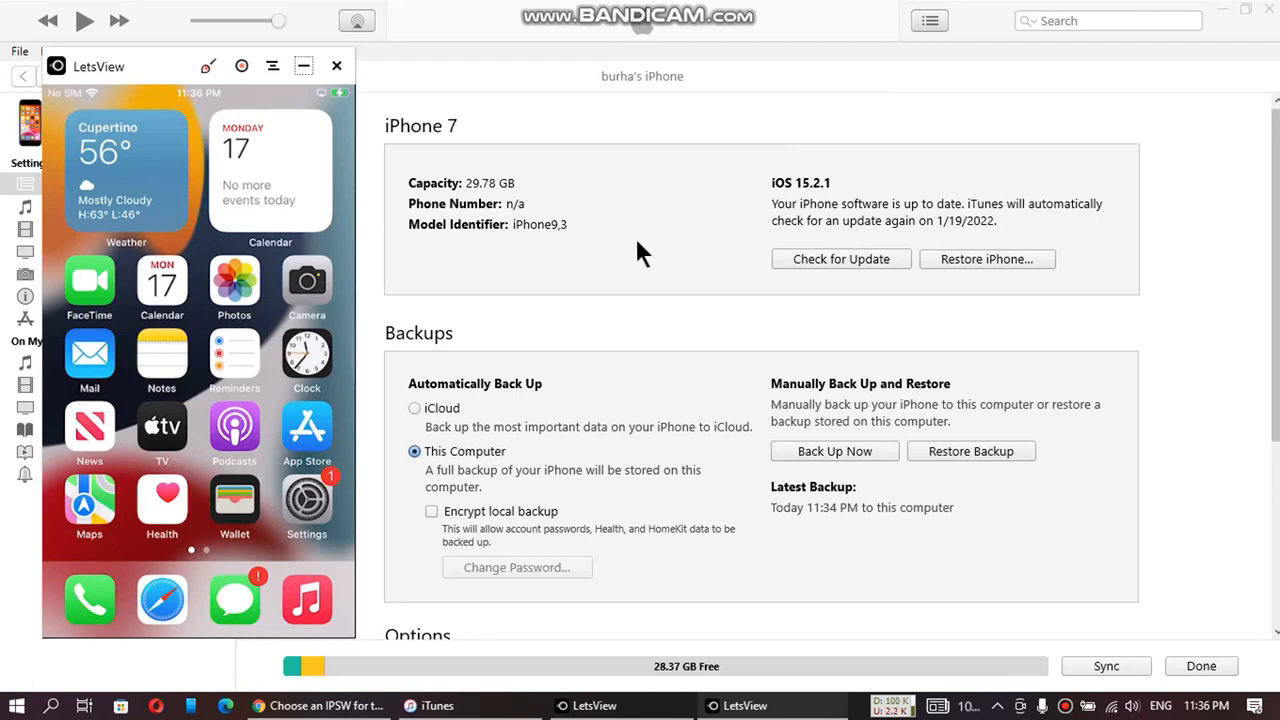
{"action": "mouse_move", "coordinate": [638, 290]}
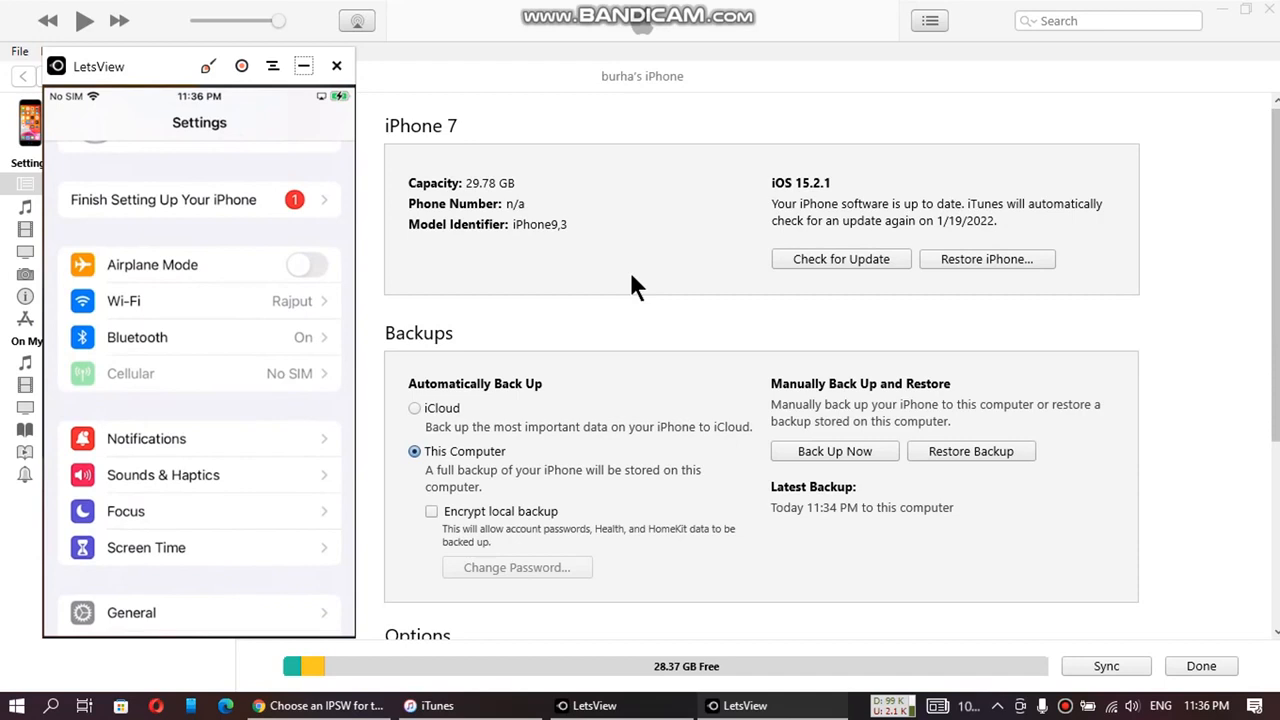
Step: Navigate the mirrored iPhone to Settings > General > About showing software version 15.2.1
{"action": "left_click", "coordinate": [132, 612]}
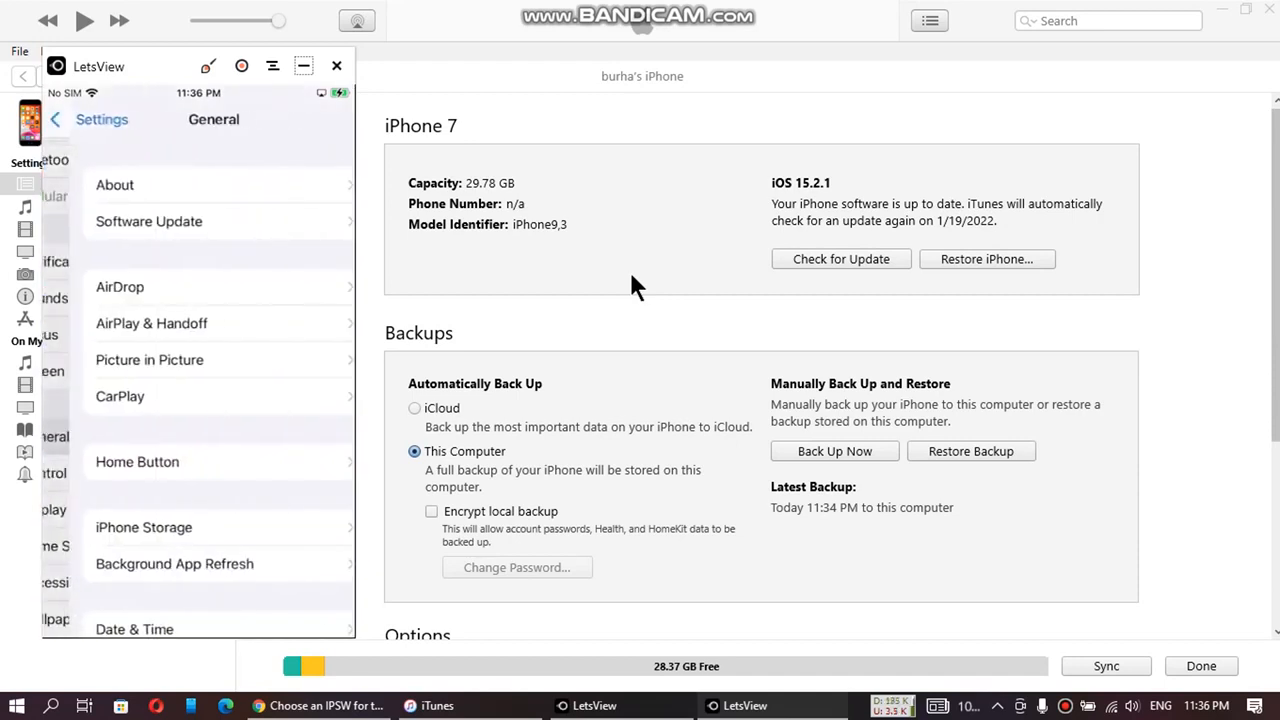
{"action": "left_click", "coordinate": [114, 184]}
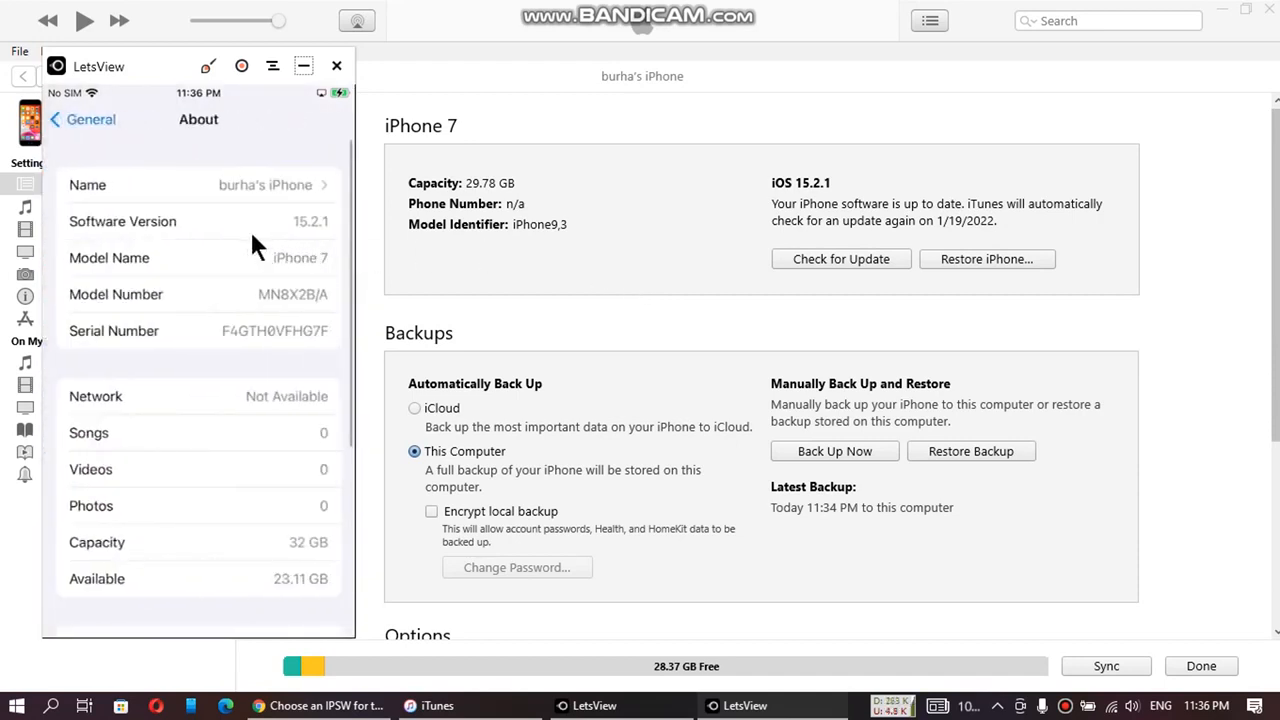
{"action": "mouse_move", "coordinate": [336, 236]}
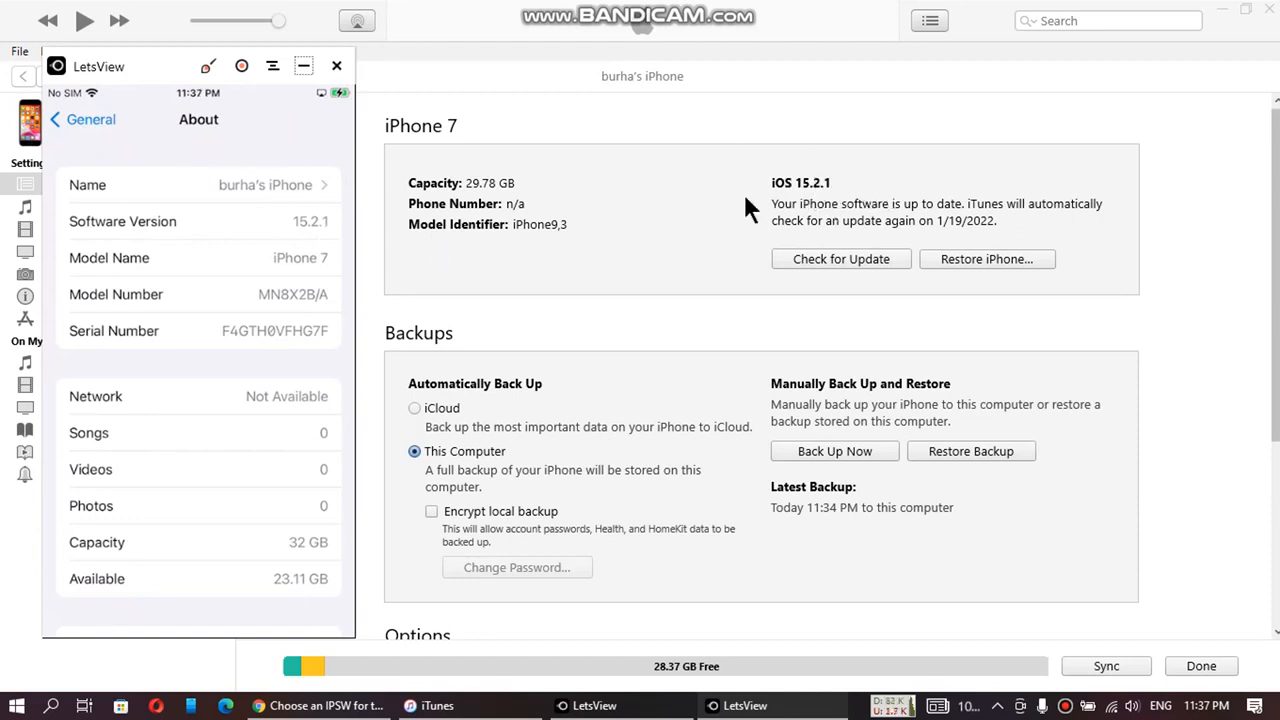
{"action": "mouse_move", "coordinate": [744, 248]}
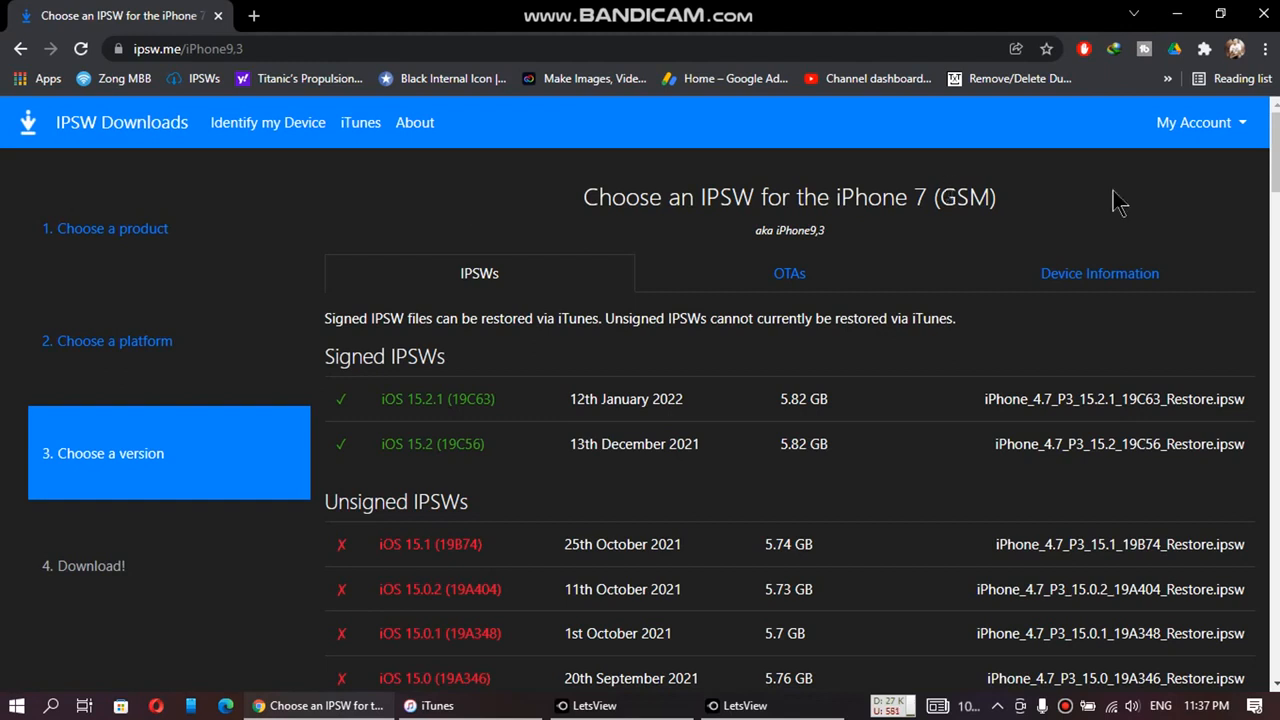
{"action": "mouse_move", "coordinate": [432, 400]}
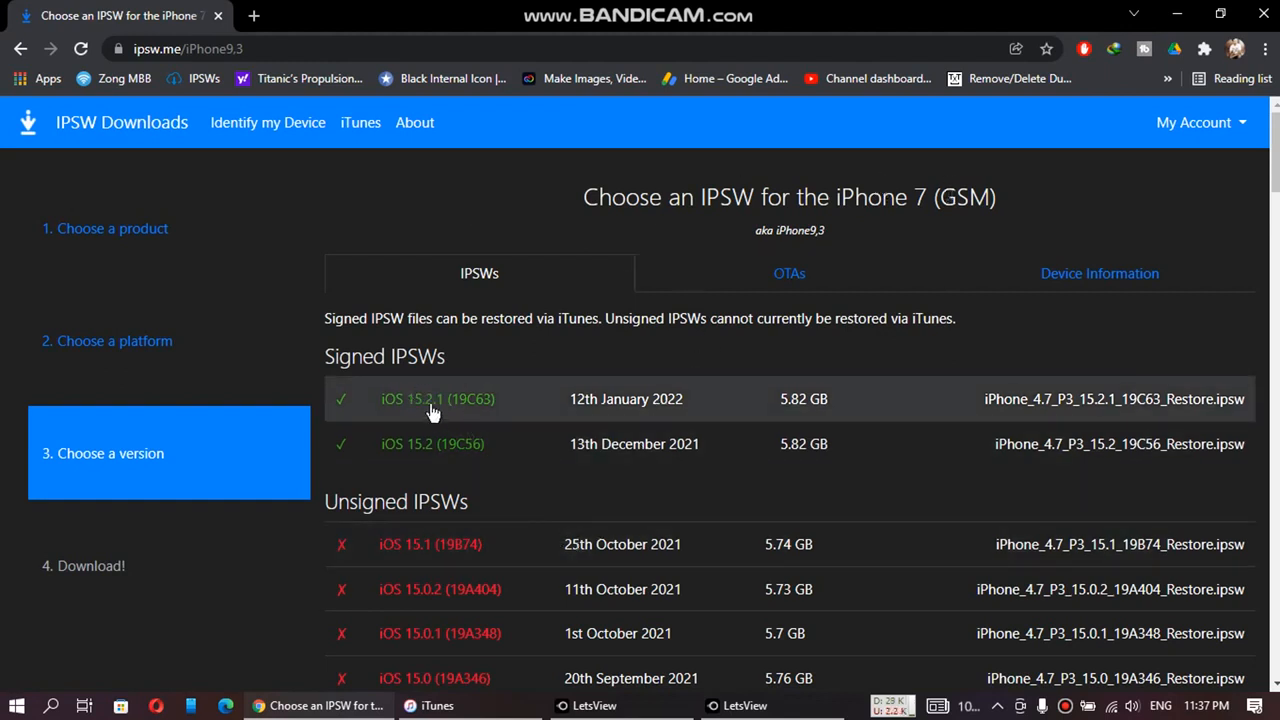
{"action": "mouse_move", "coordinate": [984, 408]}
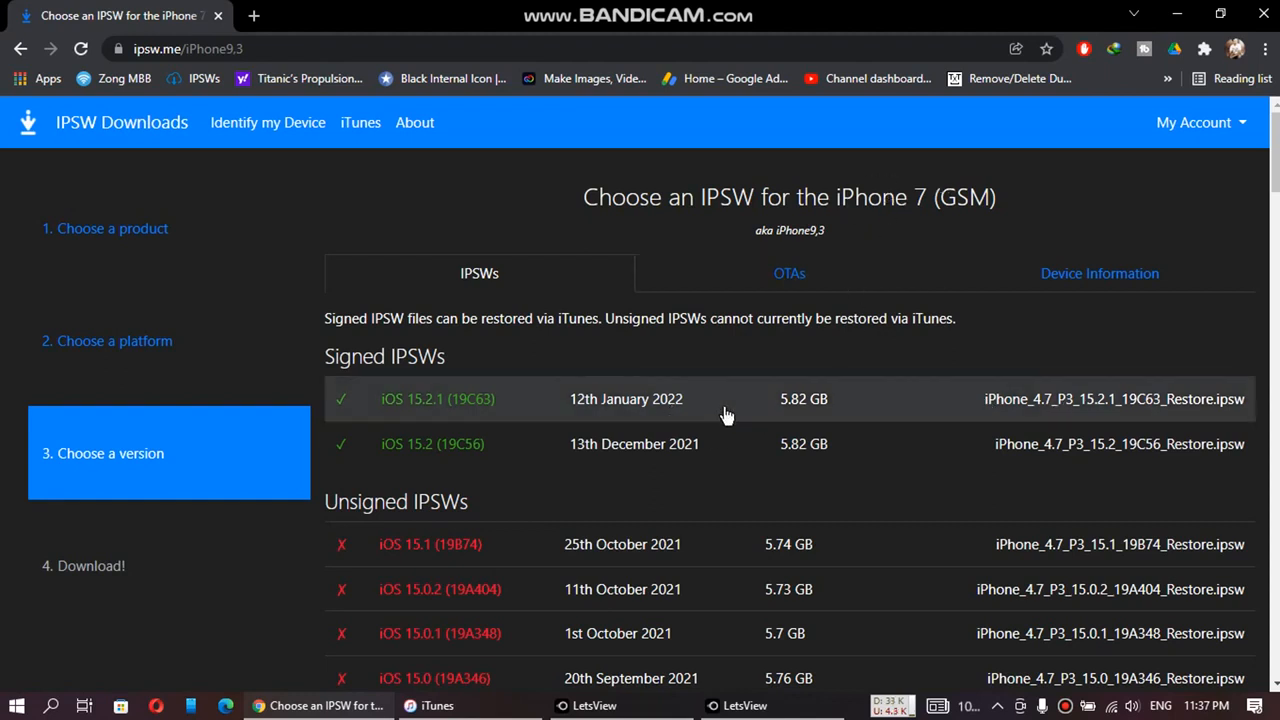
Step: Scroll the ipsw.me iPhone 7 page down to the unsigned iOS 14.8 (18H17) firmware
{"action": "scroll", "scroll_direction": "down", "scroll_amount": 3}
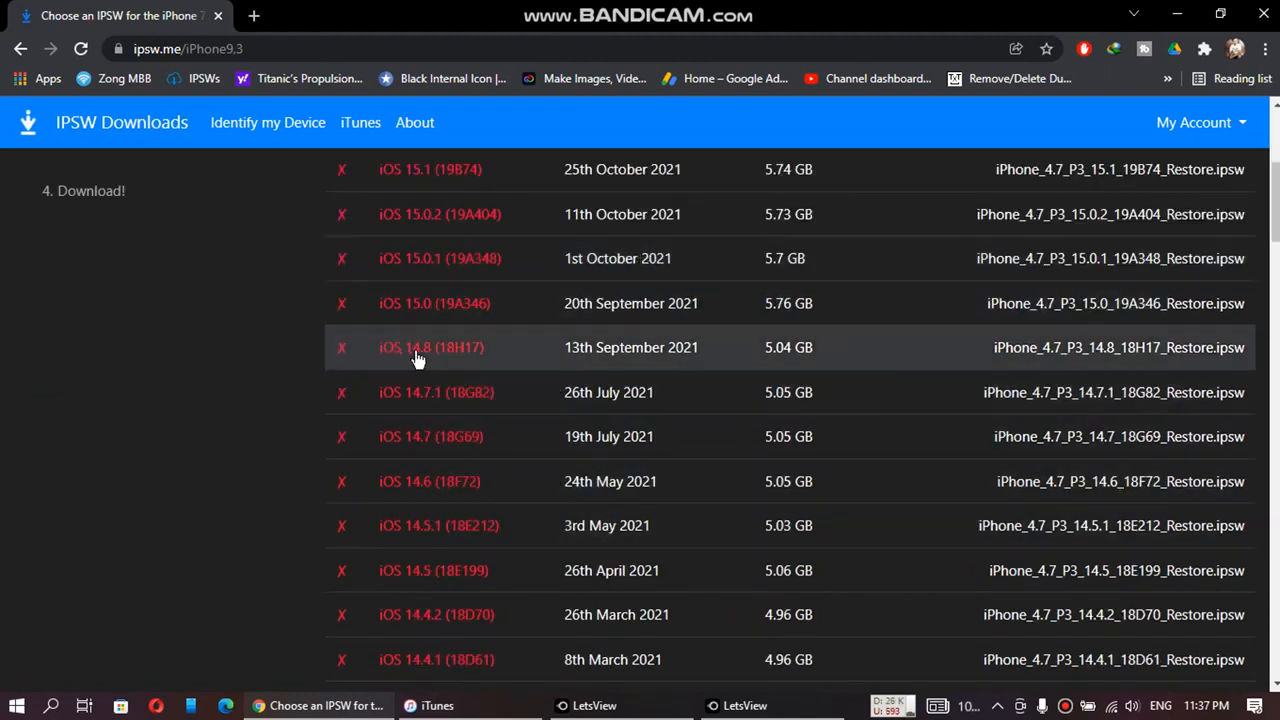
{"action": "mouse_move", "coordinate": [804, 350]}
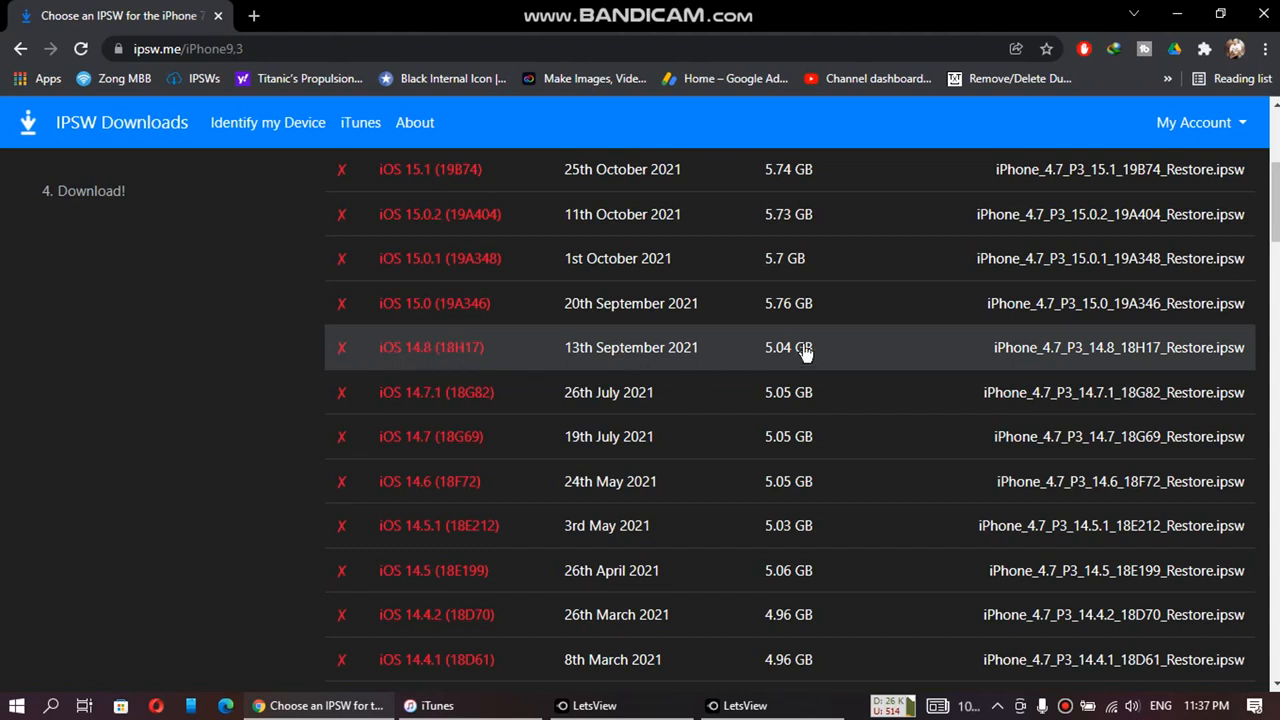
{"action": "mouse_move", "coordinate": [564, 358]}
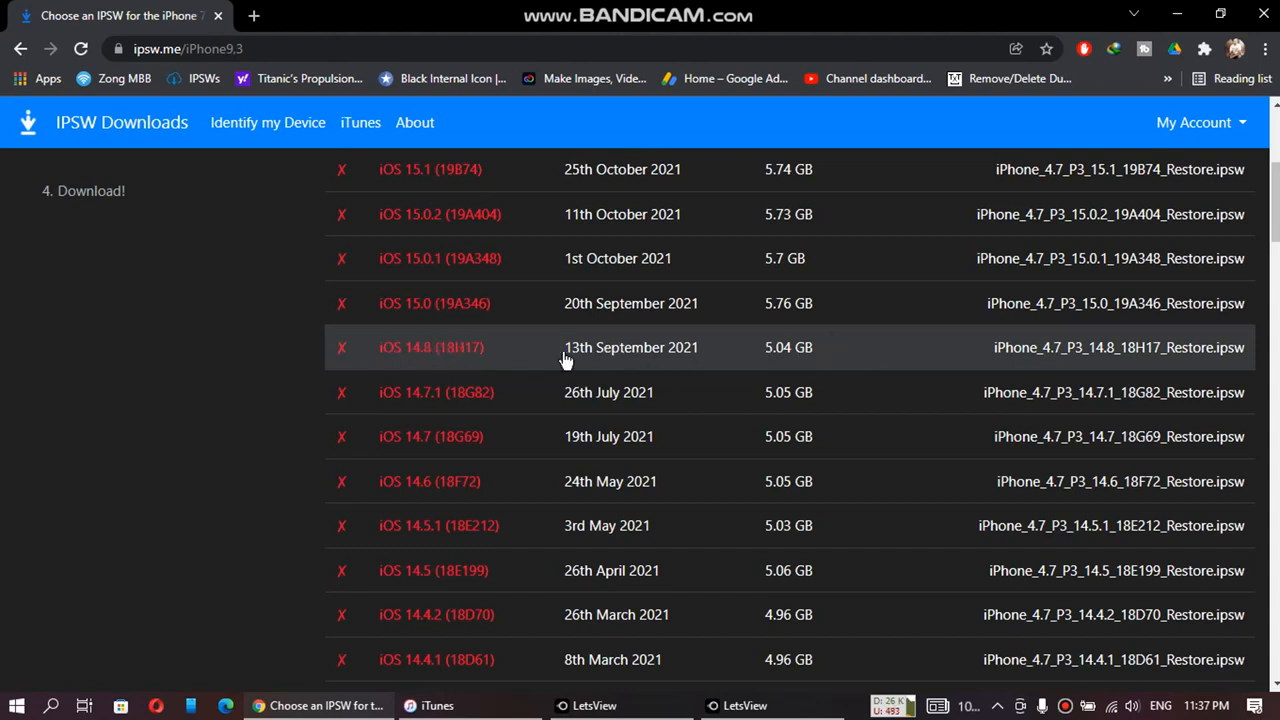
{"action": "mouse_move", "coordinate": [748, 360]}
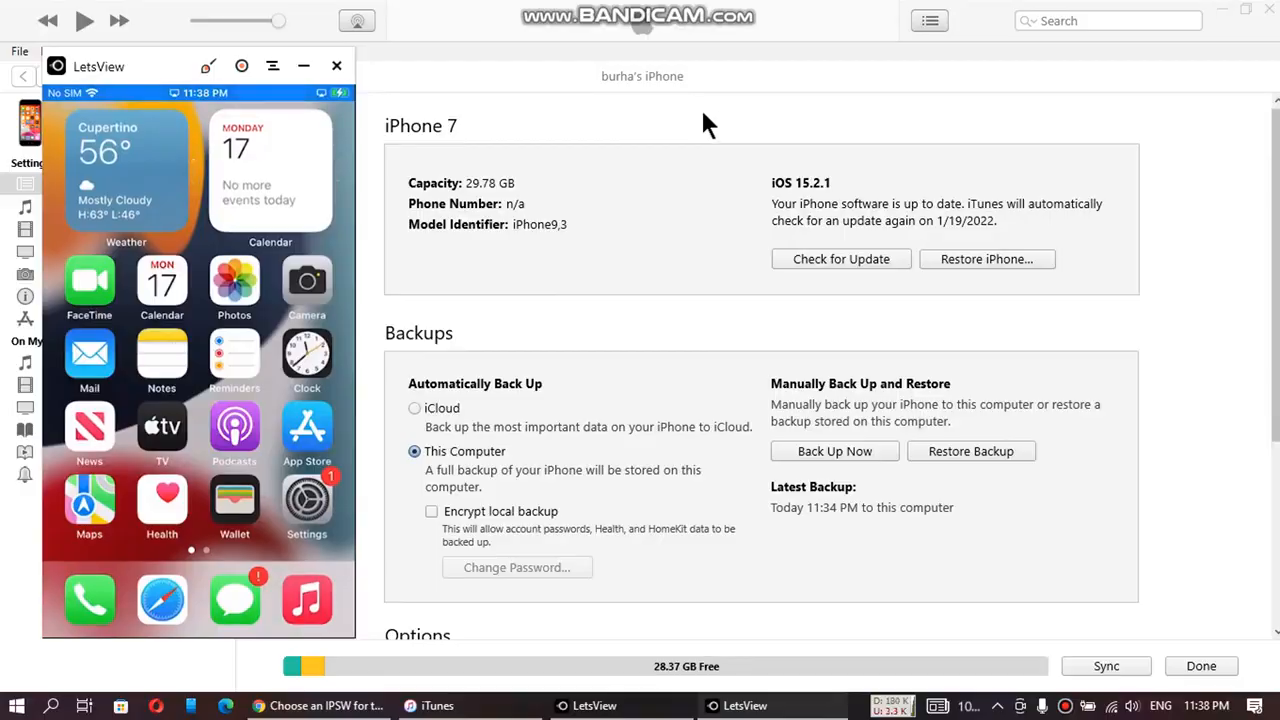
{"action": "mouse_move", "coordinate": [620, 132]}
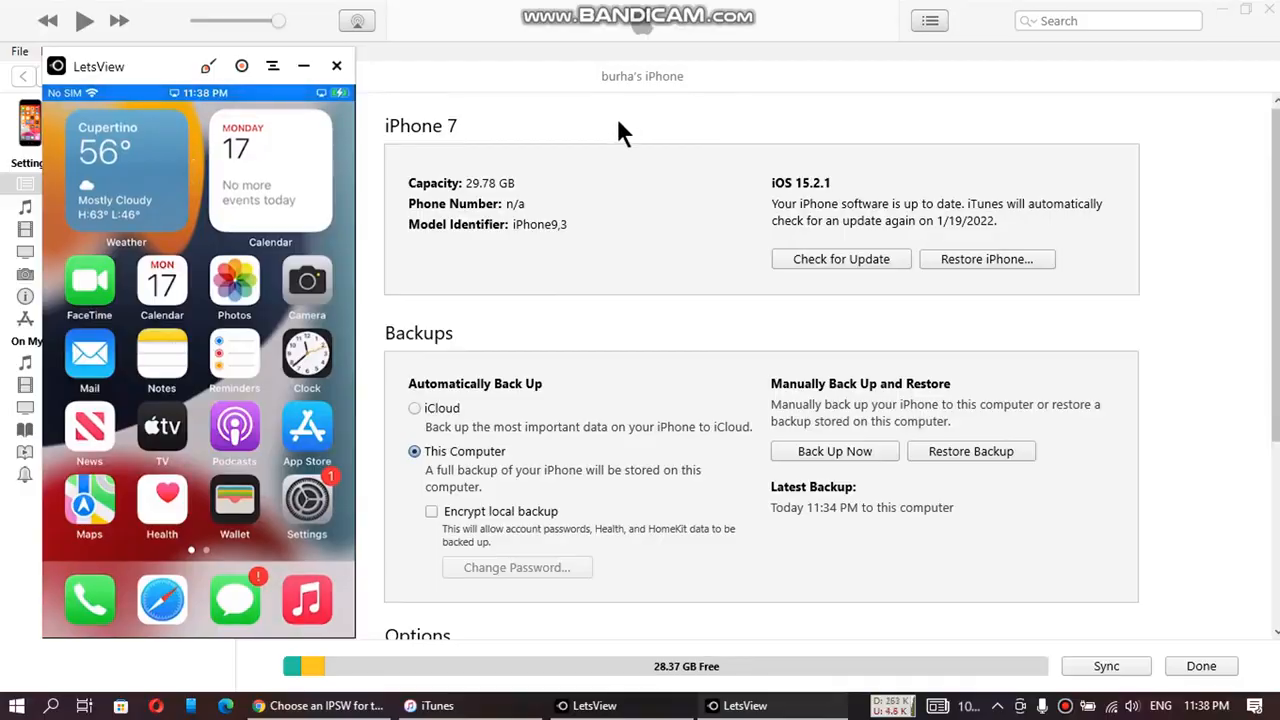
{"action": "mouse_move", "coordinate": [616, 132]}
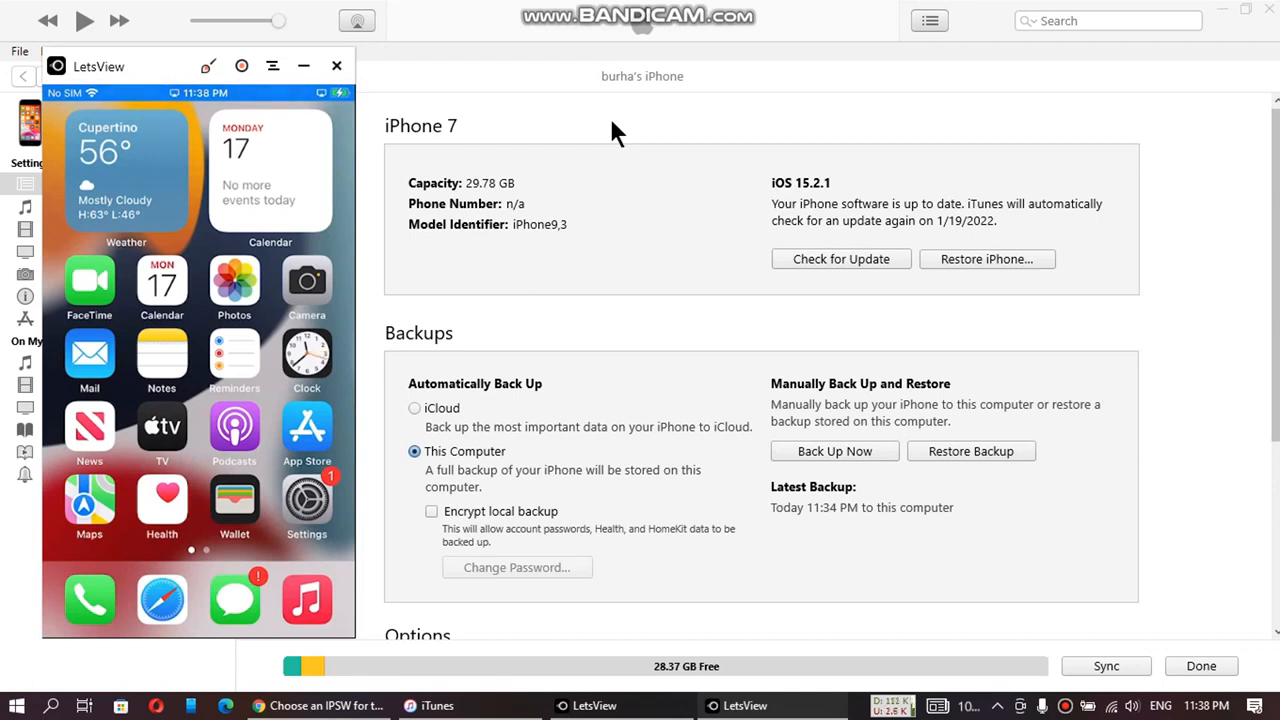
{"action": "mouse_move", "coordinate": [630, 230]}
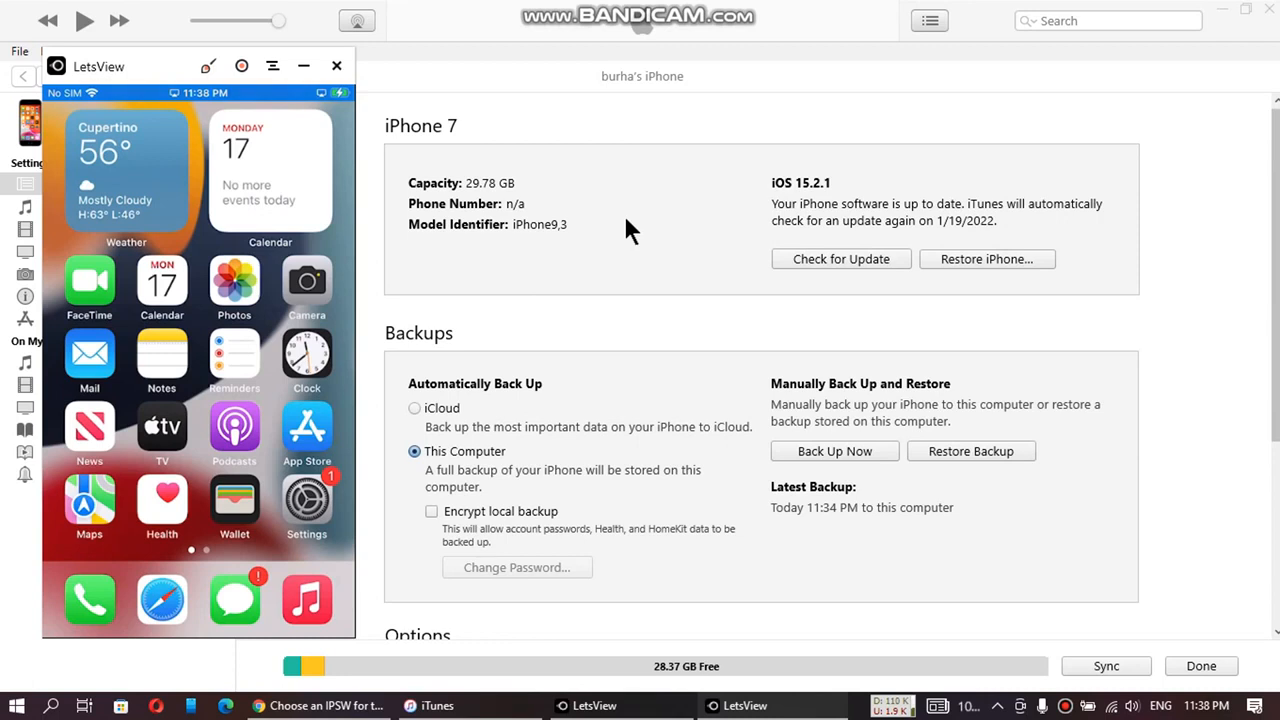
{"action": "mouse_move", "coordinate": [220, 284]}
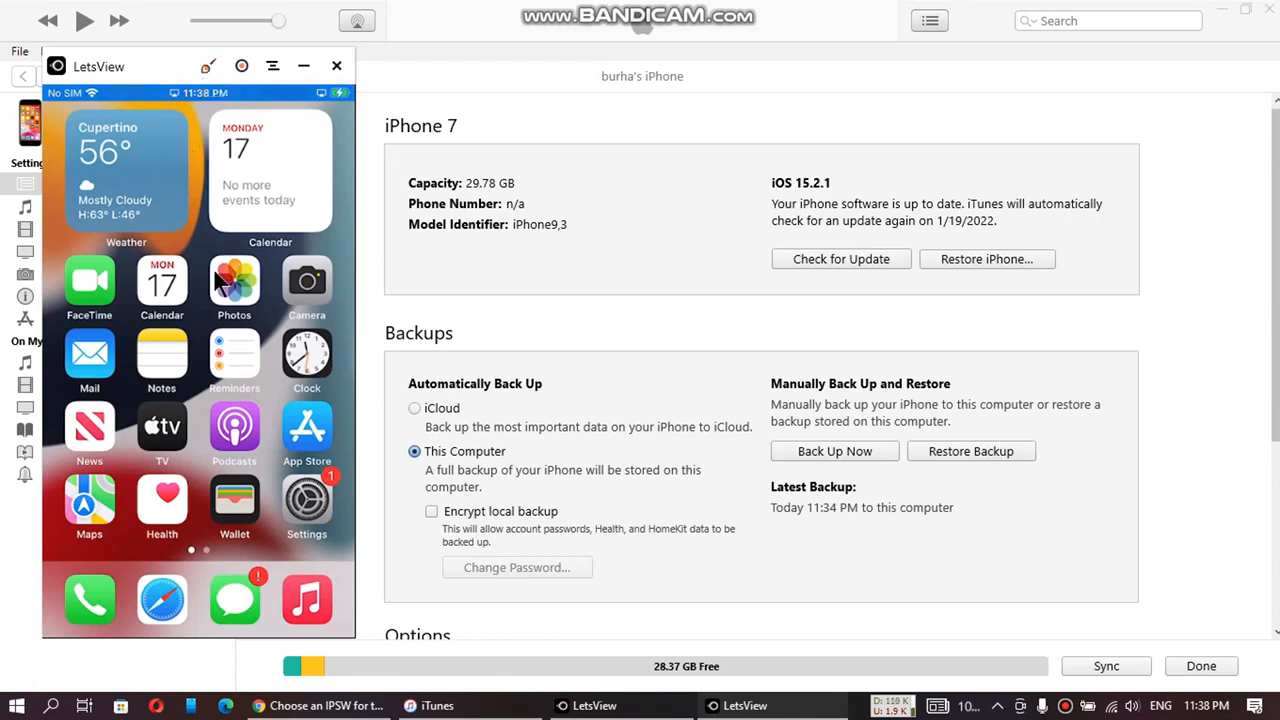
{"action": "mouse_move", "coordinate": [590, 236]}
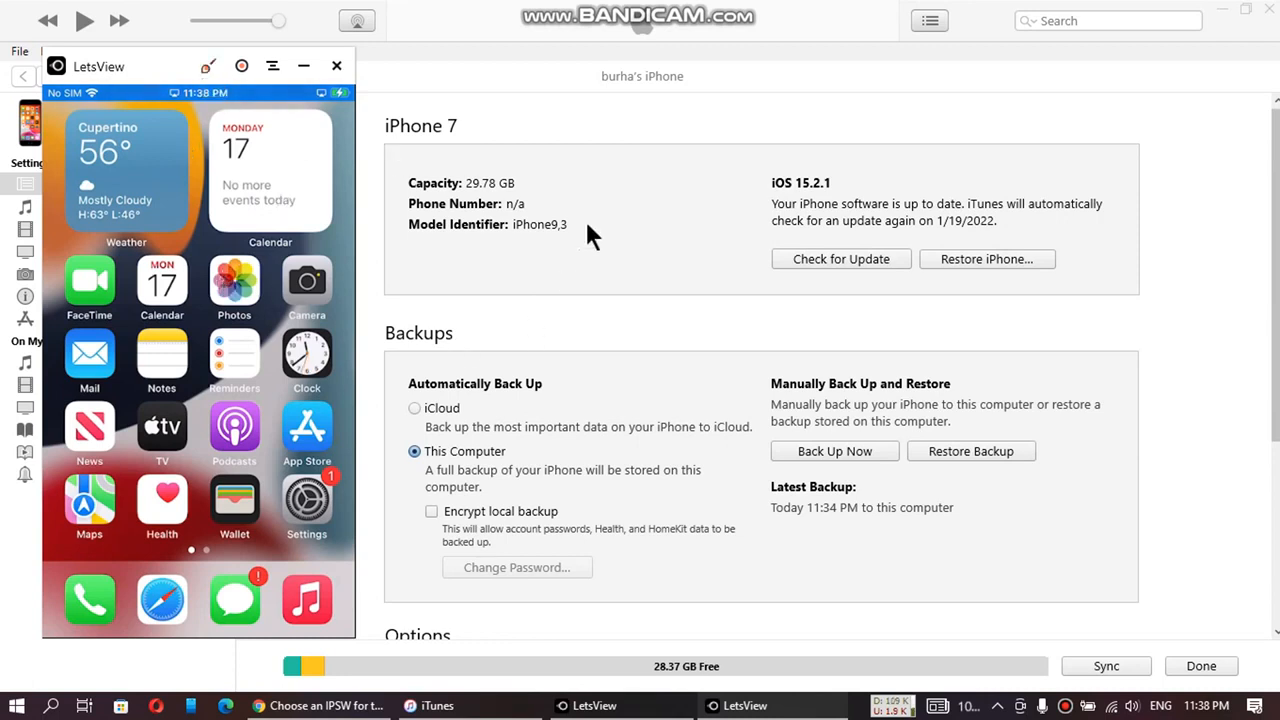
{"action": "mouse_move", "coordinate": [442, 236]}
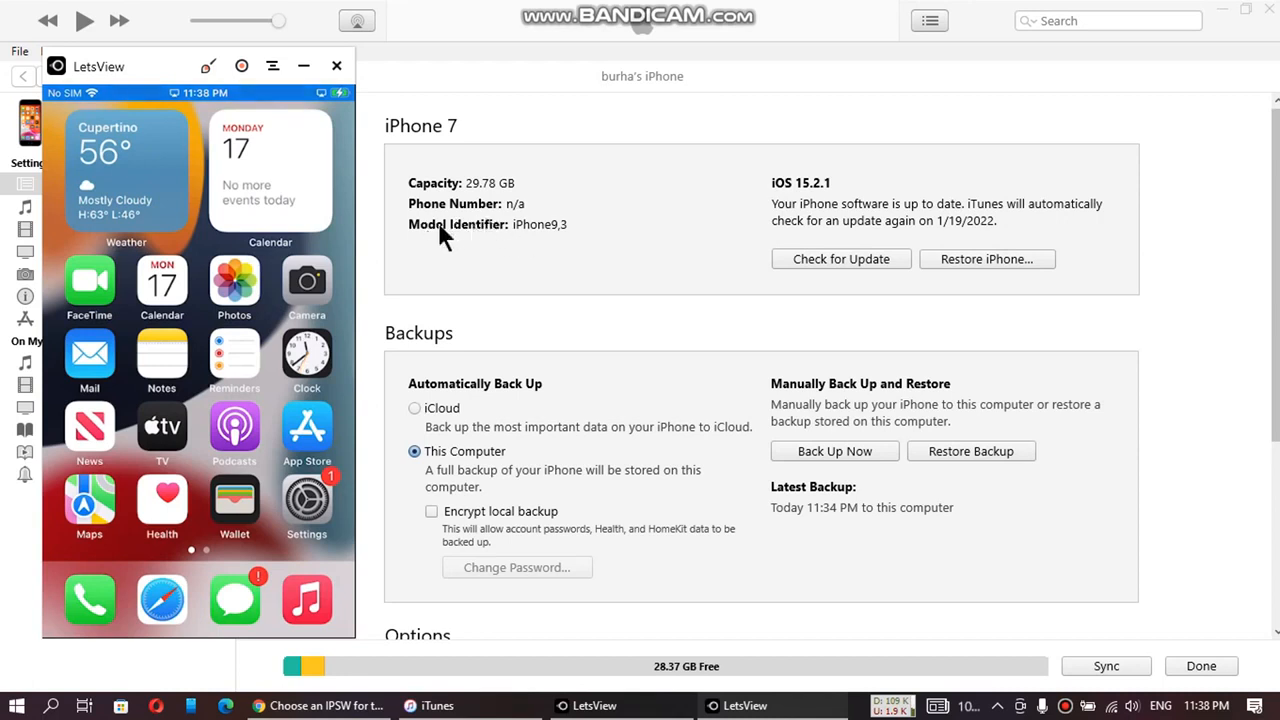
{"action": "mouse_move", "coordinate": [538, 232]}
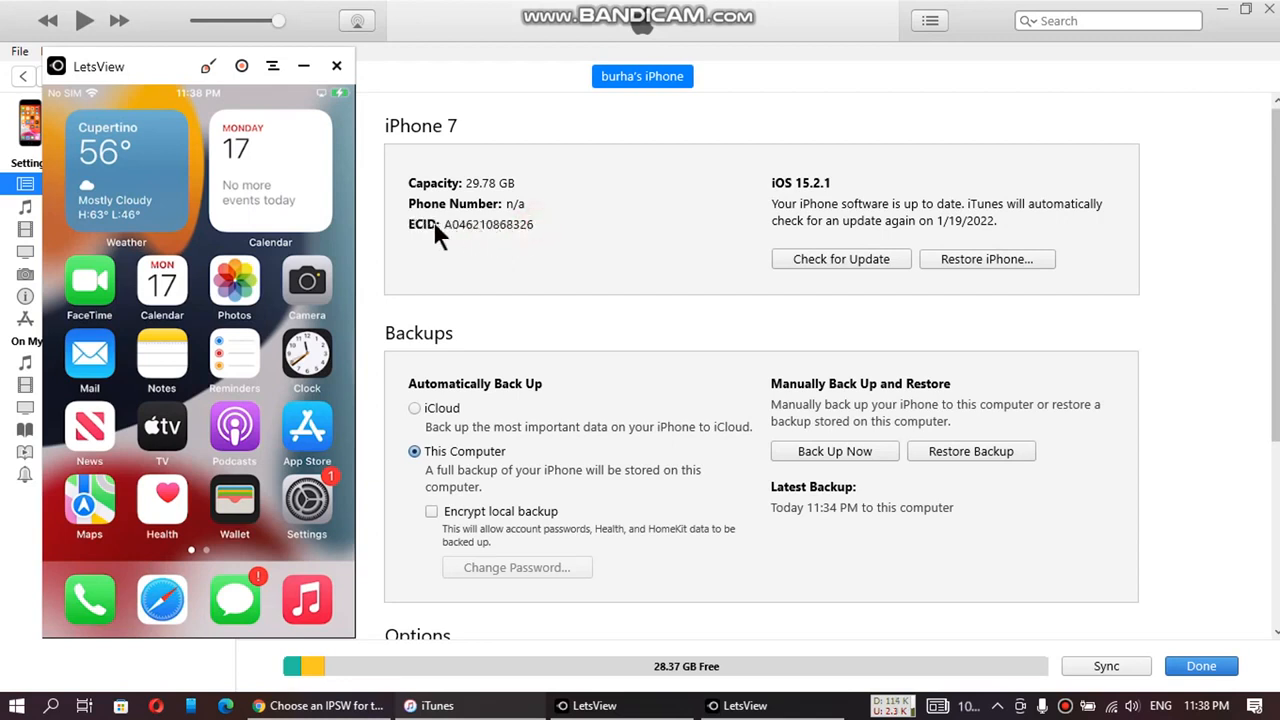
{"action": "mouse_move", "coordinate": [490, 230]}
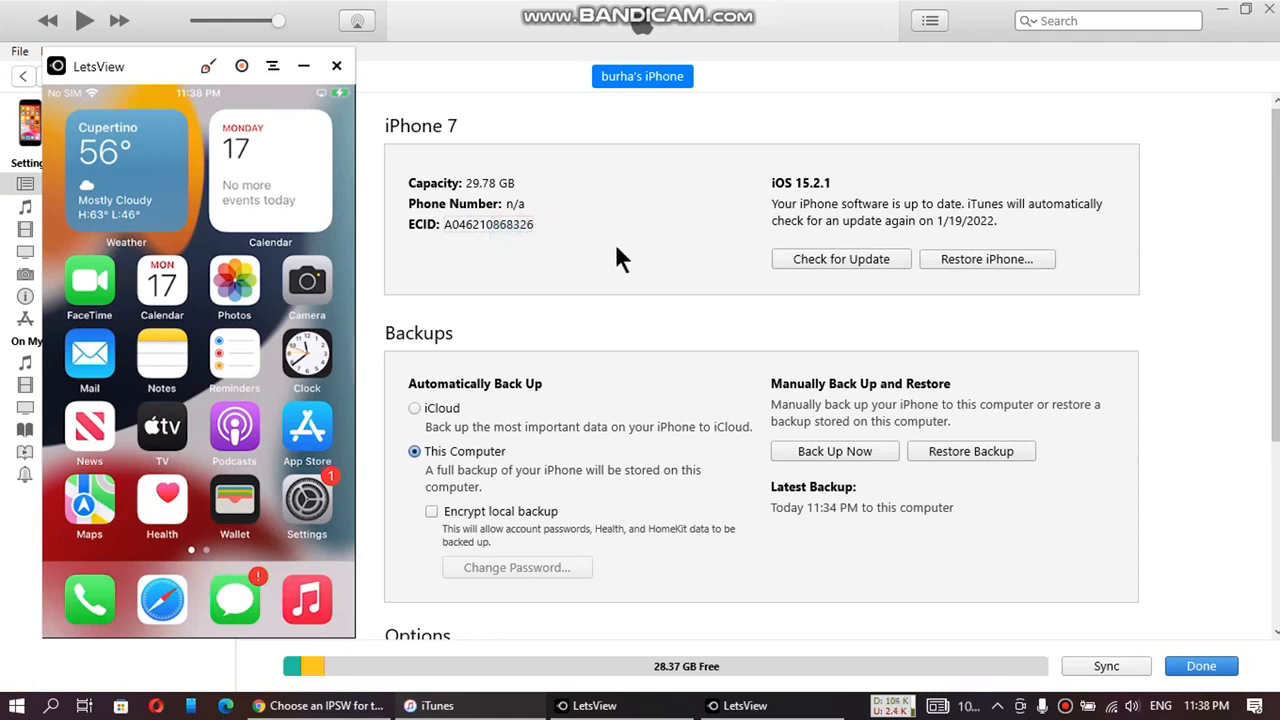
Step: Toggle the iTunes summary's Model Identifier line to reveal the iPhone 7's ECID
{"action": "left_click", "coordinate": [466, 224]}
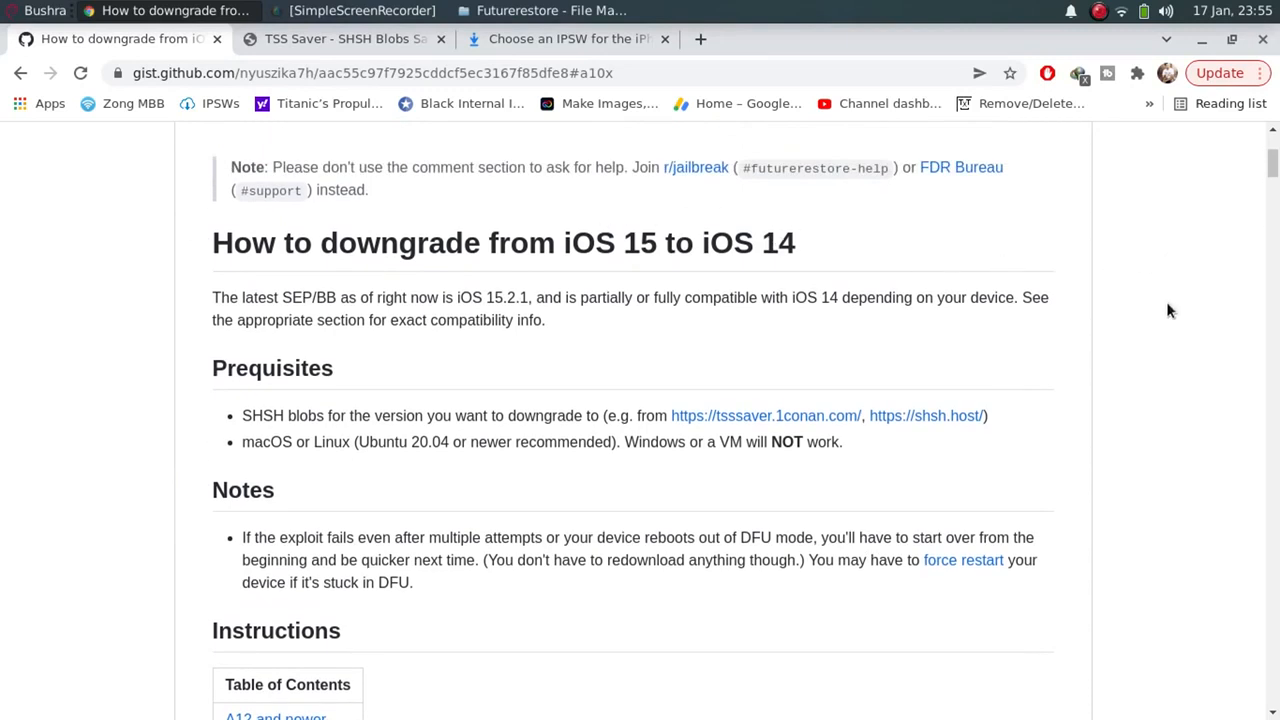
Step: Scroll the gist guide to its A10(X) section with the pwned DFU and nonce steps
{"action": "scroll", "scroll_direction": "down", "scroll_amount": 3}
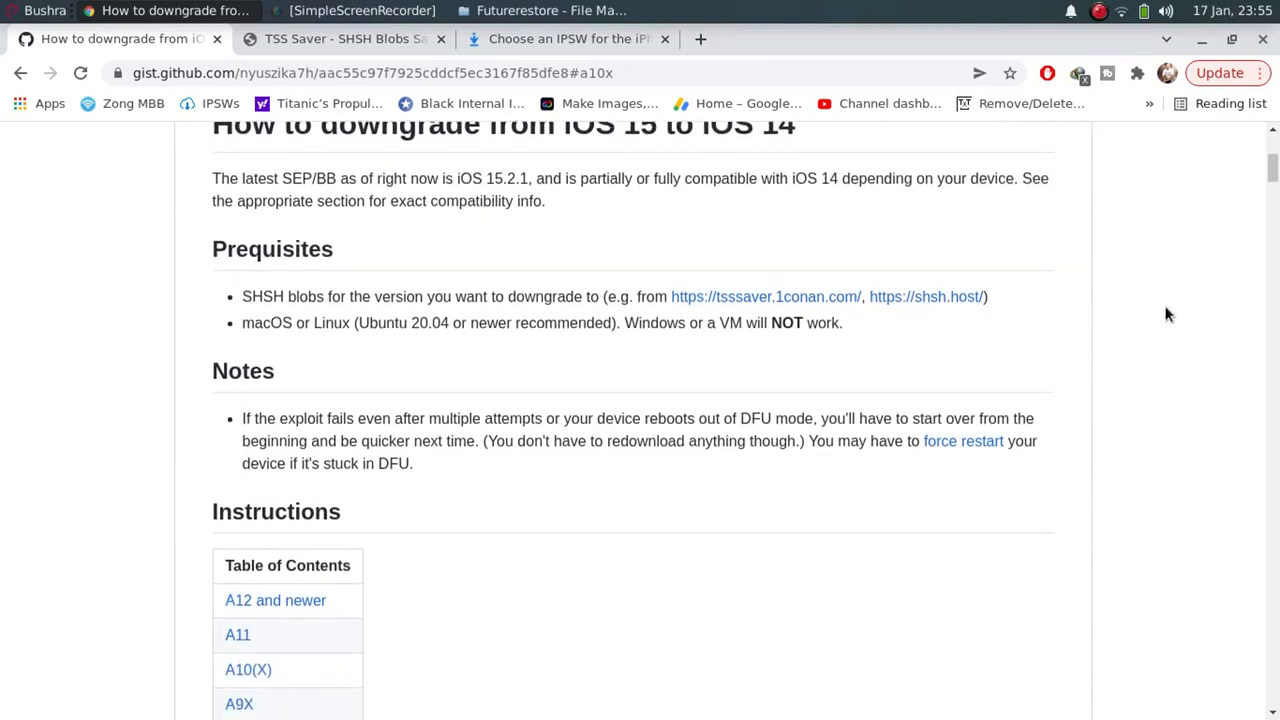
{"action": "scroll", "scroll_direction": "down", "scroll_amount": 3}
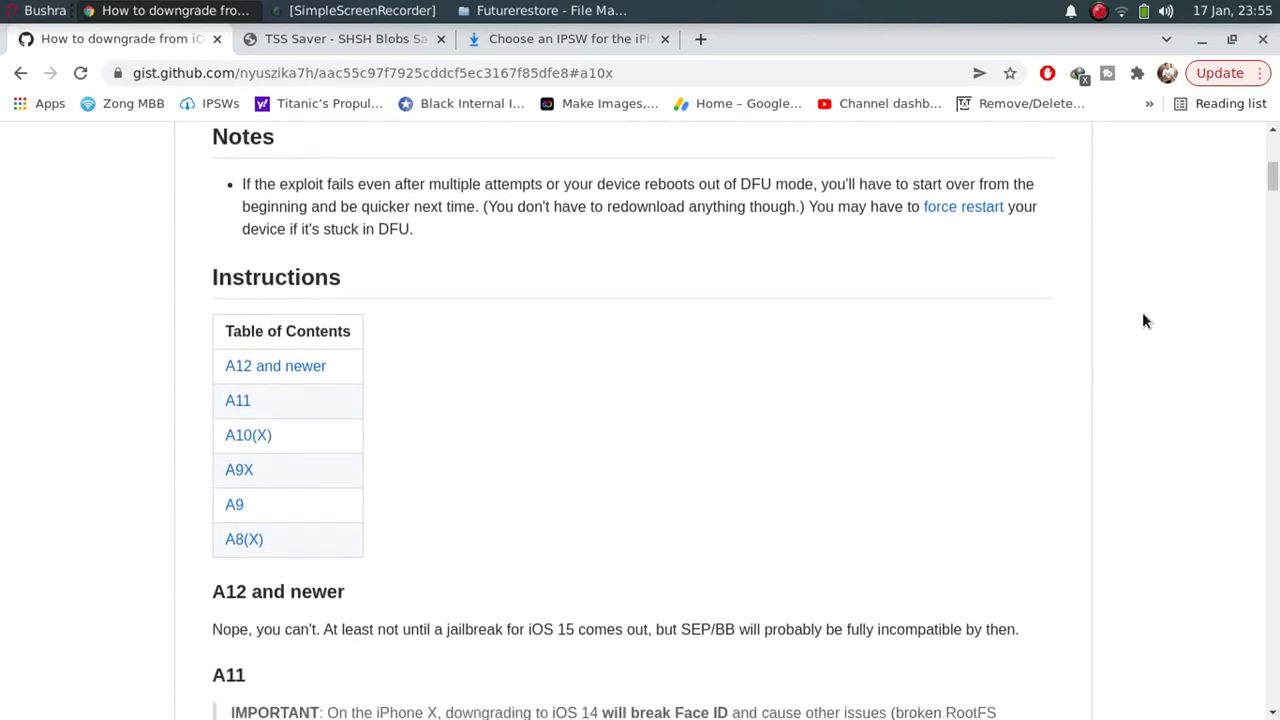
{"action": "scroll", "scroll_direction": "down", "scroll_amount": 3}
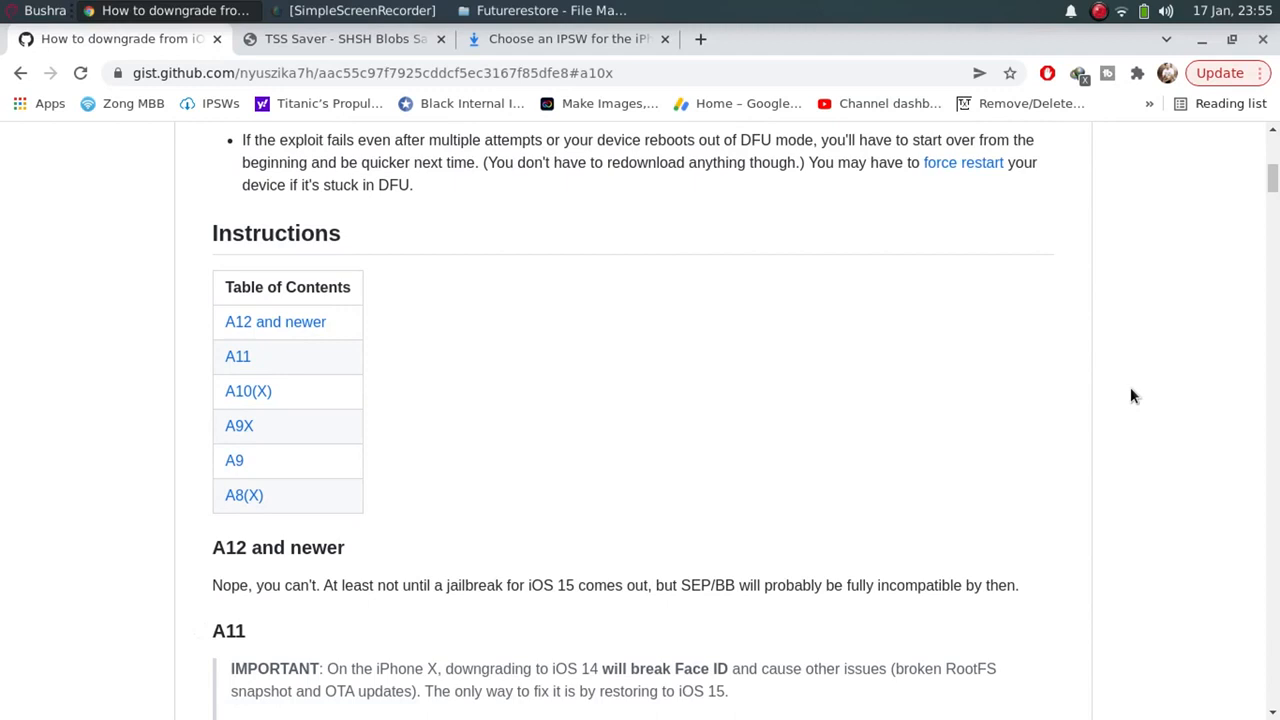
{"action": "scroll", "scroll_direction": "up", "scroll_amount": 3}
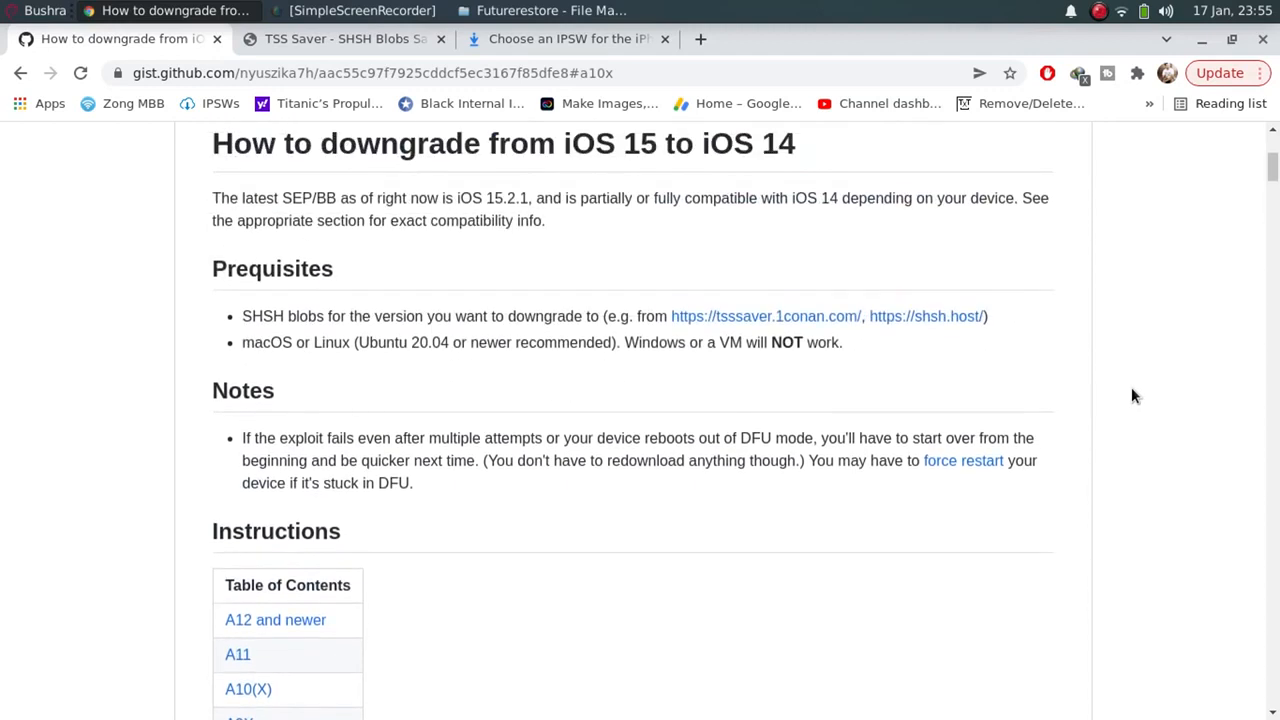
{"action": "scroll", "scroll_direction": "down", "scroll_amount": 3}
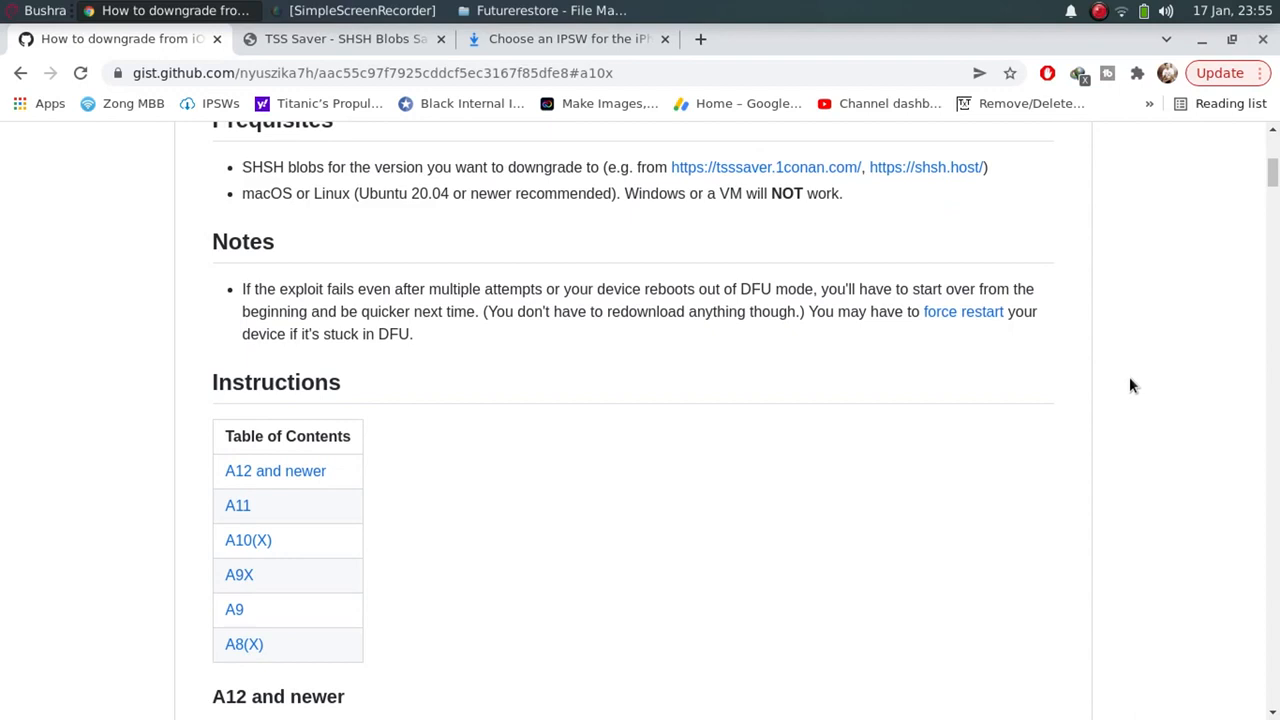
{"action": "scroll", "scroll_direction": "down", "scroll_amount": 3}
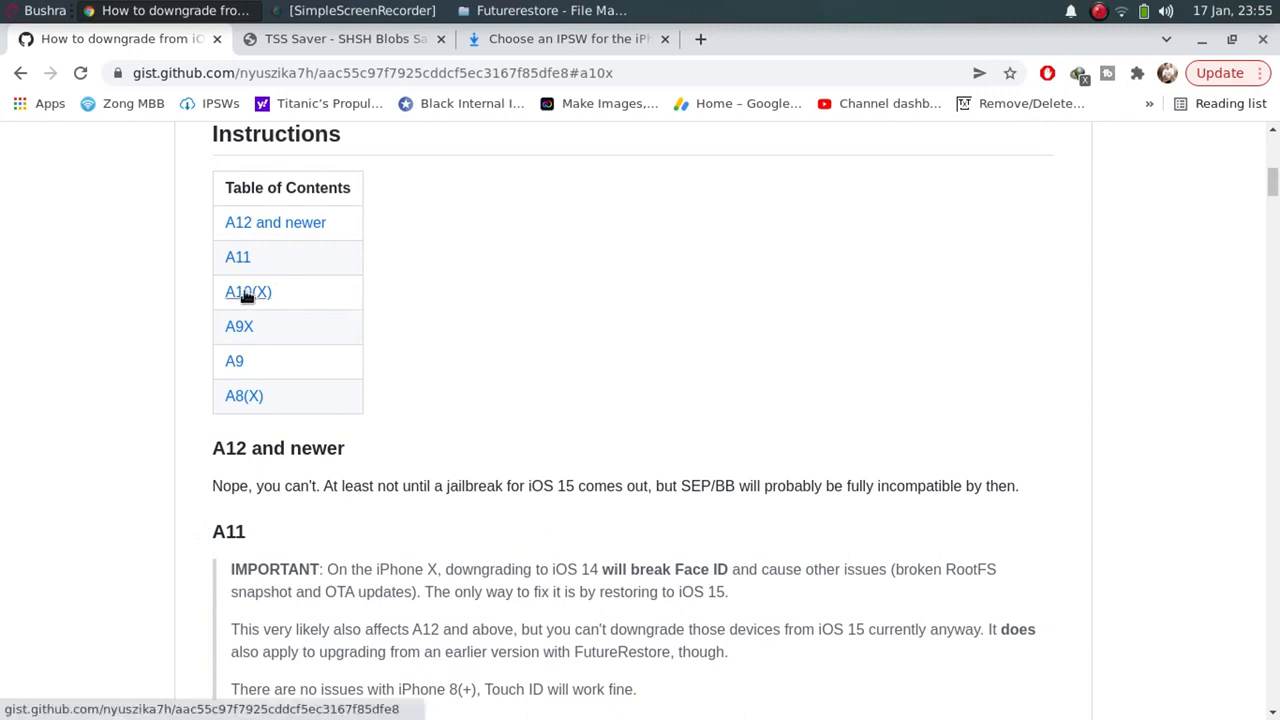
{"action": "left_click", "coordinate": [248, 292]}
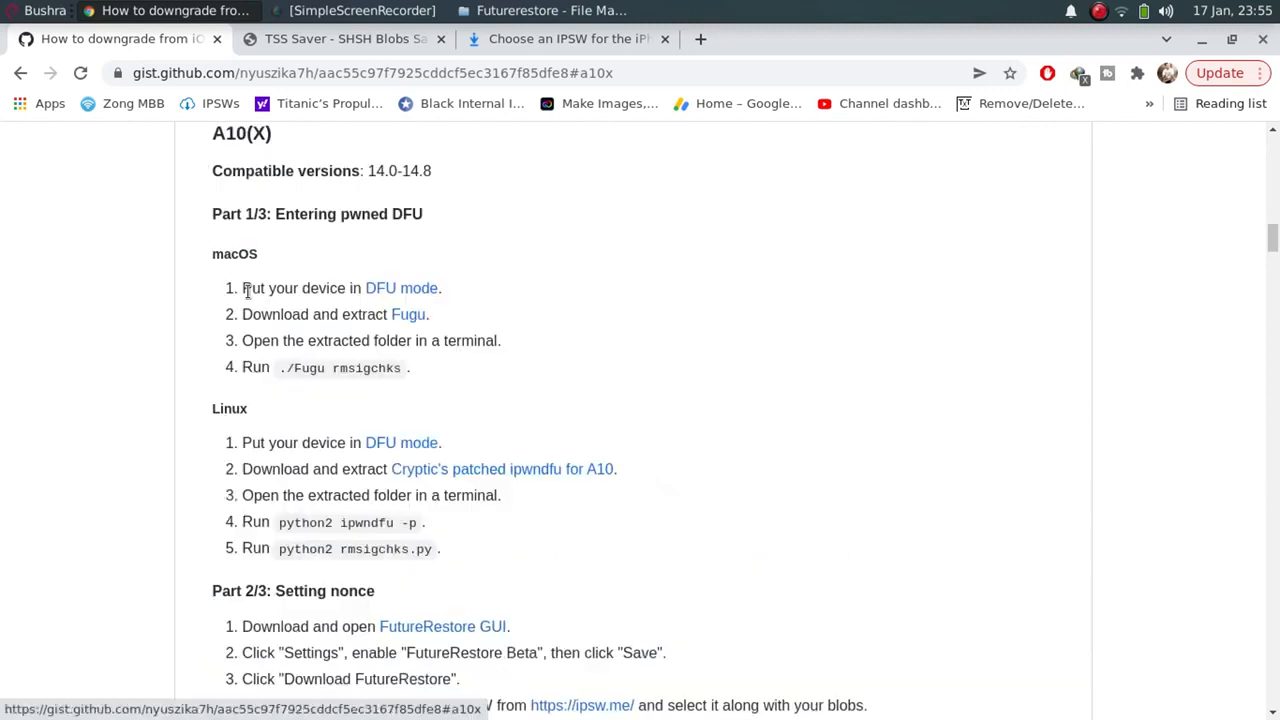
{"action": "mouse_move", "coordinate": [844, 292]}
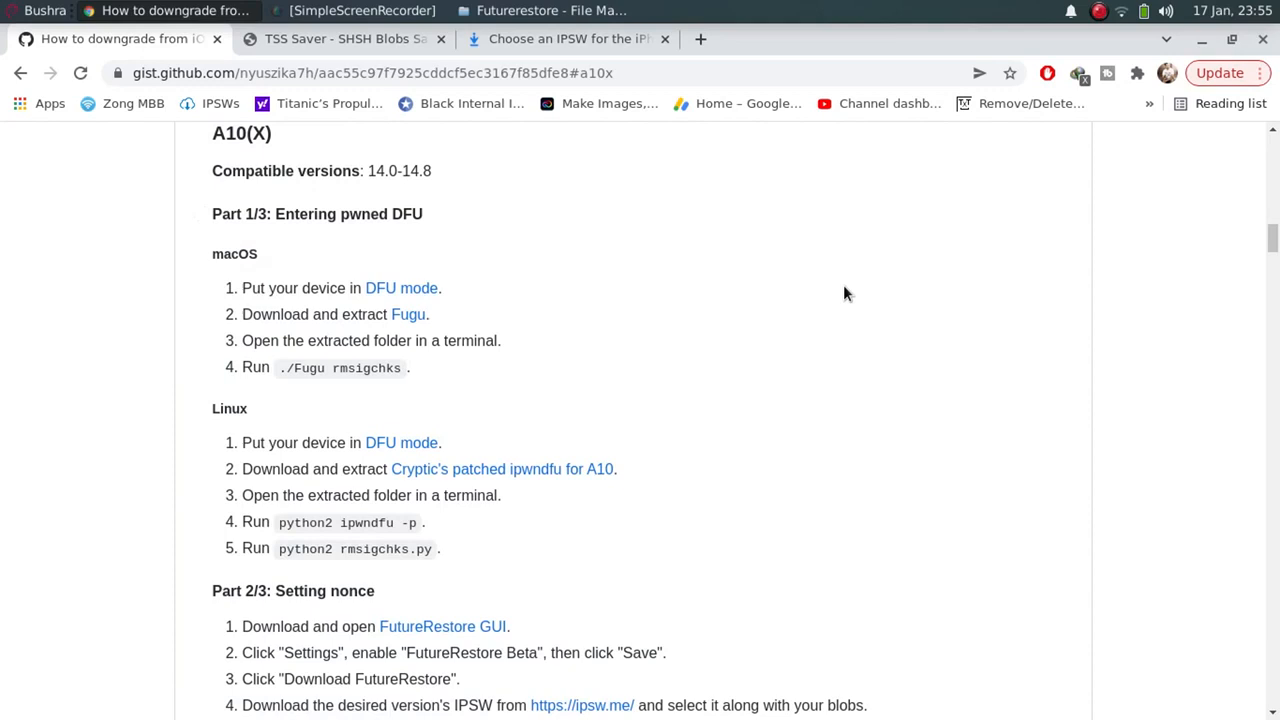
{"action": "mouse_move", "coordinate": [936, 348]}
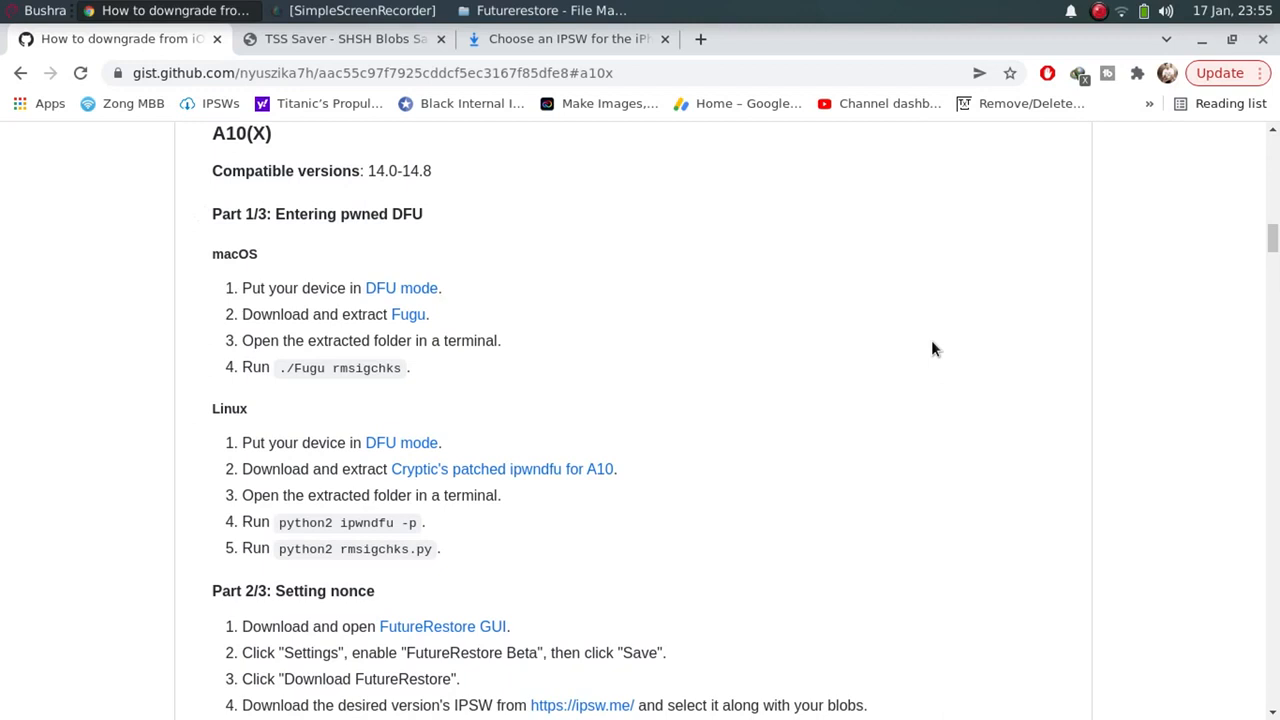
{"action": "scroll", "scroll_direction": "down", "scroll_amount": 3}
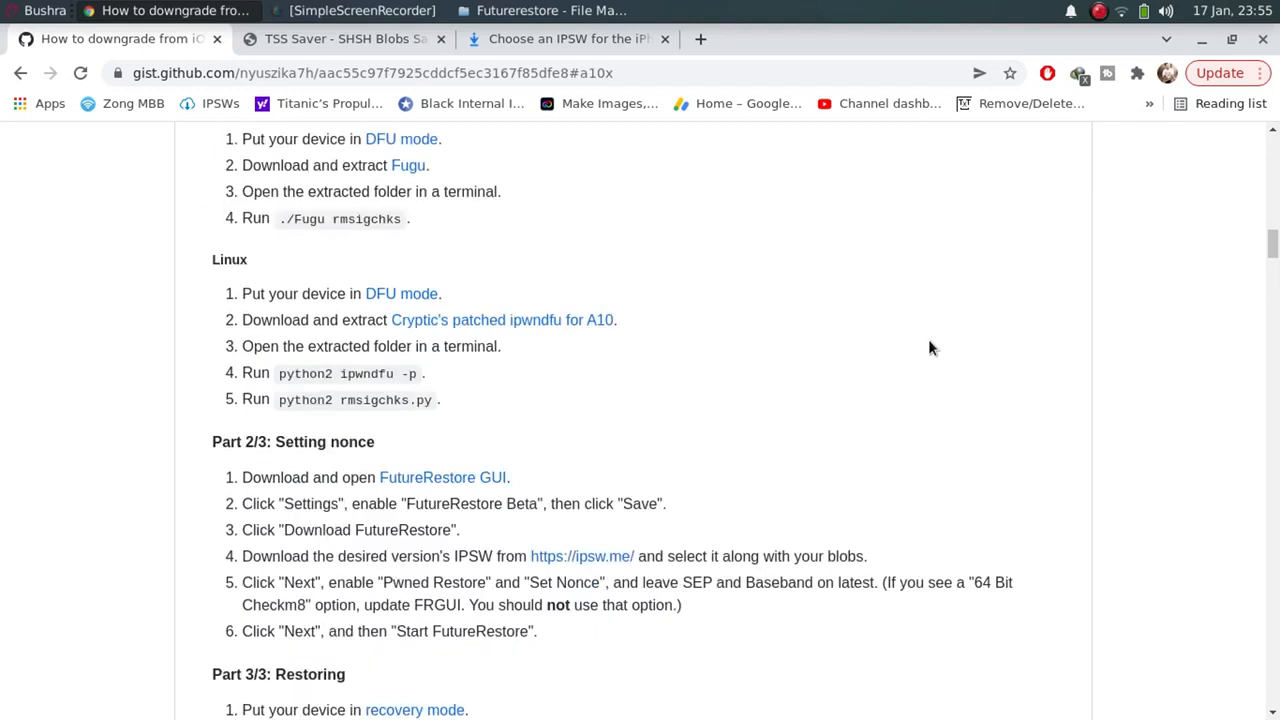
{"action": "mouse_move", "coordinate": [518, 330]}
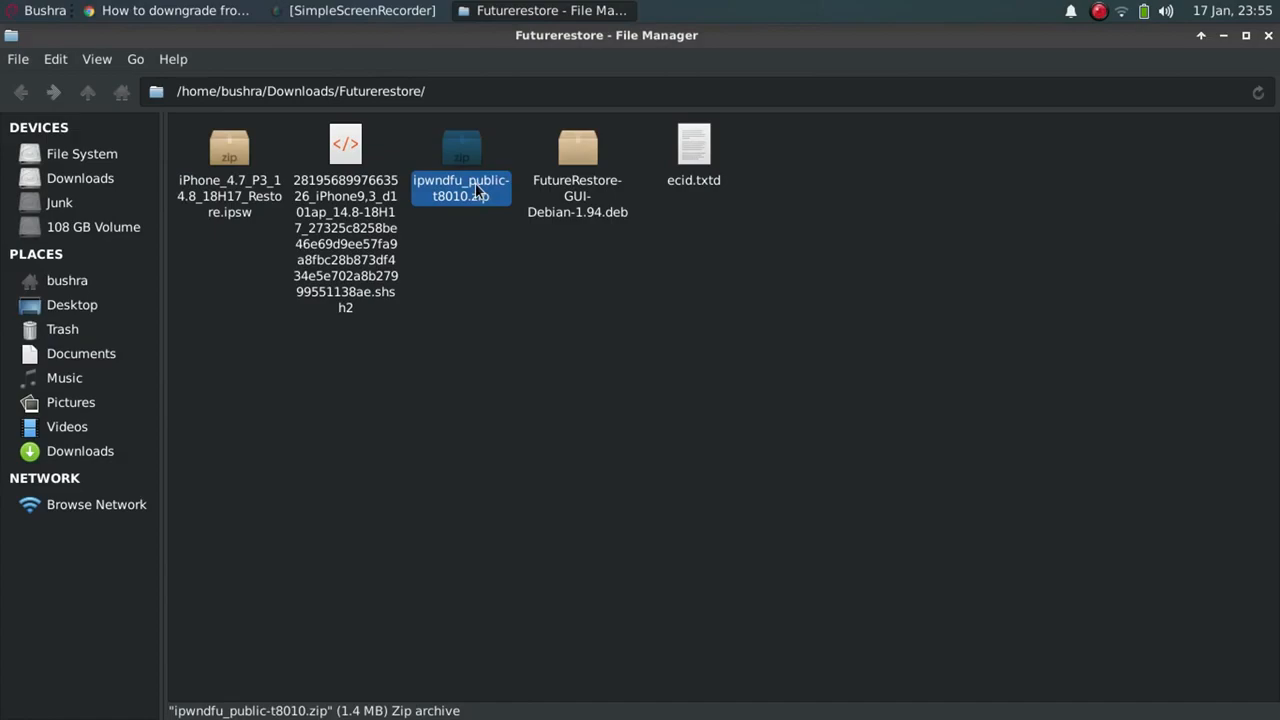
{"action": "left_click", "coordinate": [176, 10]}
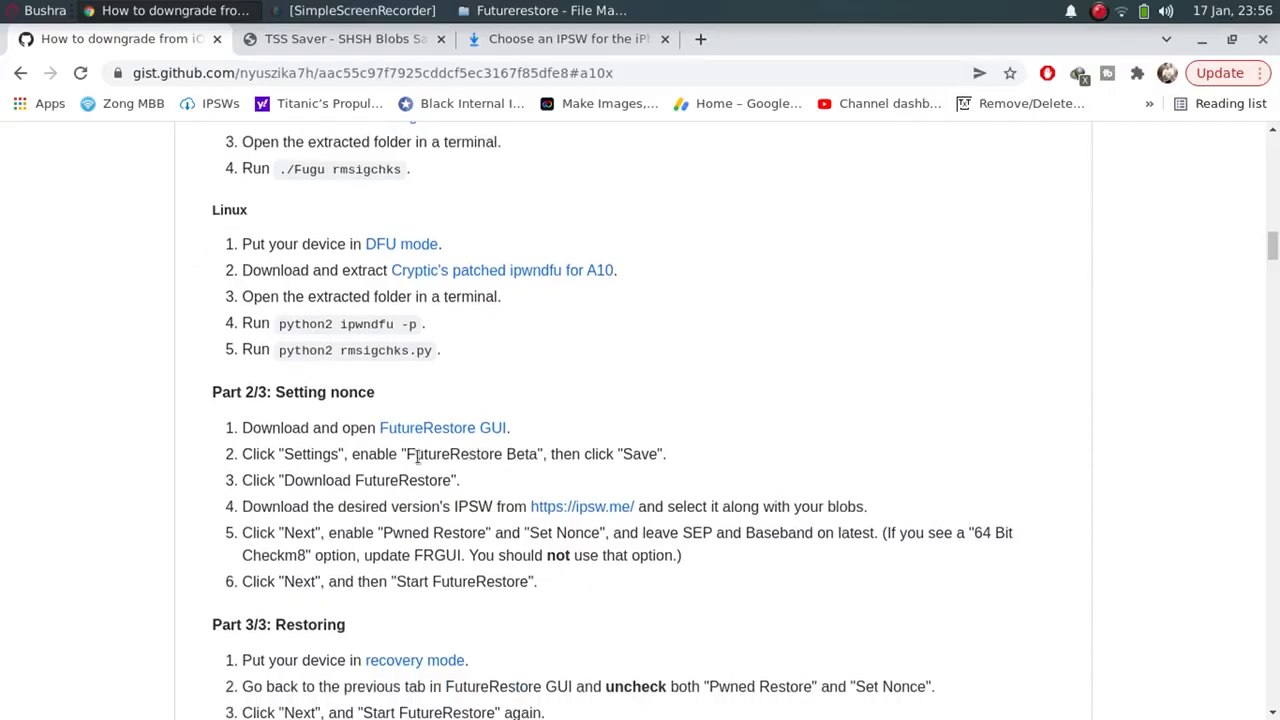
{"action": "mouse_move", "coordinate": [442, 428]}
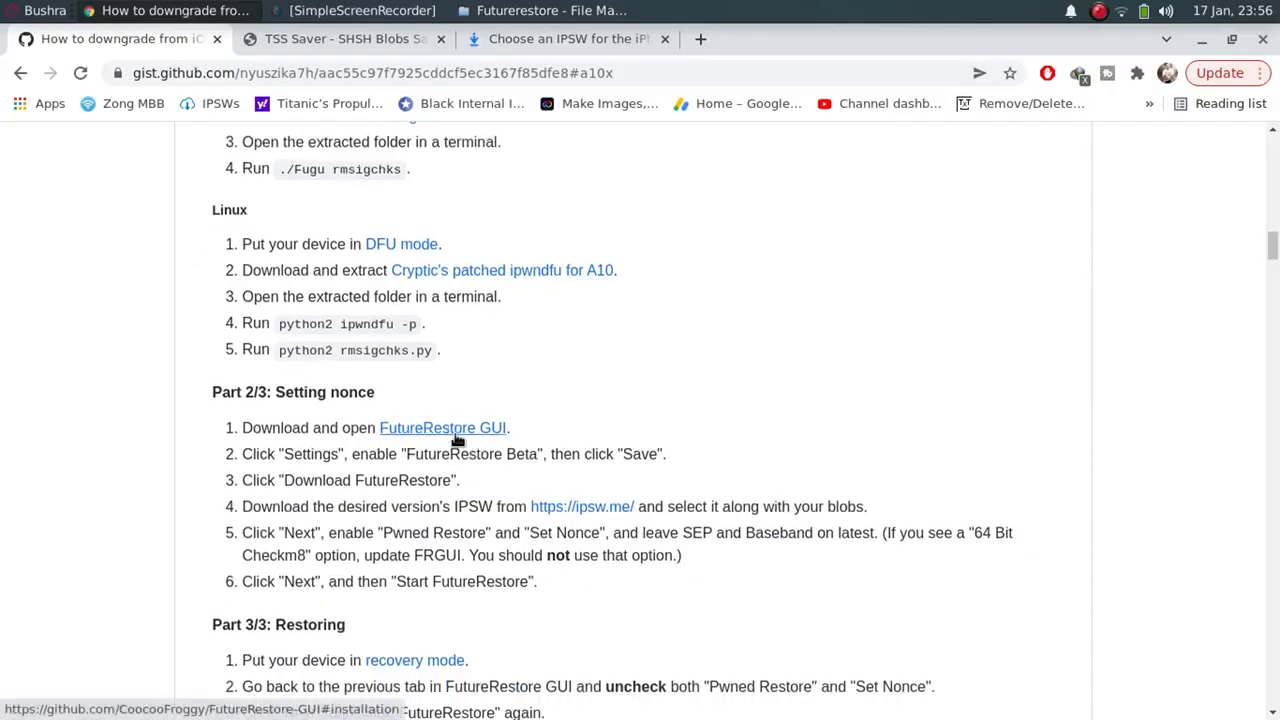
{"action": "left_click", "coordinate": [444, 428]}
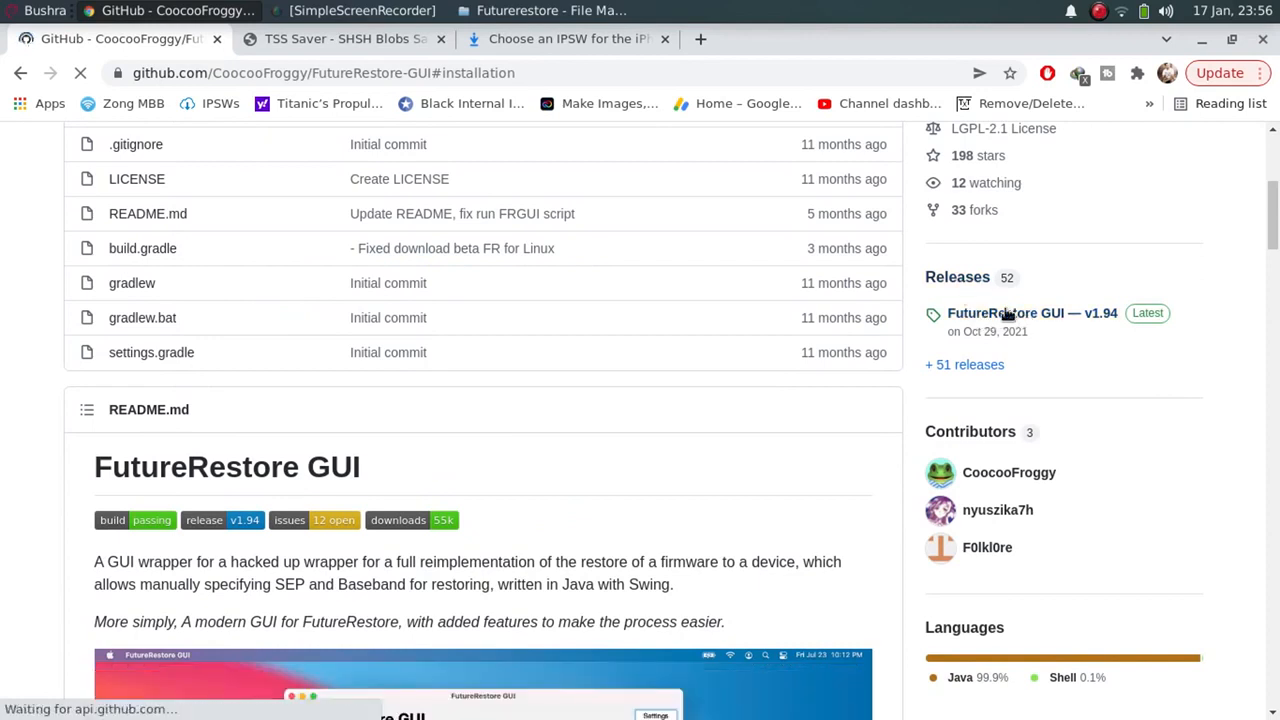
{"action": "left_click", "coordinate": [1032, 312]}
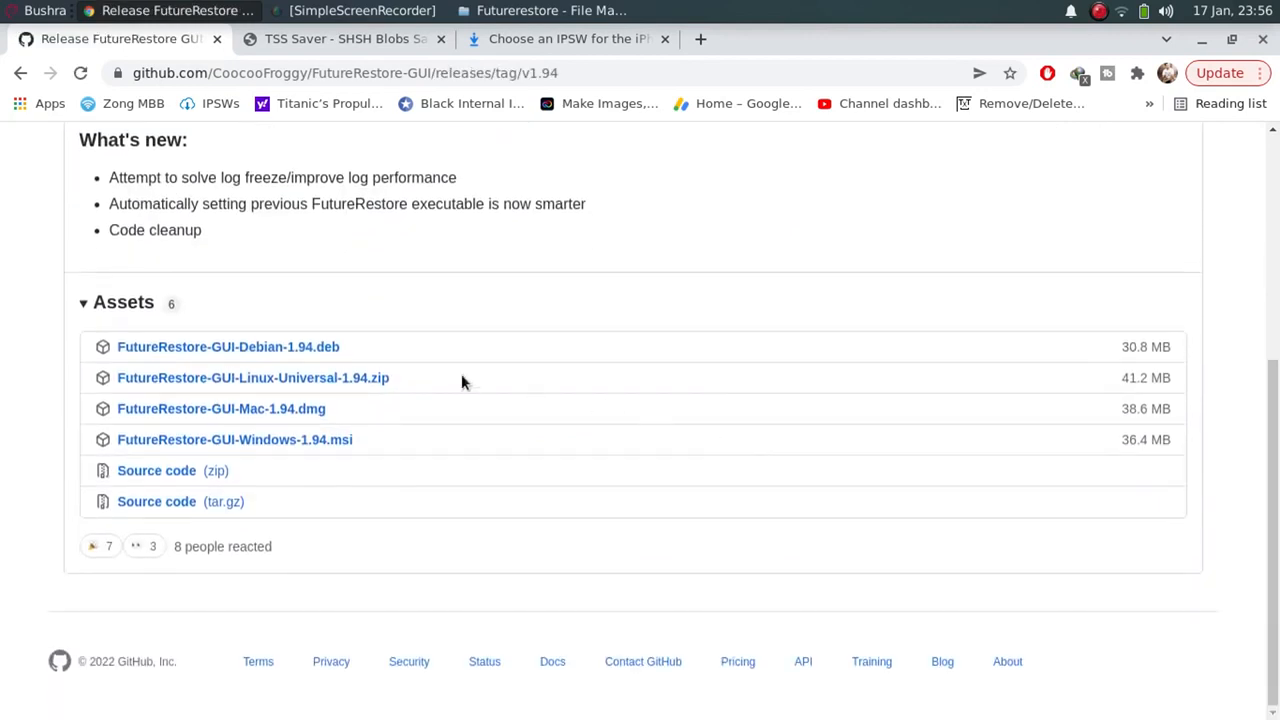
{"action": "mouse_move", "coordinate": [228, 346]}
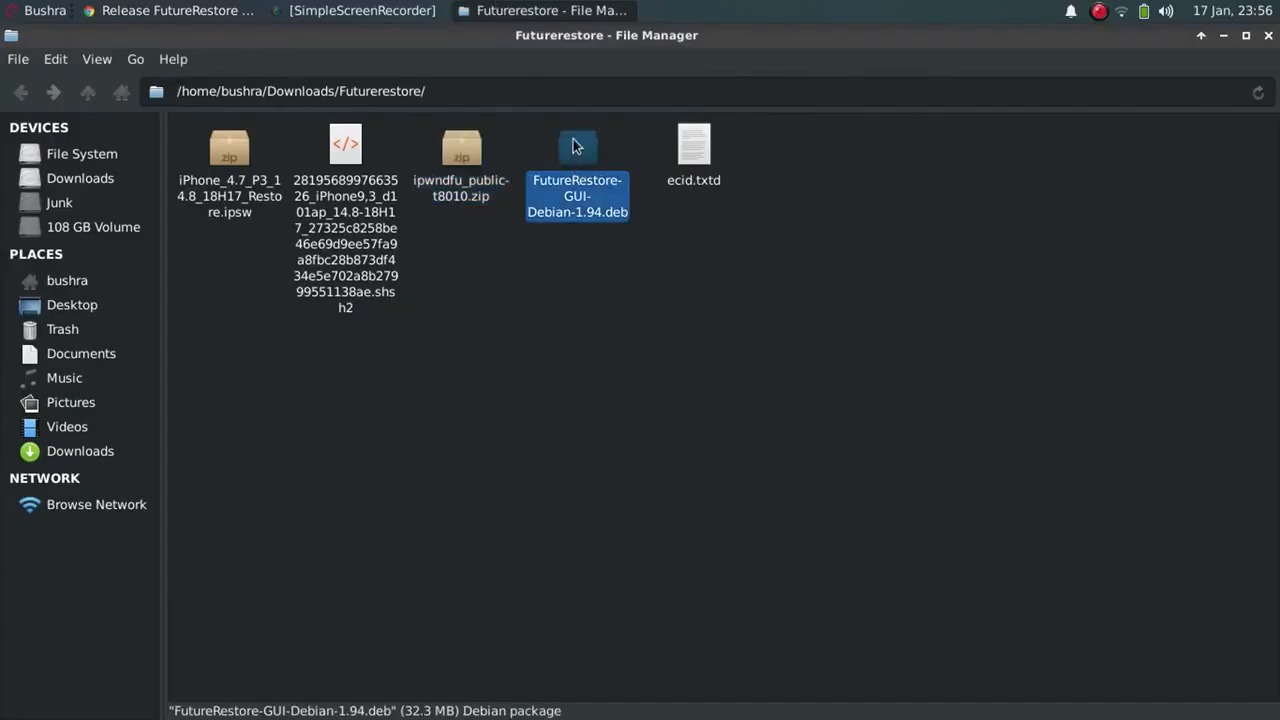
{"action": "mouse_move", "coordinate": [576, 164]}
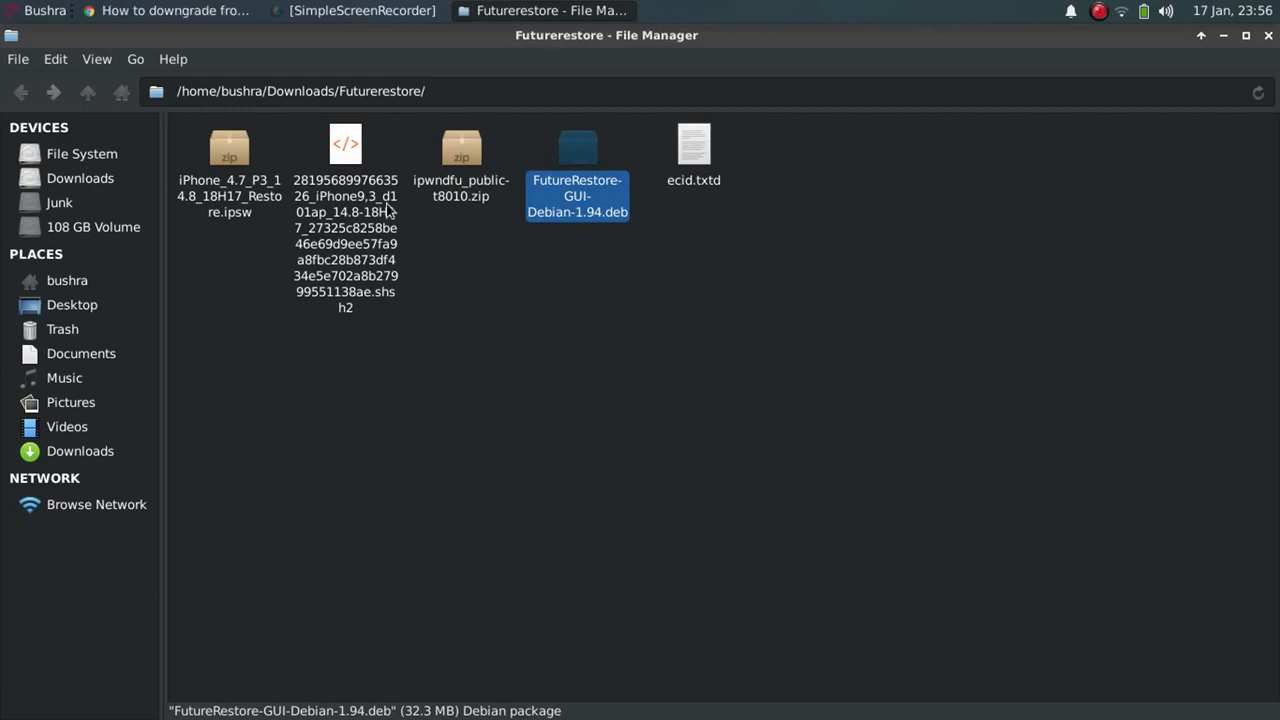
Step: Copy the device ECID from the ecid text file
{"action": "double_click", "coordinate": [692, 150]}
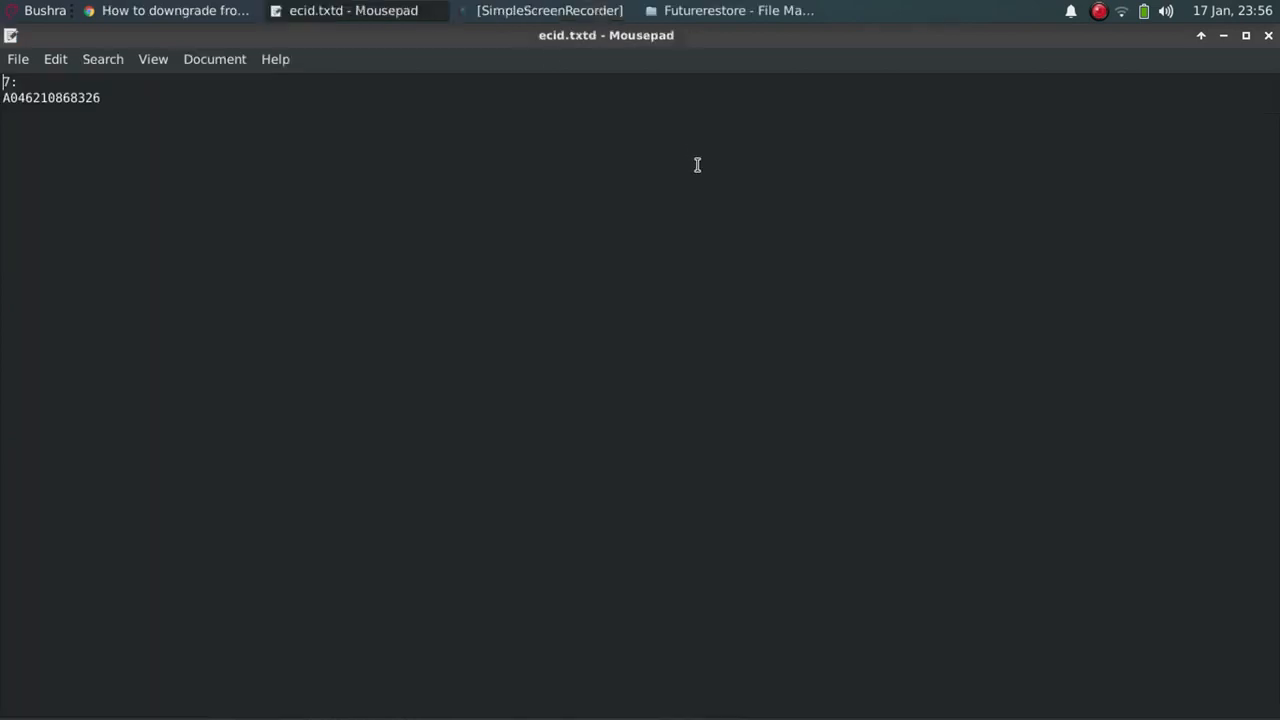
{"action": "right_click", "coordinate": [50, 96]}
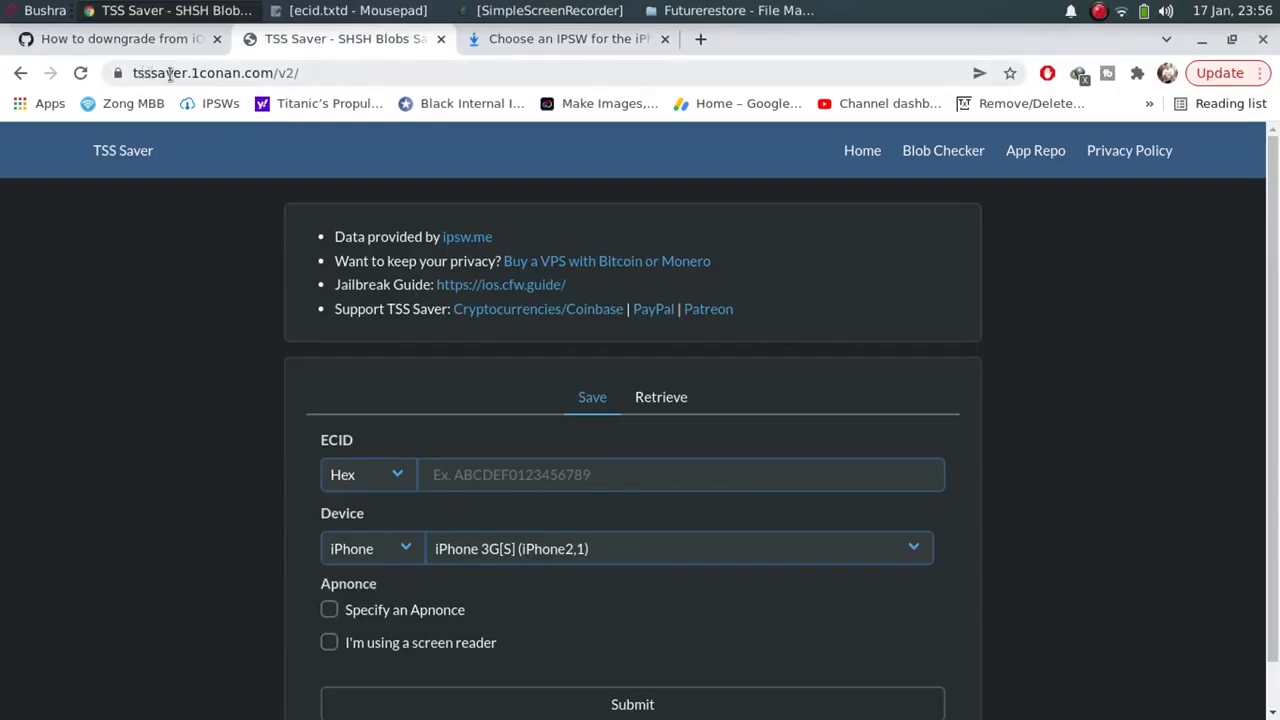
{"action": "scroll", "scroll_direction": "down", "scroll_amount": 3}
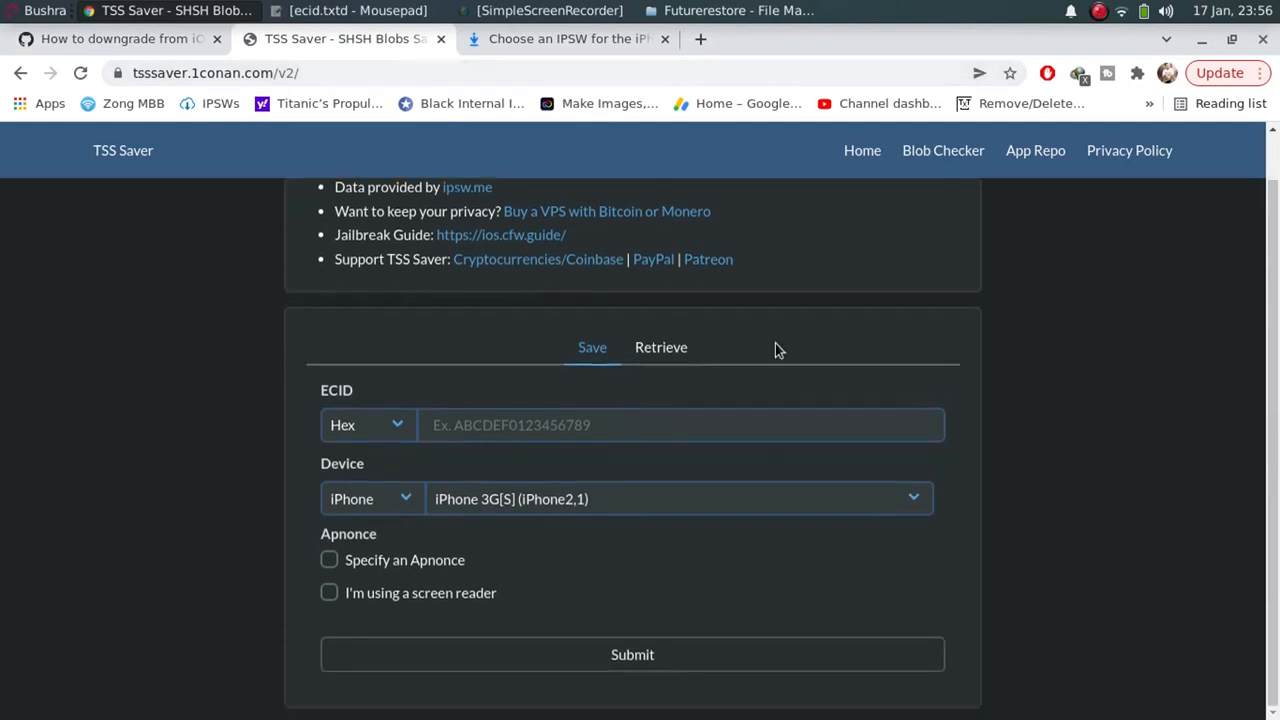
{"action": "left_click", "coordinate": [660, 348]}
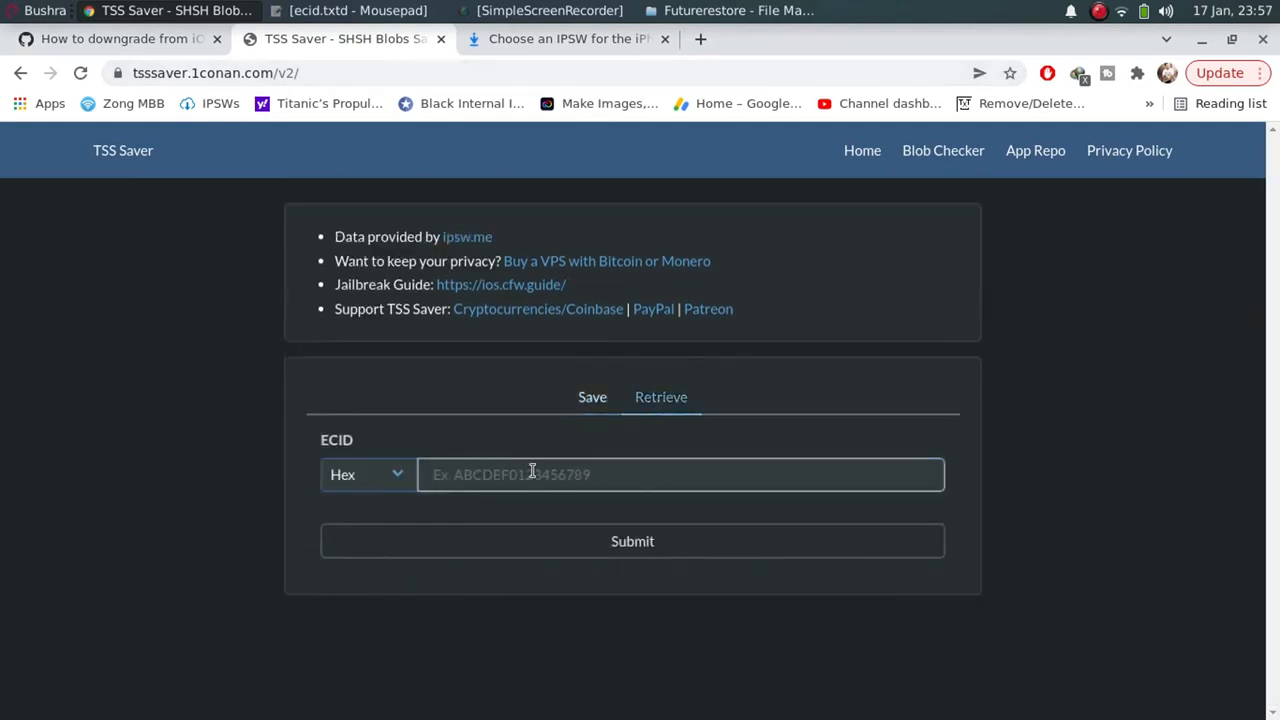
{"action": "type", "text": "A046210868326"}
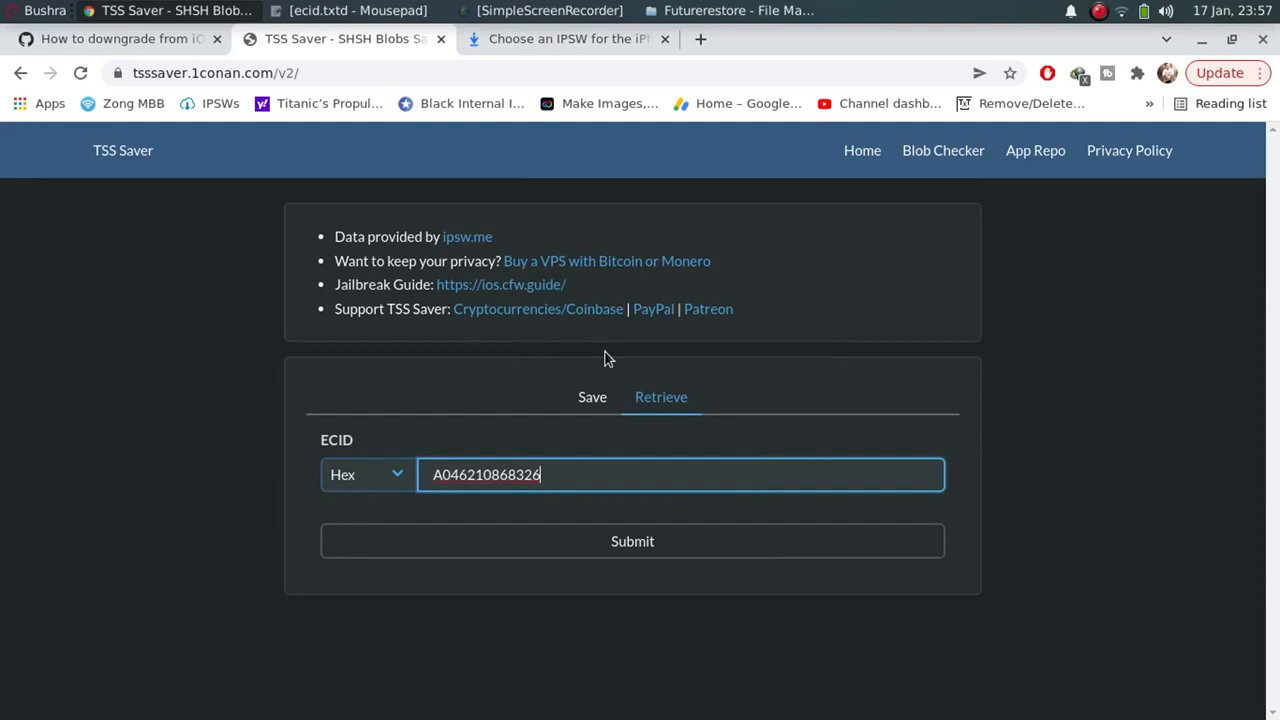
{"action": "left_click", "coordinate": [632, 540]}
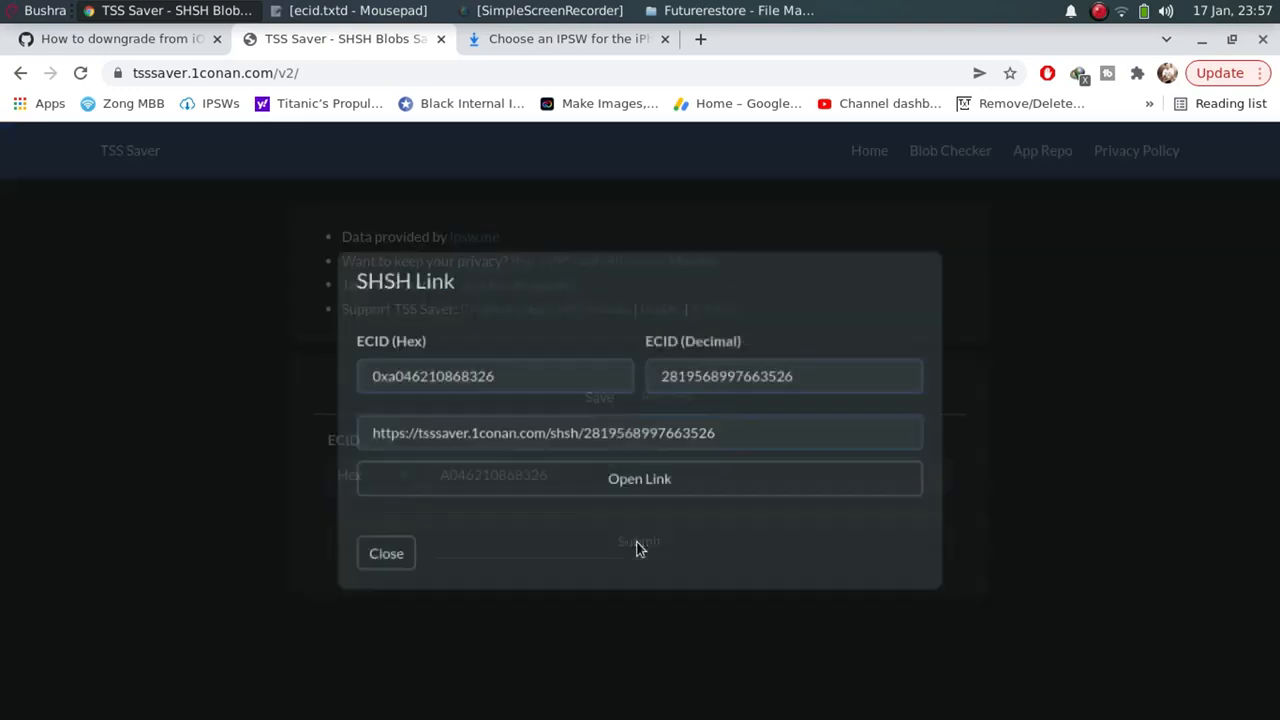
{"action": "left_click", "coordinate": [640, 478]}
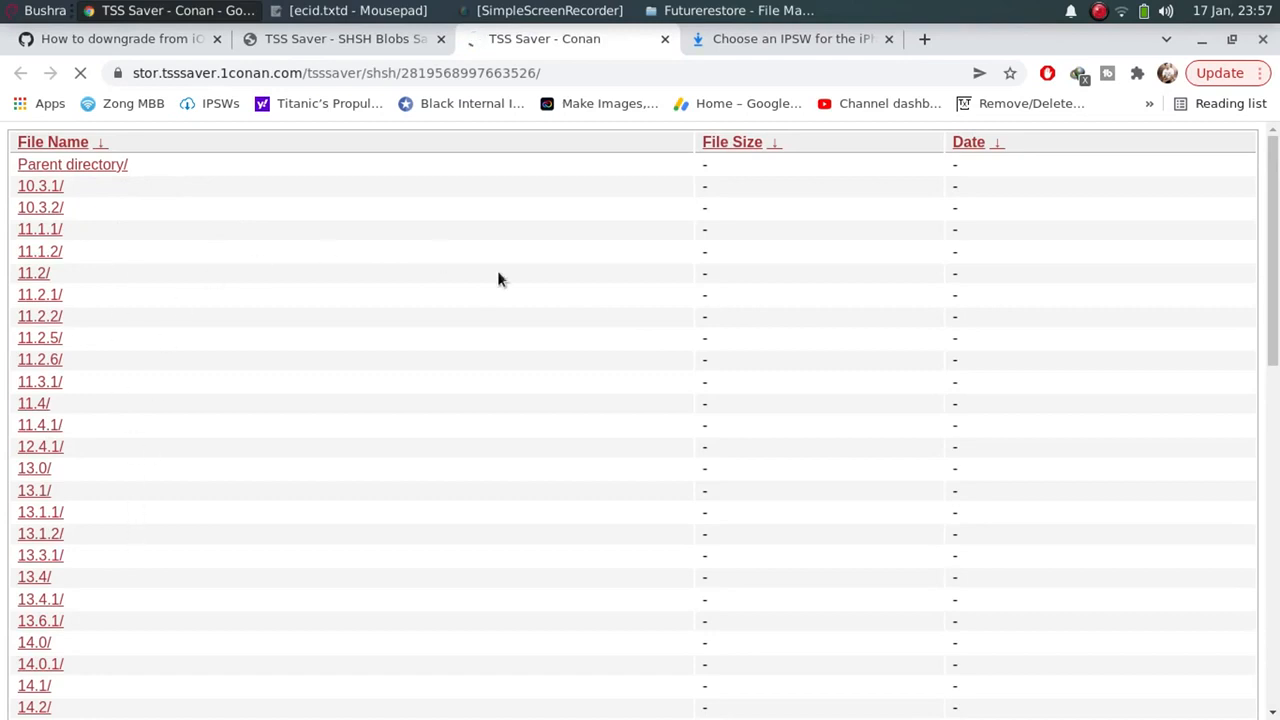
Step: Locate and enter the 14.8/ folder in the TSS Saver blob listing
{"action": "scroll", "scroll_direction": "down", "scroll_amount": 3}
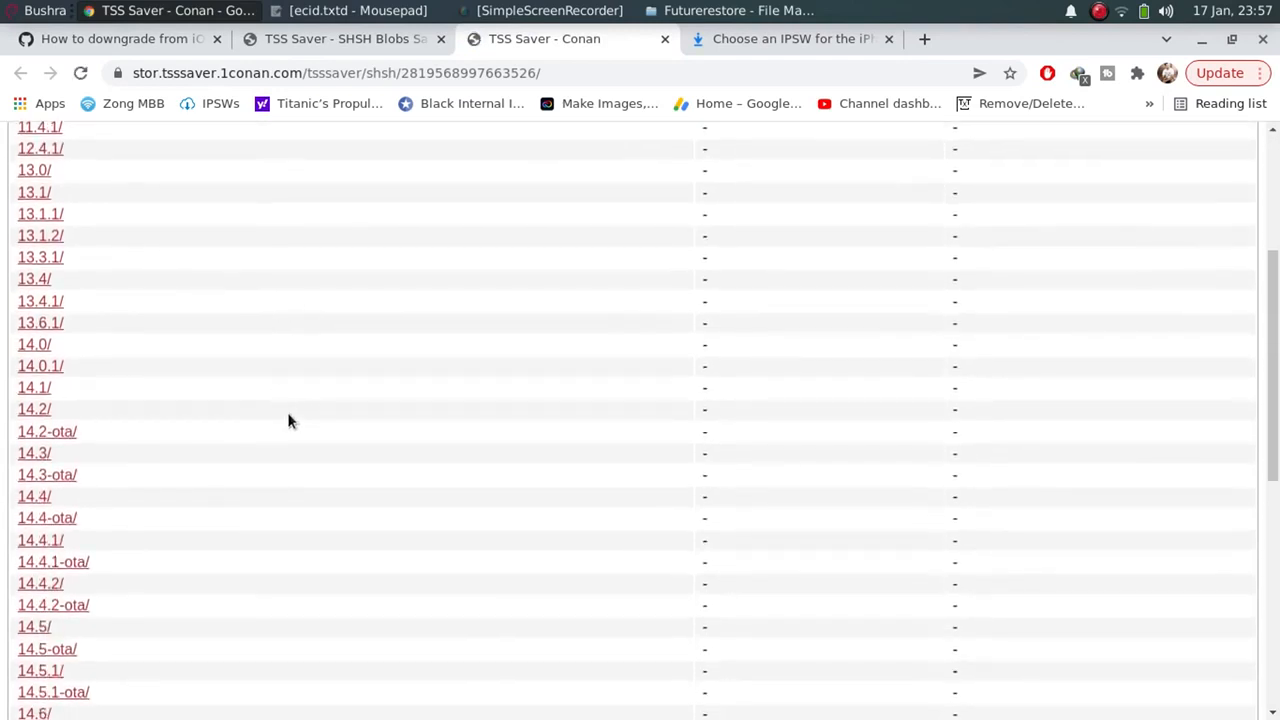
{"action": "scroll", "scroll_direction": "down", "scroll_amount": 3}
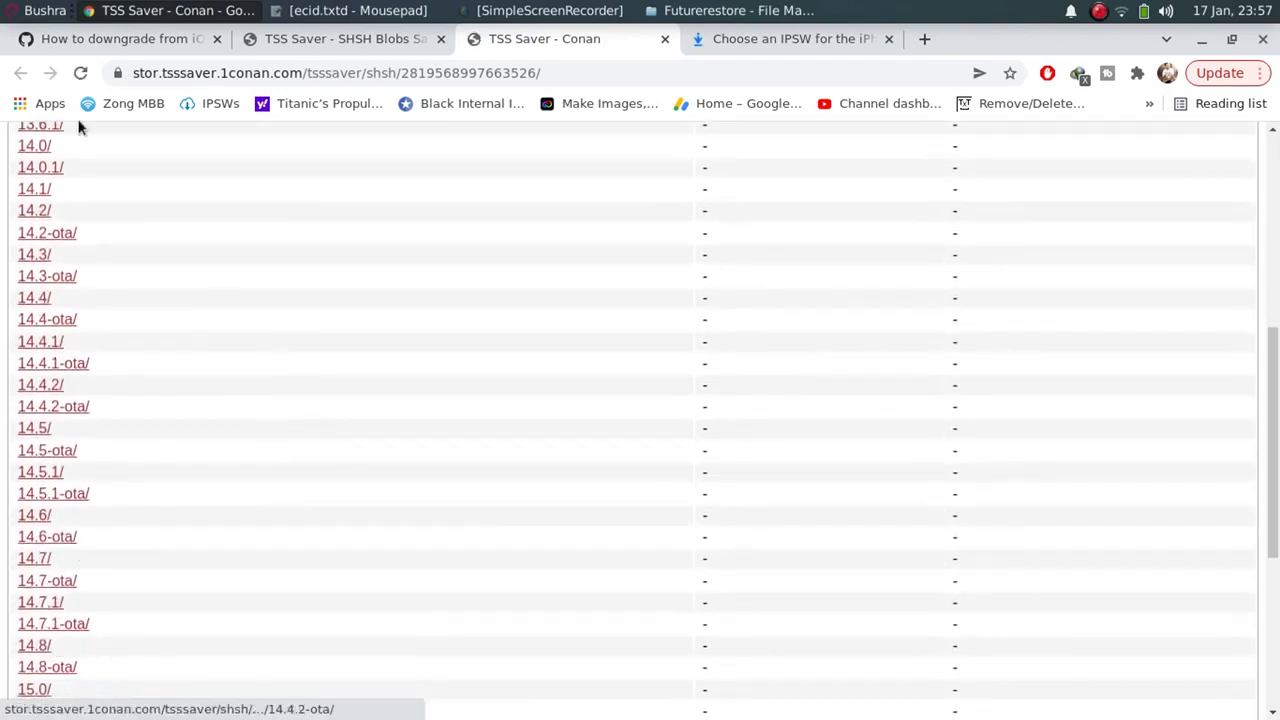
{"action": "scroll", "scroll_direction": "down", "scroll_amount": 3}
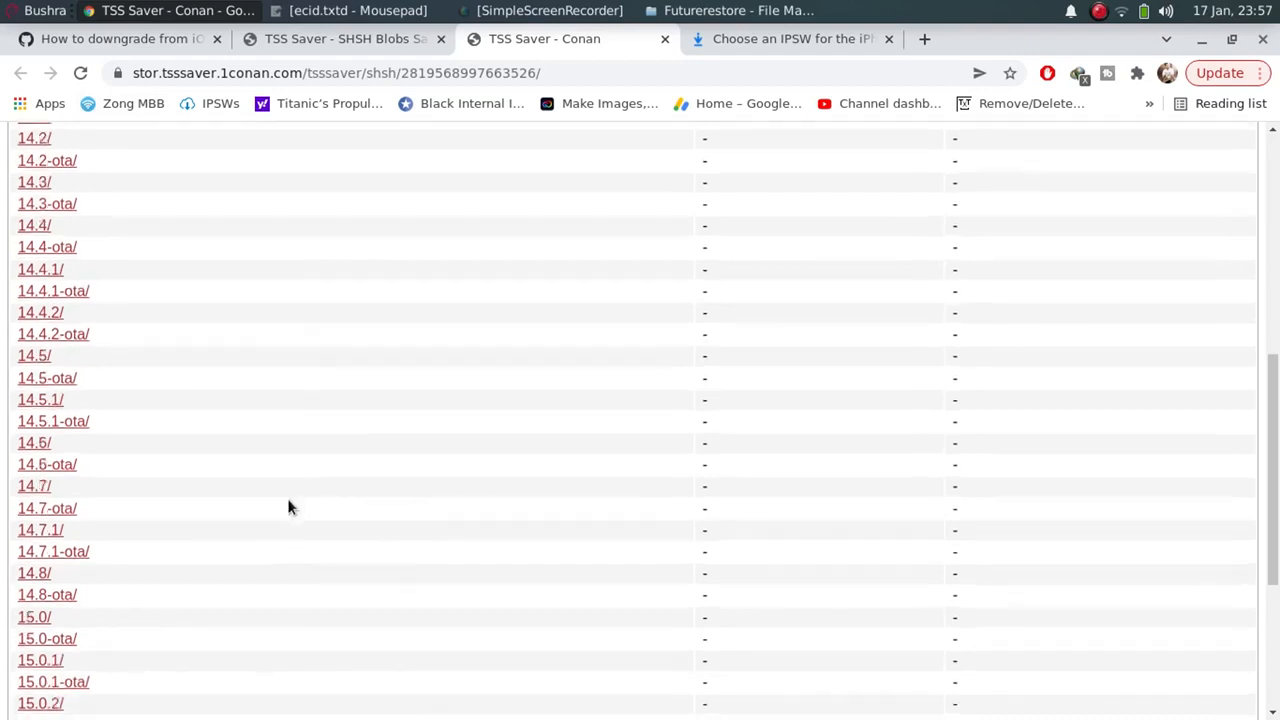
{"action": "scroll", "scroll_direction": "down", "scroll_amount": 3}
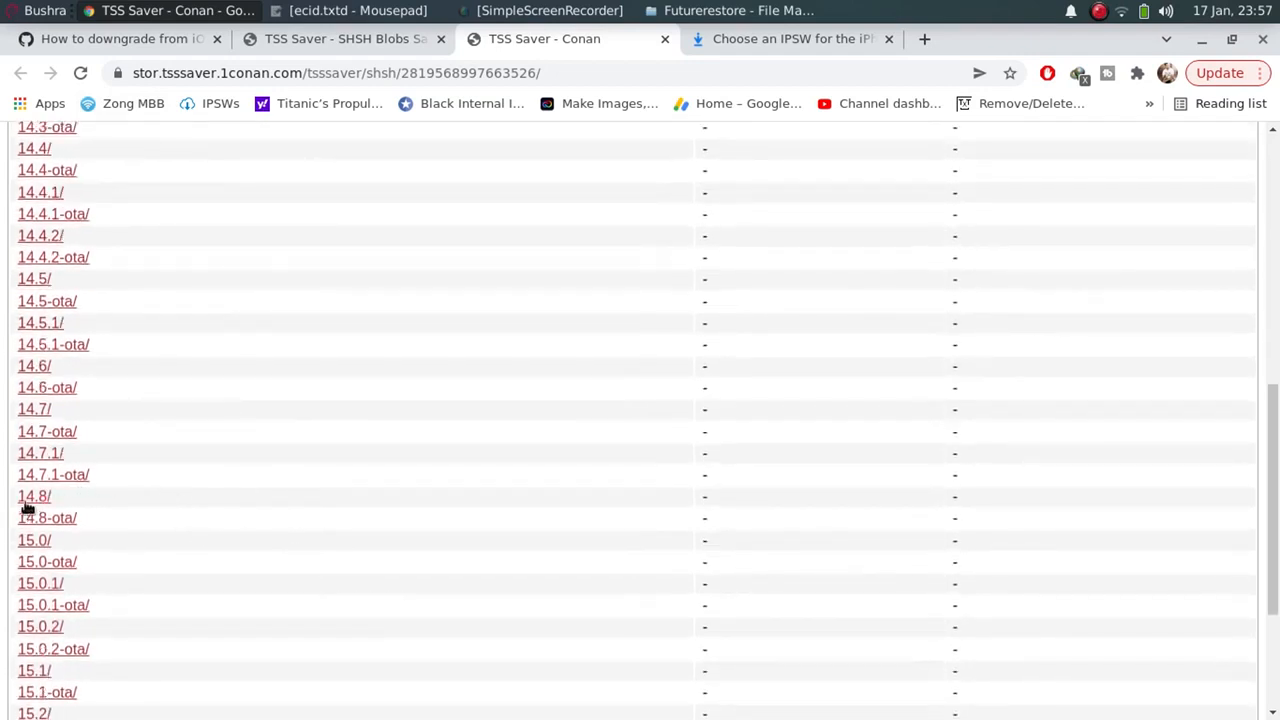
{"action": "left_click", "coordinate": [32, 496]}
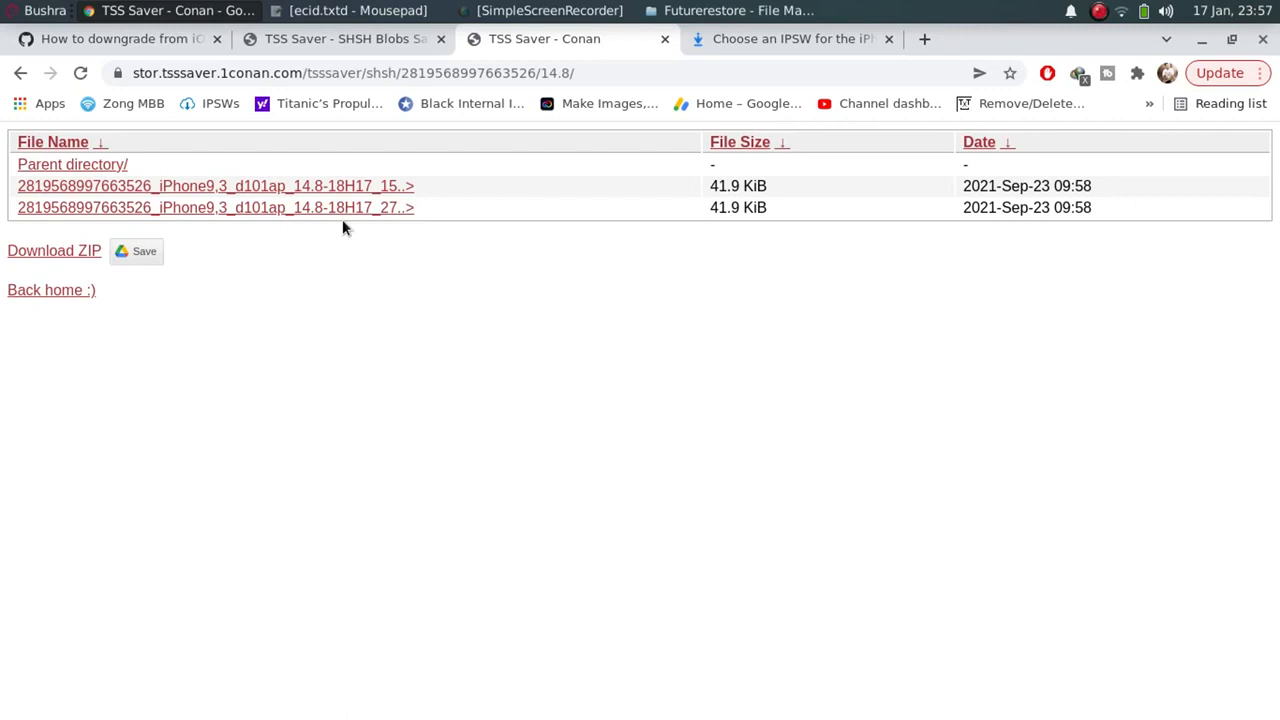
{"action": "mouse_move", "coordinate": [336, 216]}
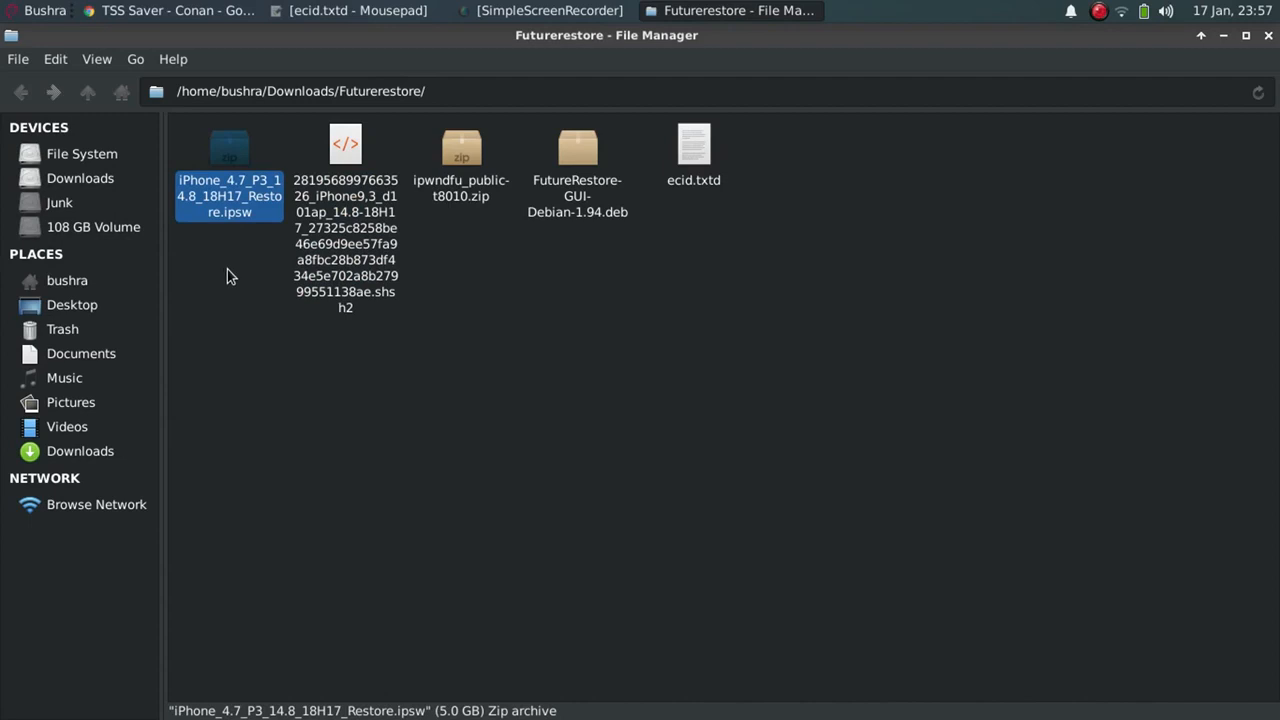
{"action": "mouse_move", "coordinate": [240, 160]}
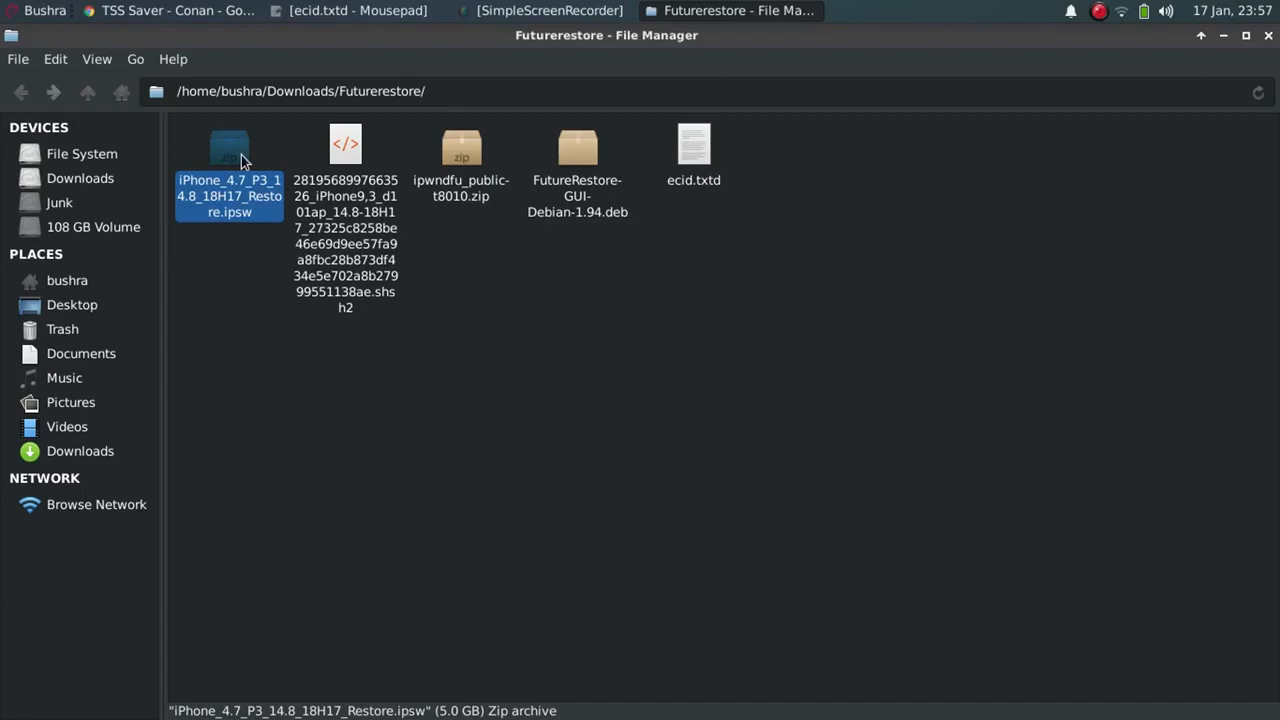
Step: Download the unsigned iOS 14.8 (18H17) IPSW for iPhone9,3 from ipsw.me
{"action": "left_click", "coordinate": [792, 10]}
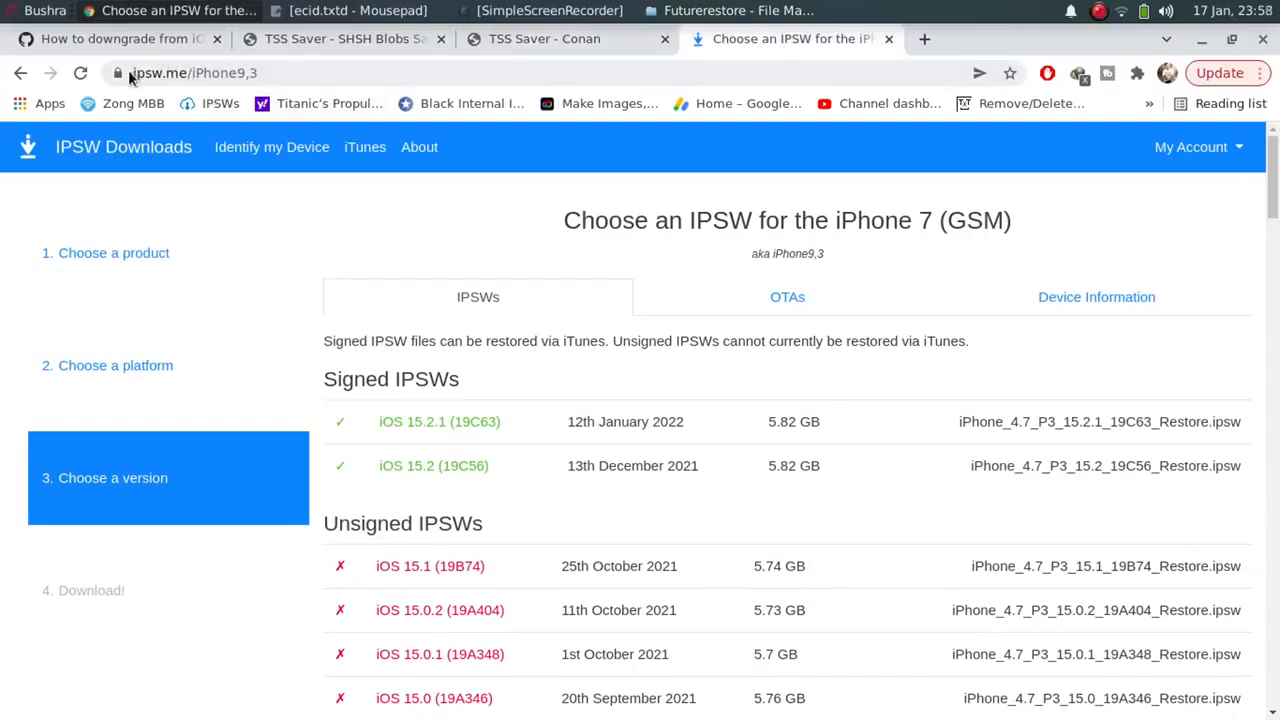
{"action": "mouse_move", "coordinate": [944, 276]}
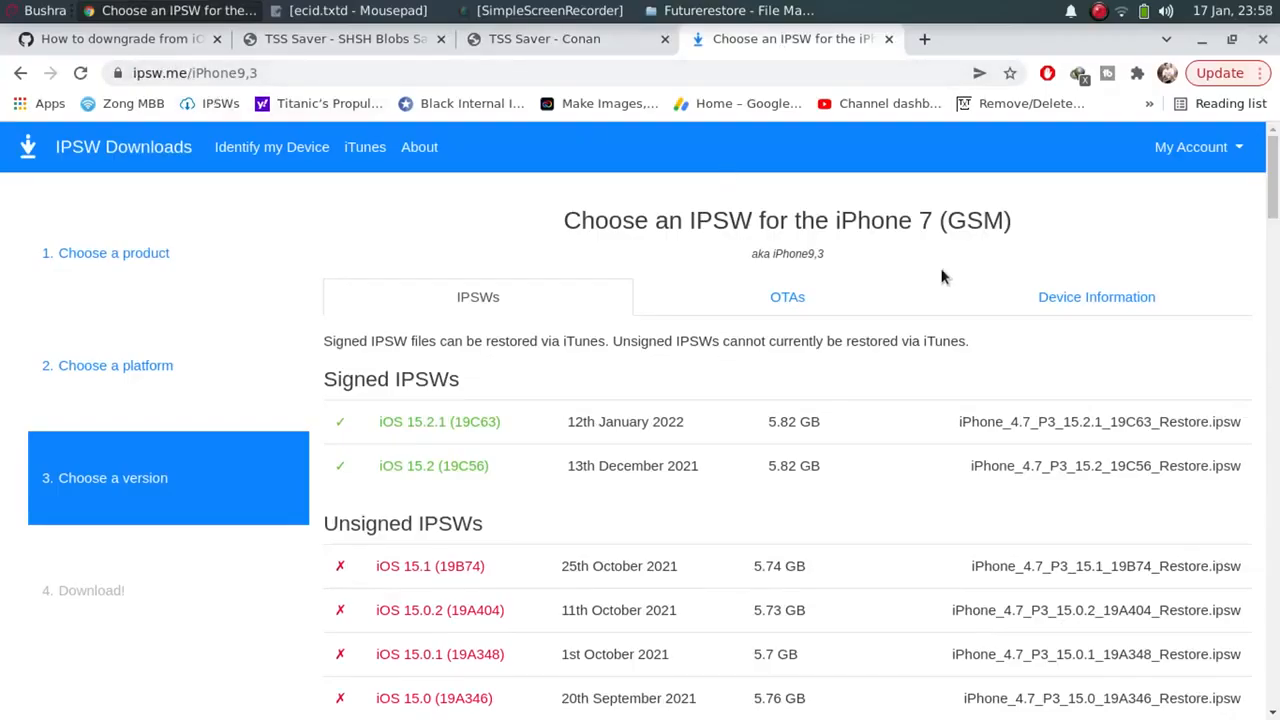
{"action": "scroll", "scroll_direction": "down", "scroll_amount": 3}
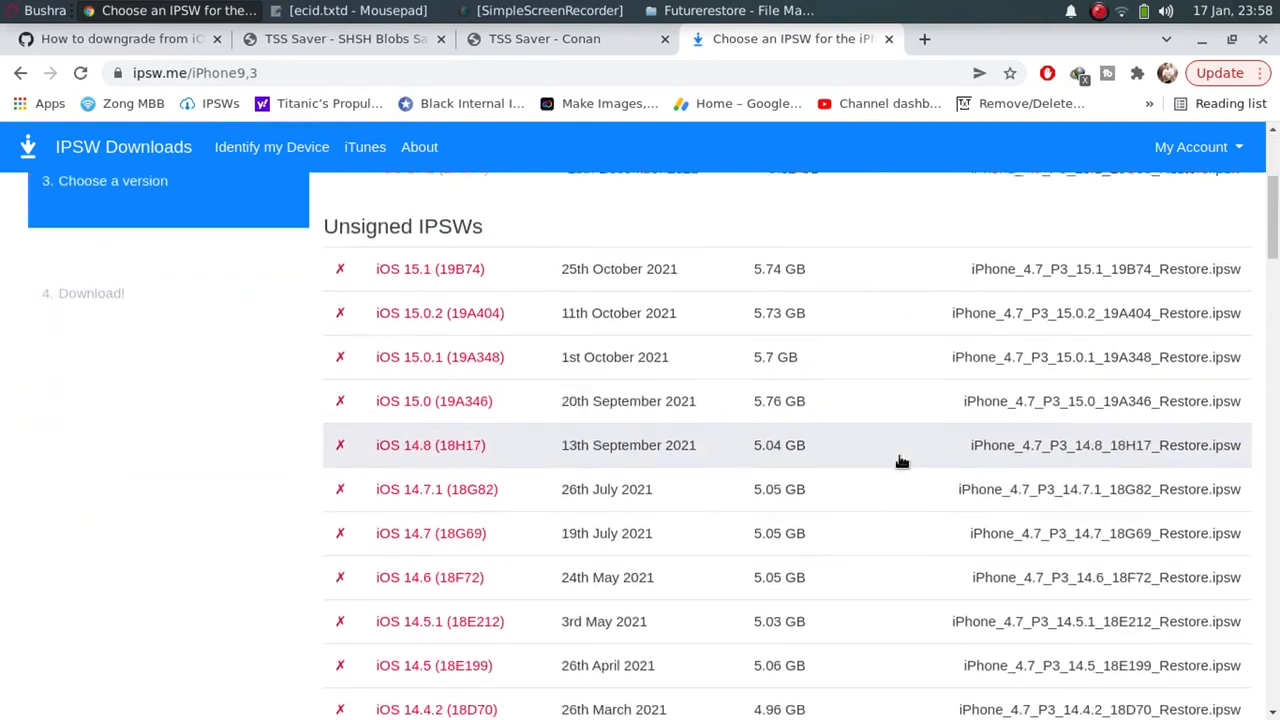
{"action": "scroll", "scroll_direction": "down", "scroll_amount": 3}
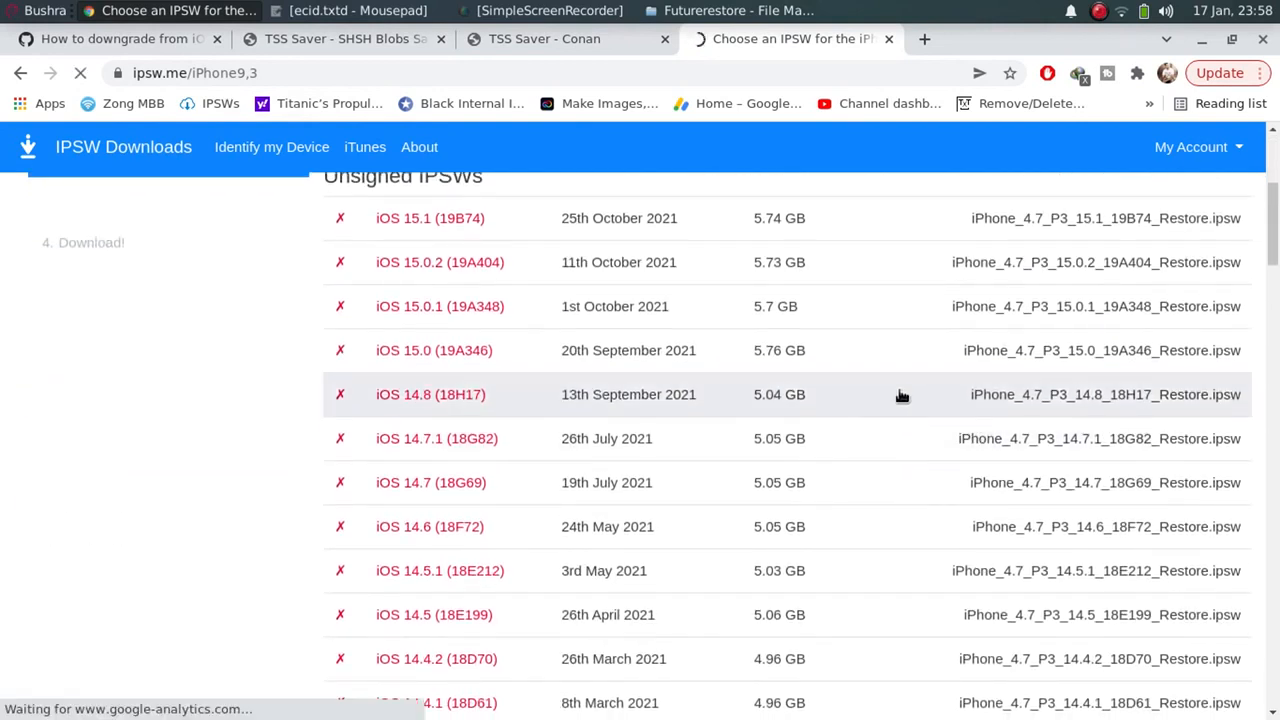
{"action": "left_click", "coordinate": [430, 394]}
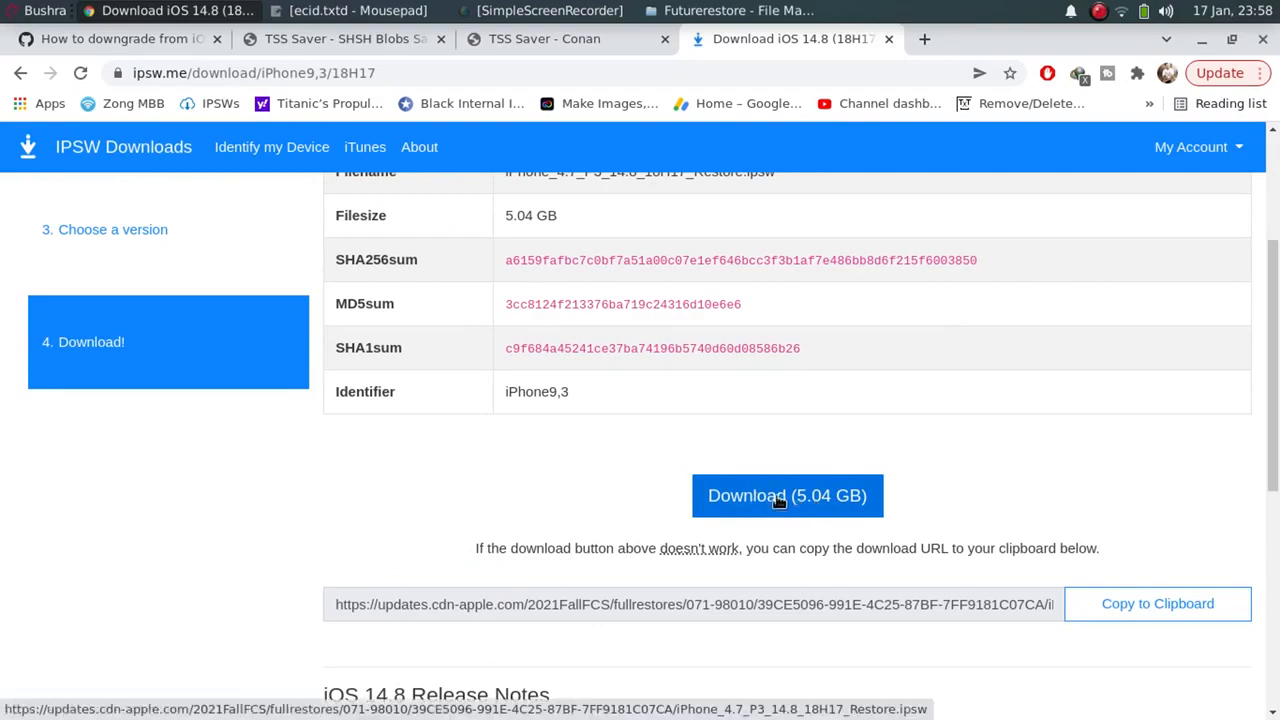
{"action": "left_click", "coordinate": [730, 10]}
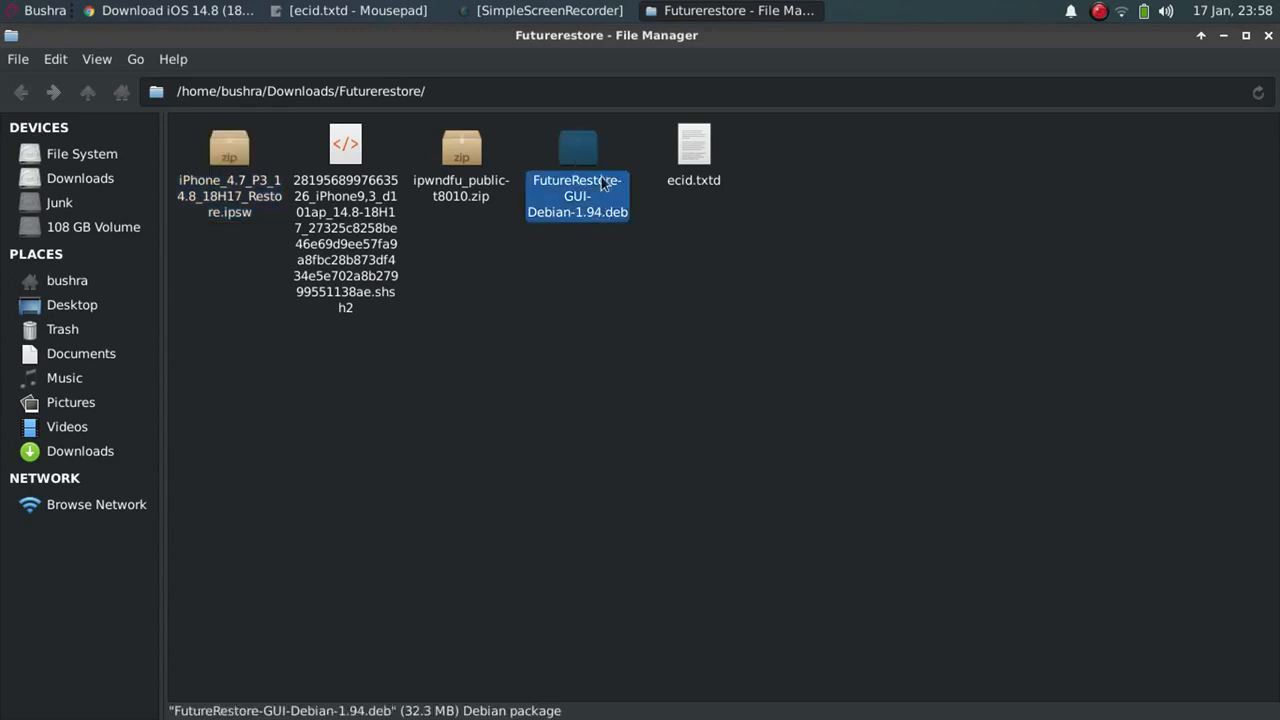
{"action": "mouse_move", "coordinate": [816, 312]}
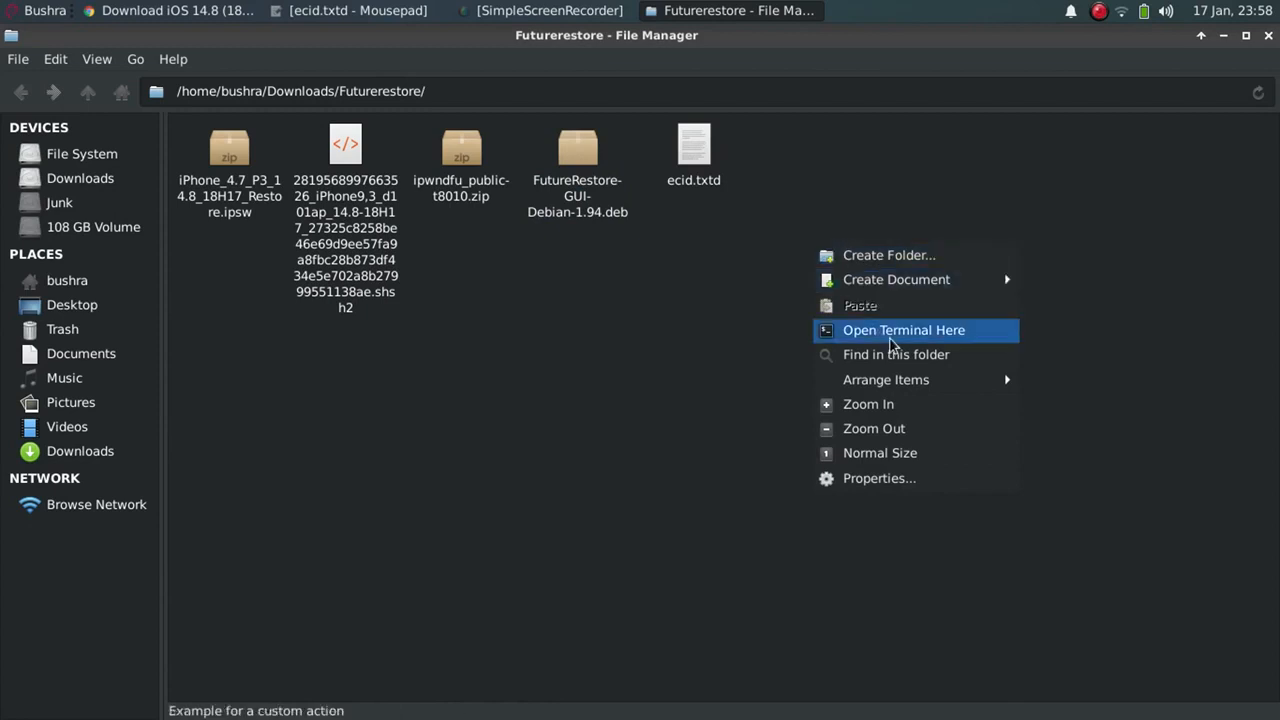
Step: Install FutureRestore-GUI-Debian-1.94.deb with sudo dpkg -i, then dismiss the terminal
{"action": "left_click", "coordinate": [904, 330]}
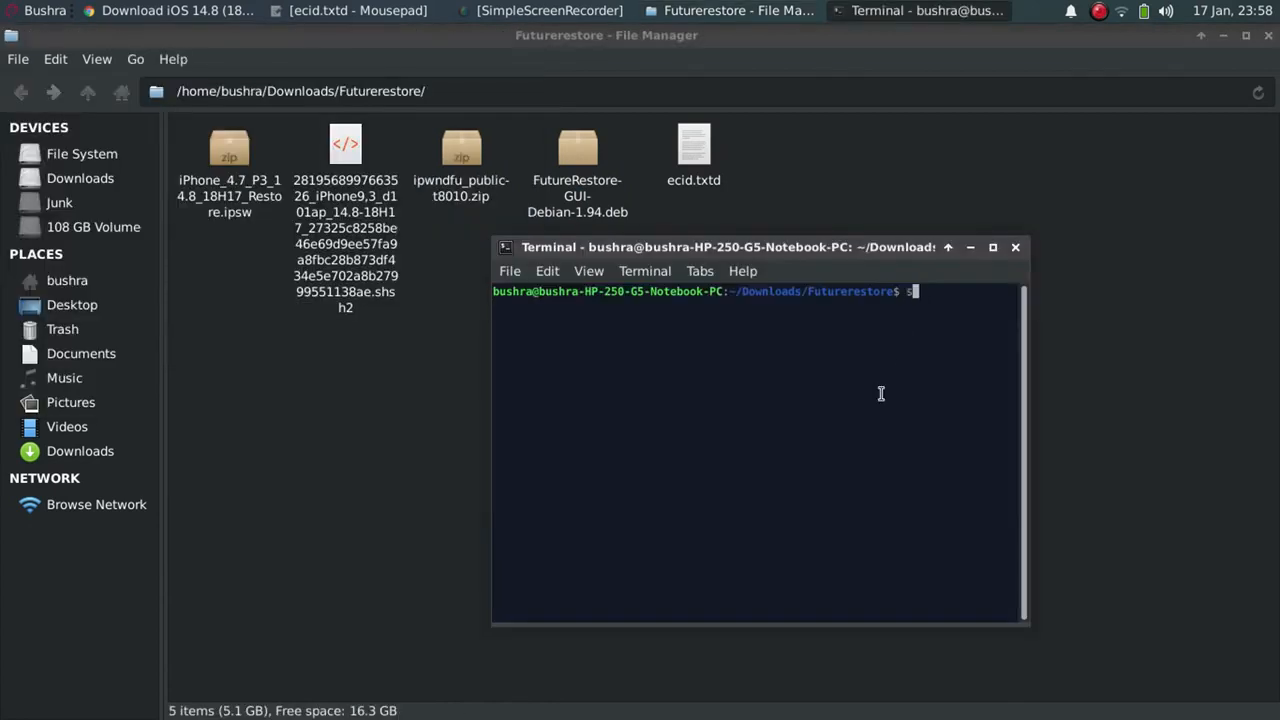
{"action": "type", "text": "sudo d"}
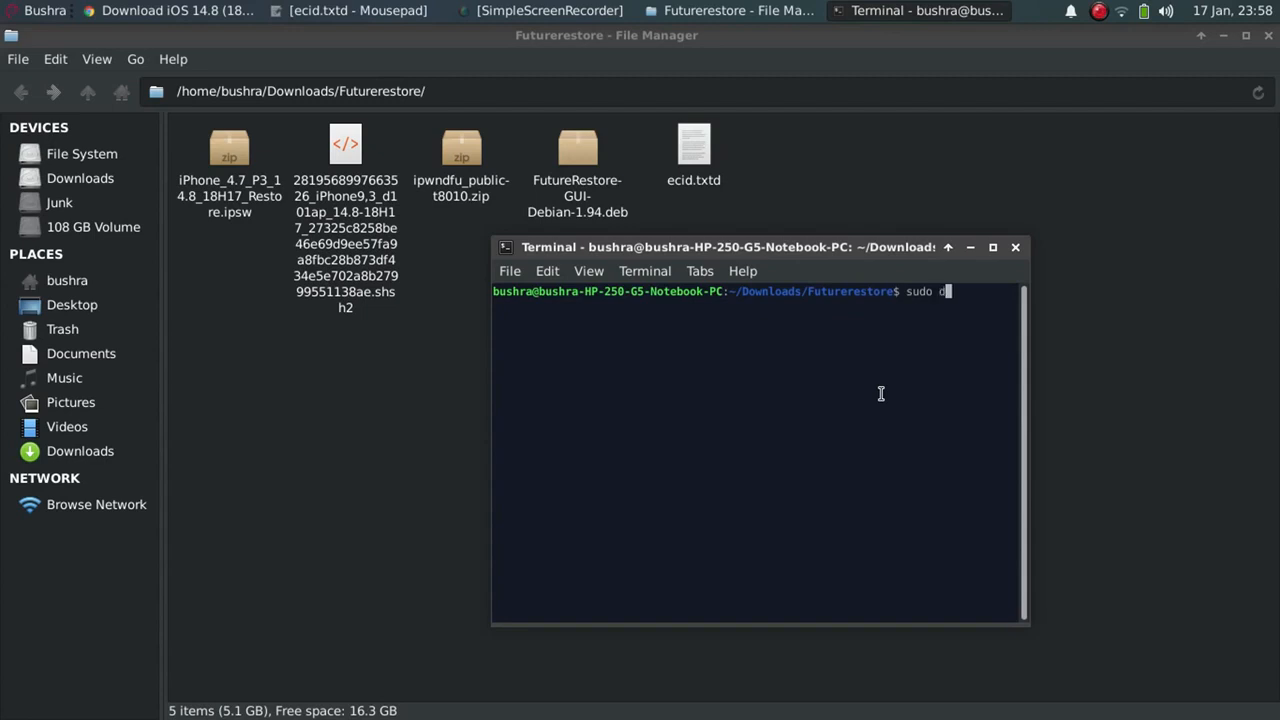
{"action": "type", "text": "pkg"}
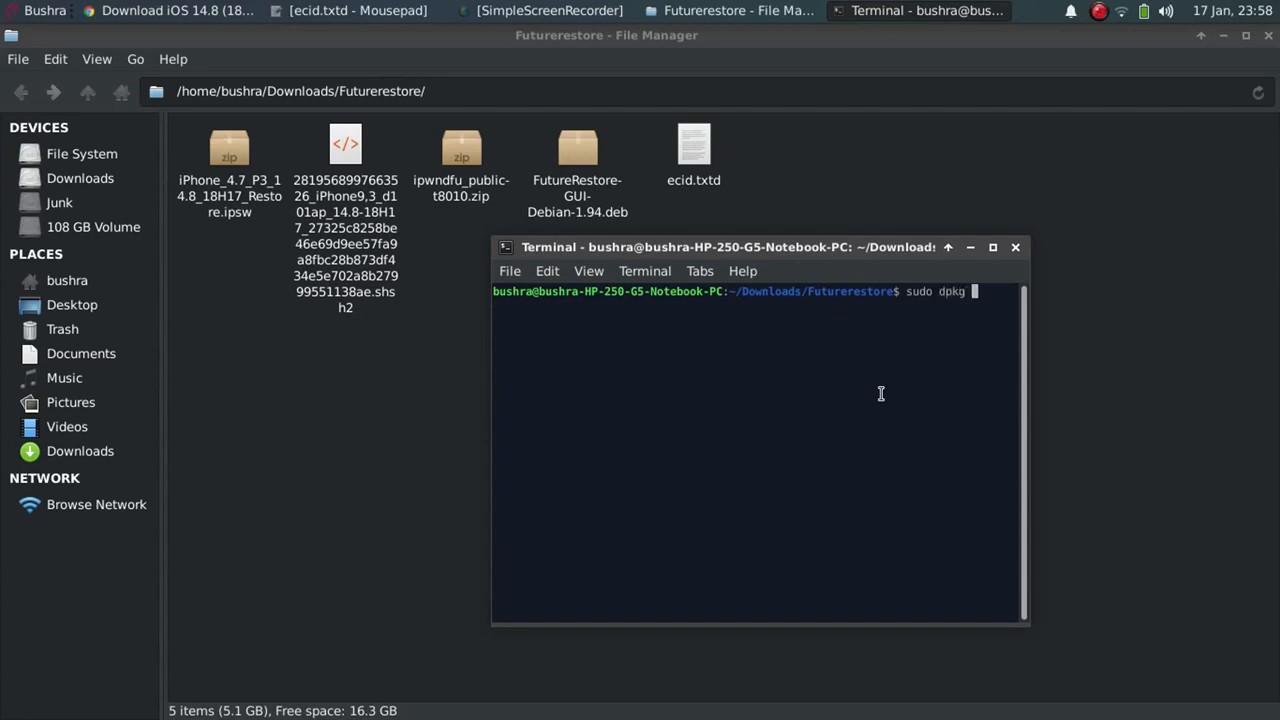
{"action": "type", "text": "-i"}
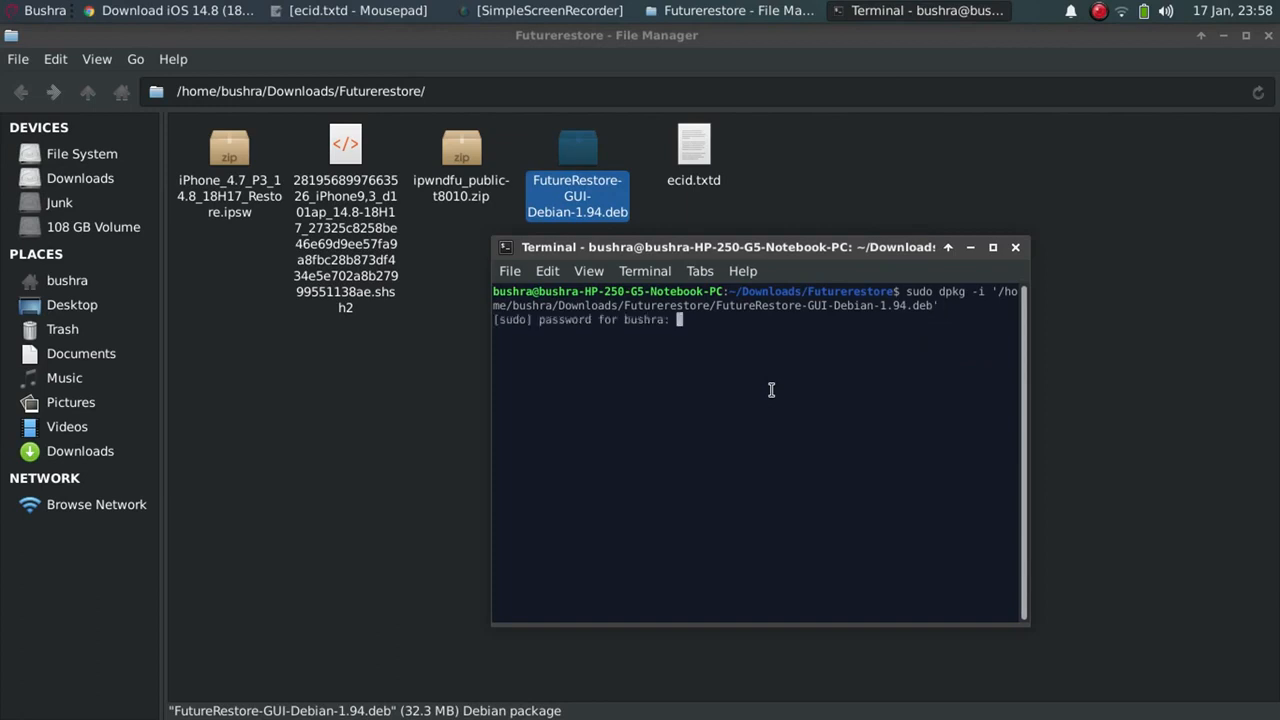
{"action": "mouse_move", "coordinate": [772, 380]}
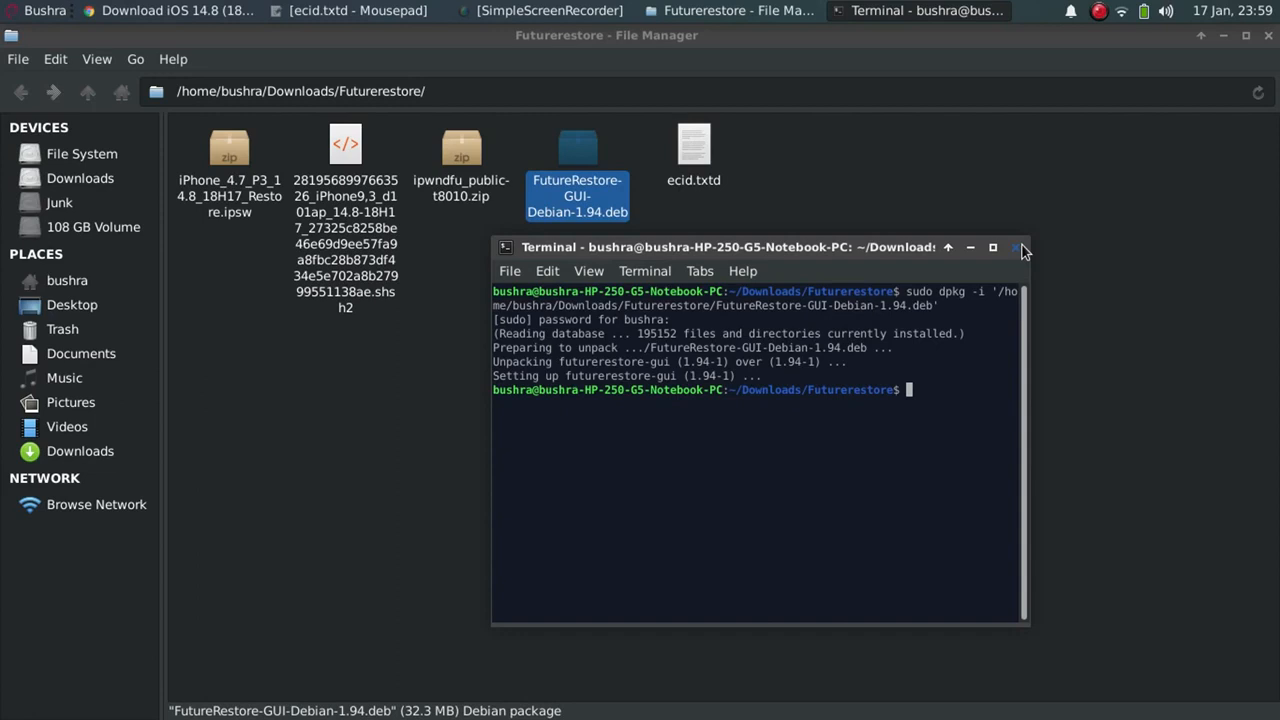
{"action": "left_click", "coordinate": [1016, 248]}
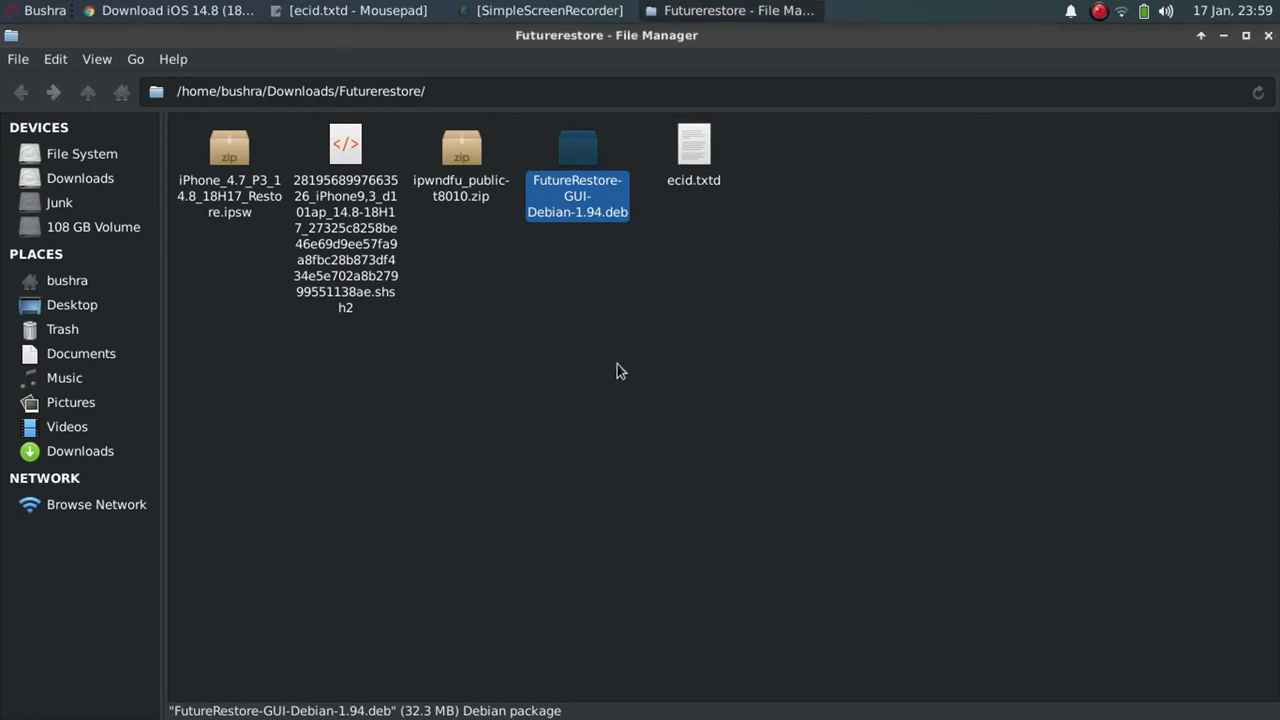
Step: Extract ipwndfu_public-t8010.zip in place and enter the extracted folder
{"action": "left_click", "coordinate": [460, 164]}
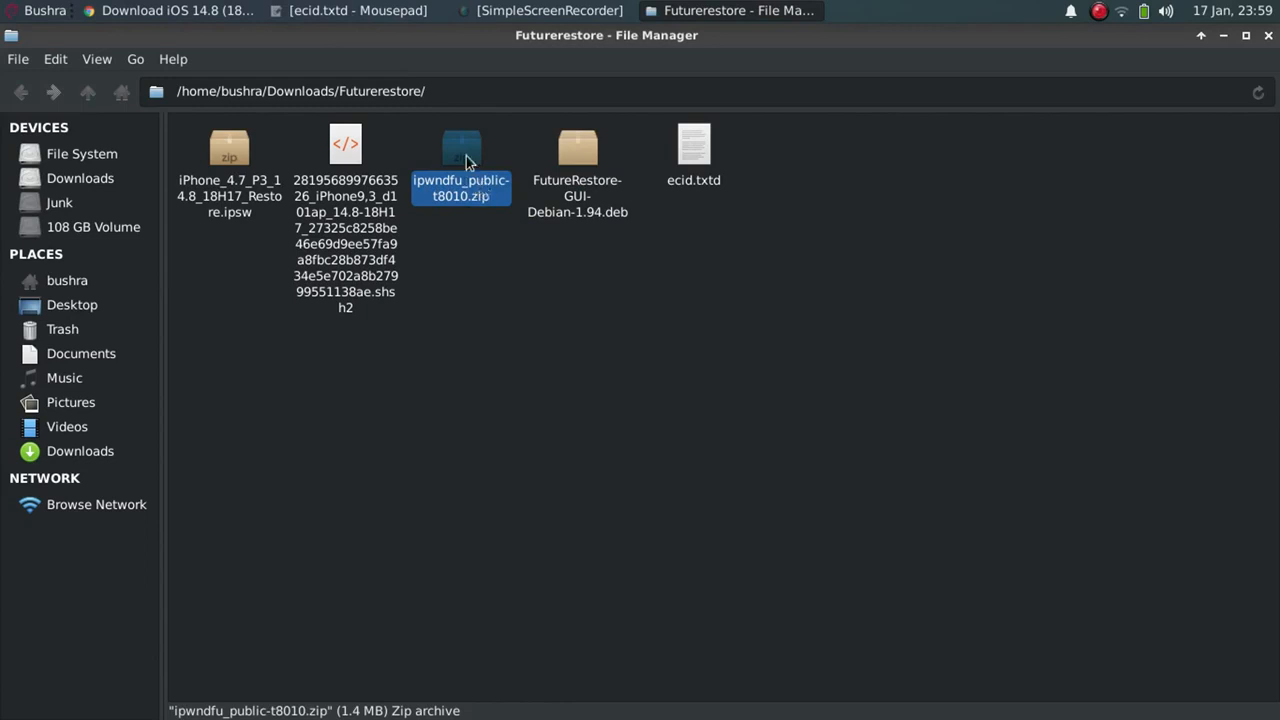
{"action": "right_click", "coordinate": [460, 160]}
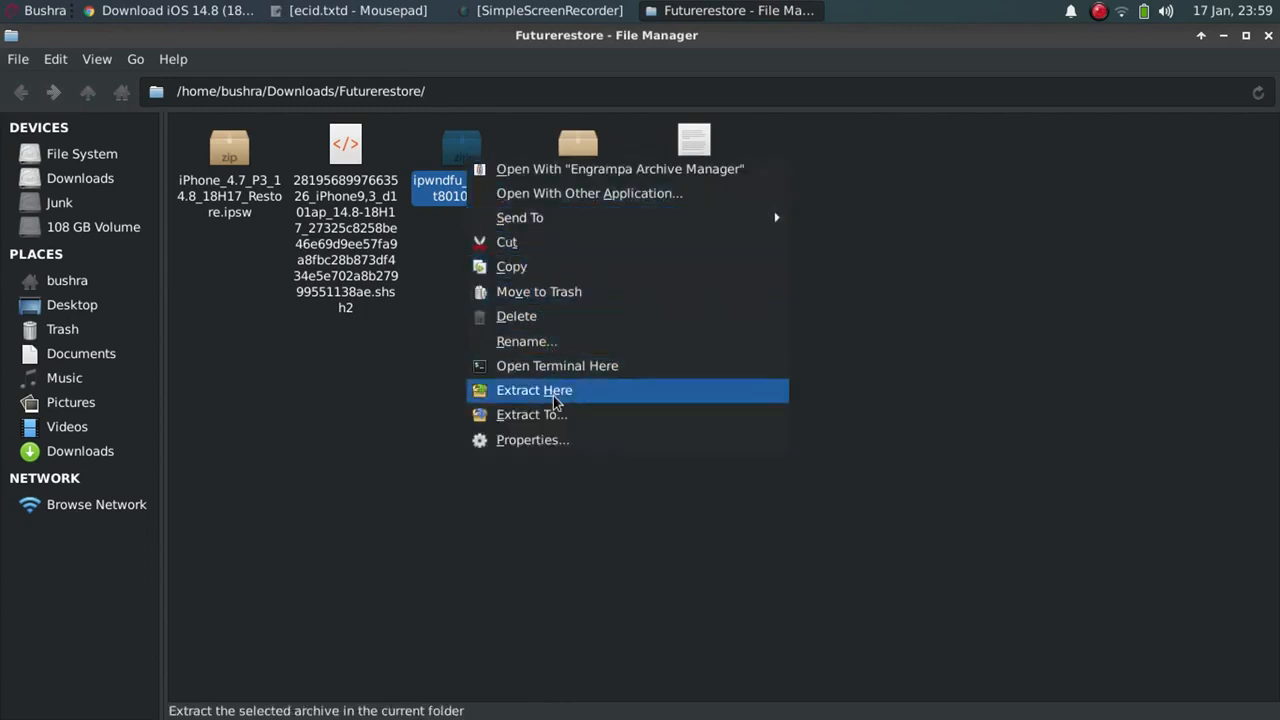
{"action": "left_click", "coordinate": [534, 390]}
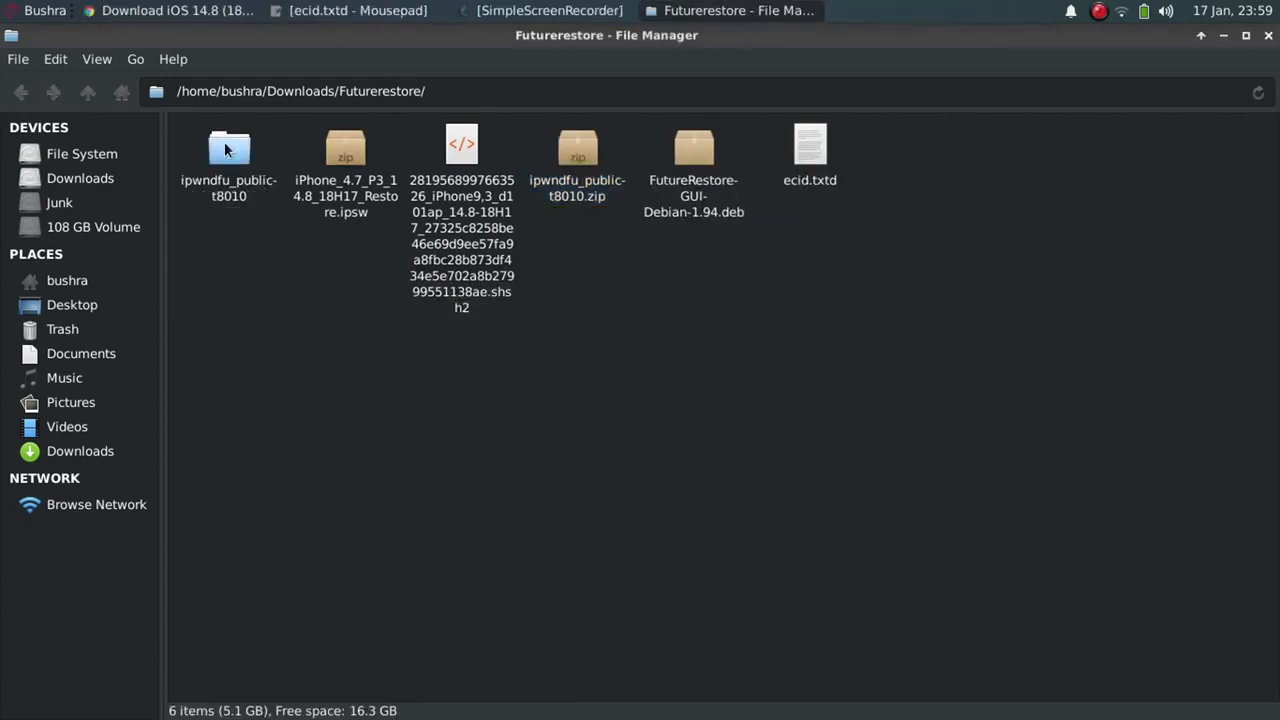
{"action": "double_click", "coordinate": [228, 150]}
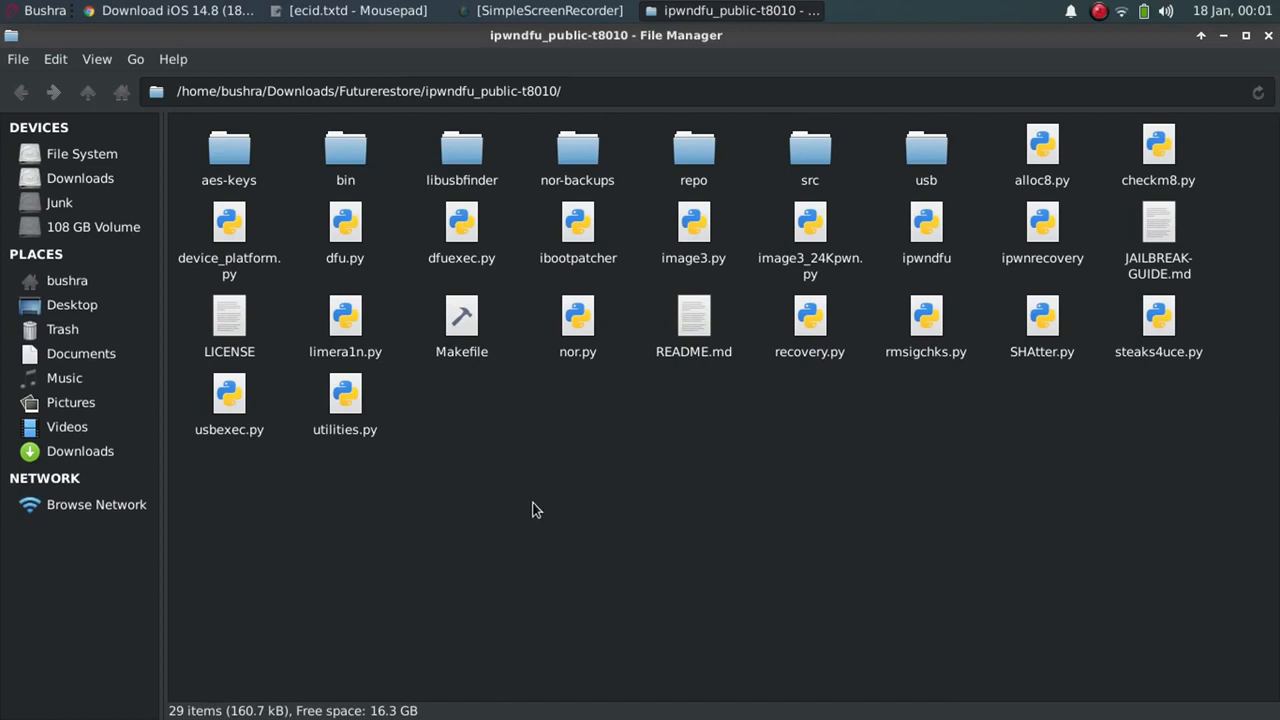
{"action": "mouse_move", "coordinate": [616, 486]}
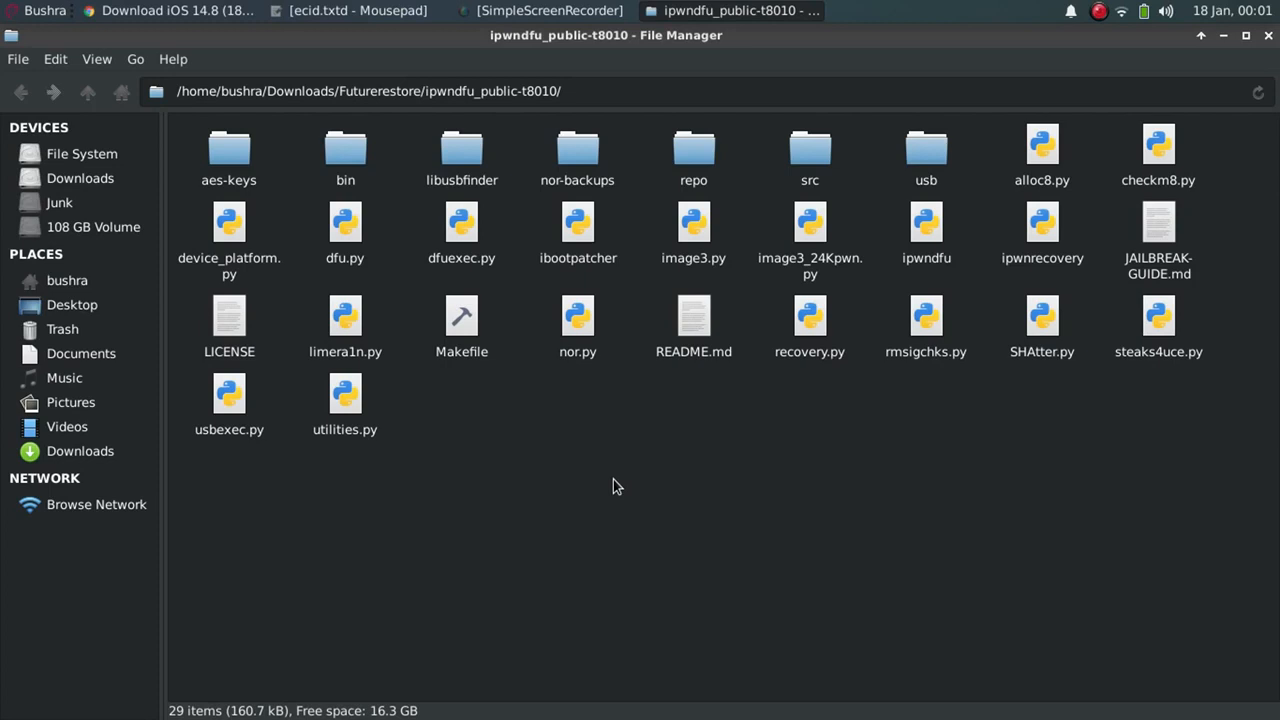
{"action": "mouse_move", "coordinate": [630, 432]}
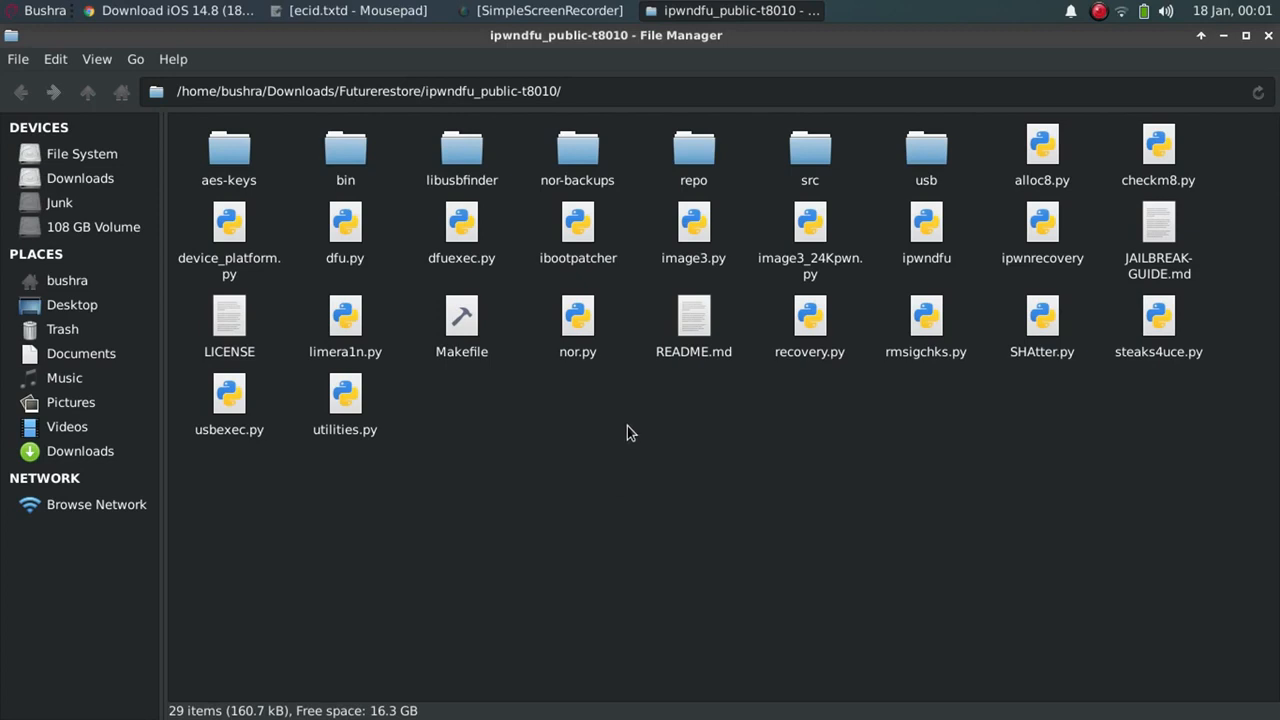
Step: Run sudo python2 ipwndfu -p from a terminal in the ipwndfu folder
{"action": "right_click", "coordinate": [630, 432]}
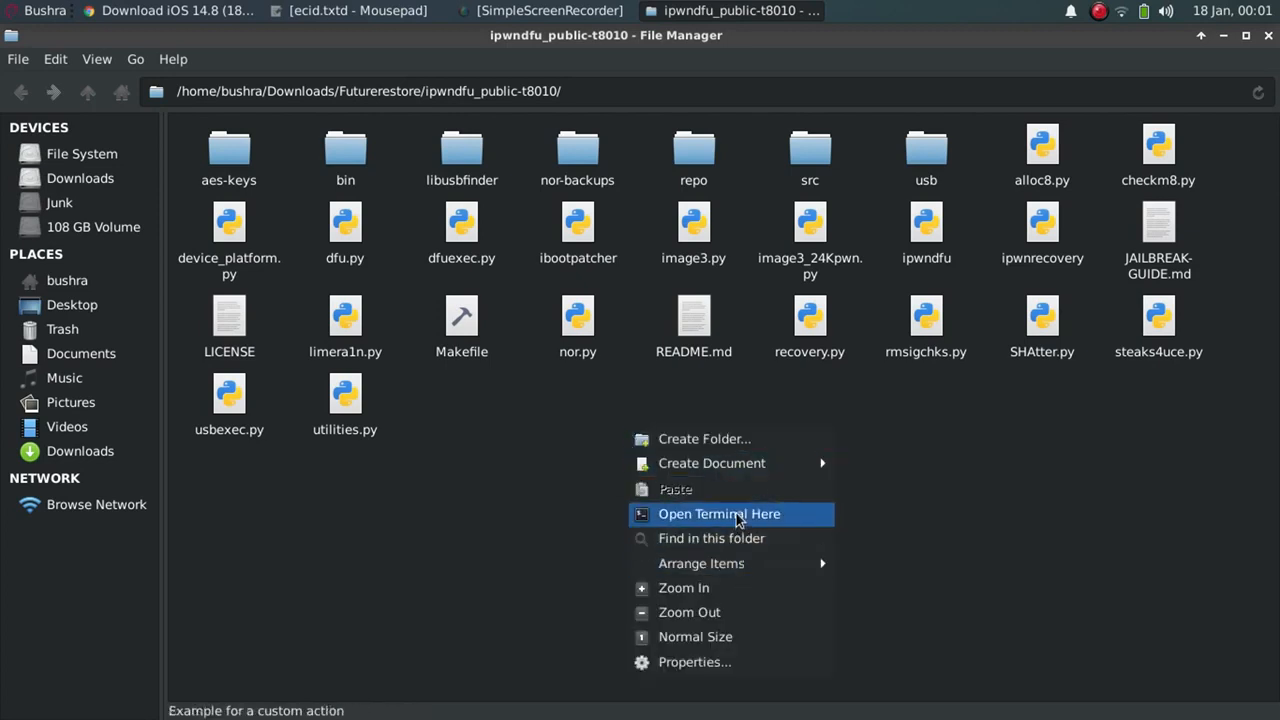
{"action": "left_click", "coordinate": [718, 512]}
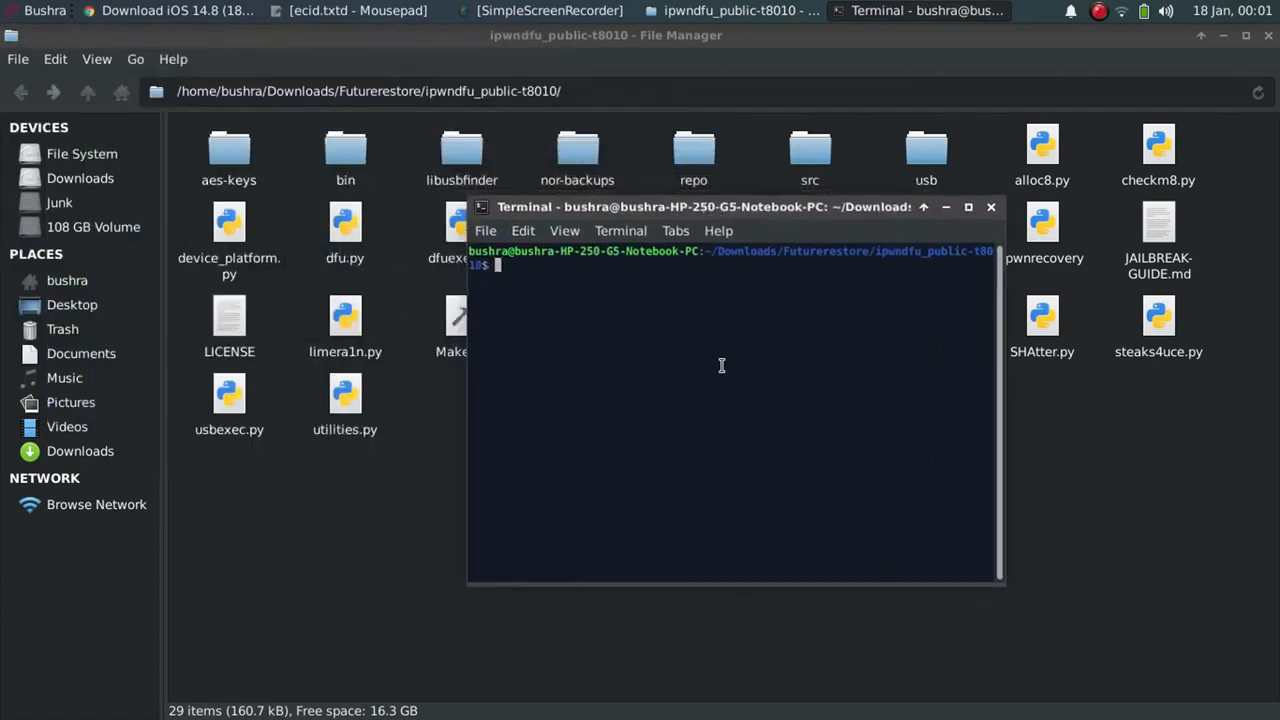
{"action": "type", "text": "sudo"}
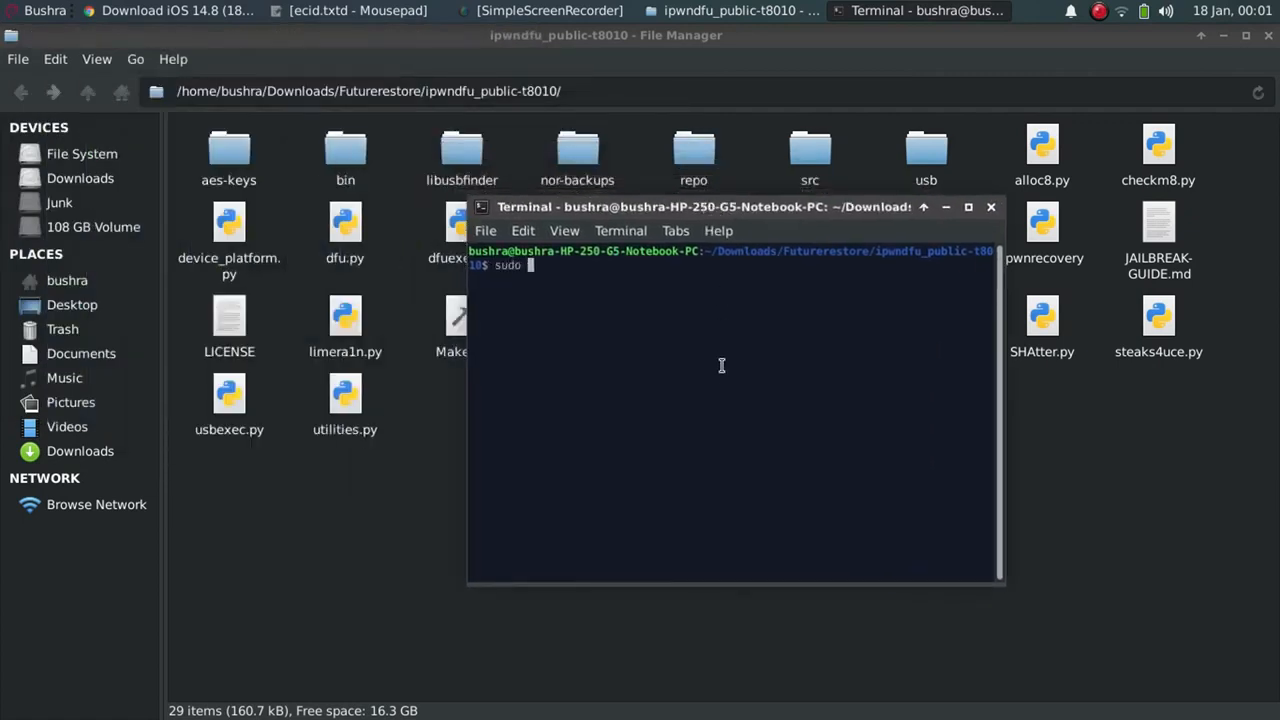
{"action": "type", "text": "pytho"}
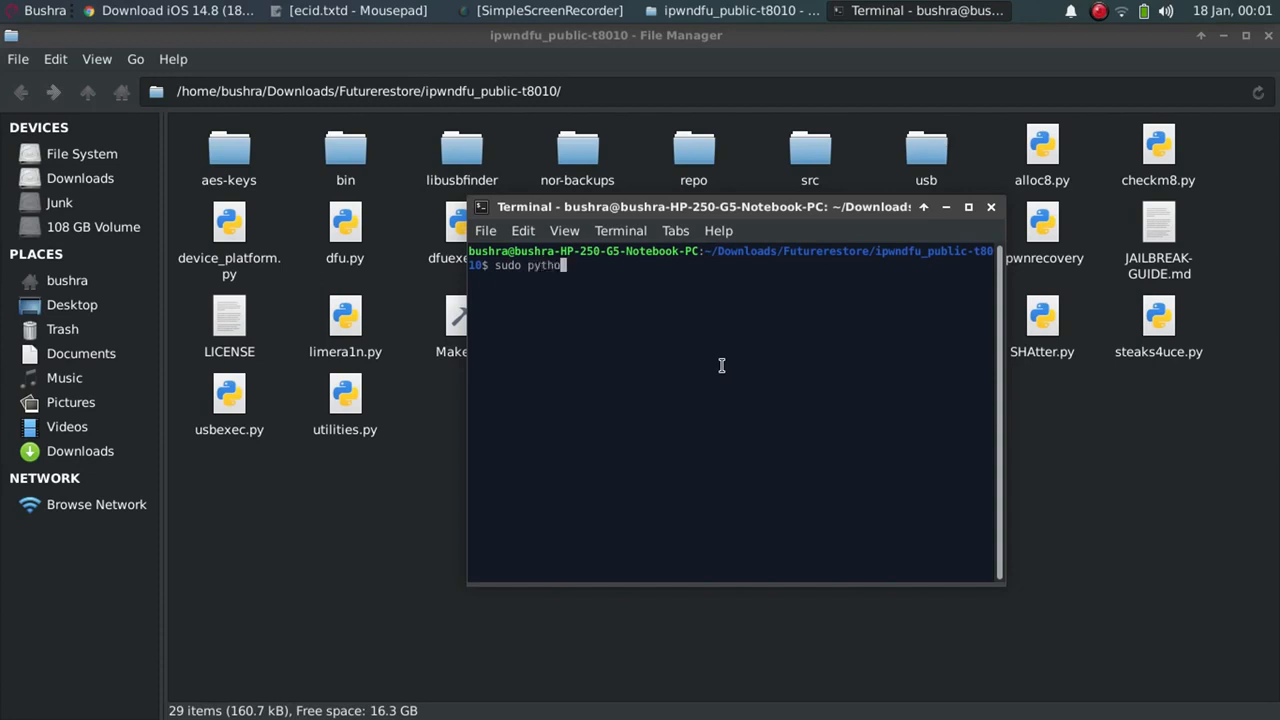
{"action": "type", "text": "2"}
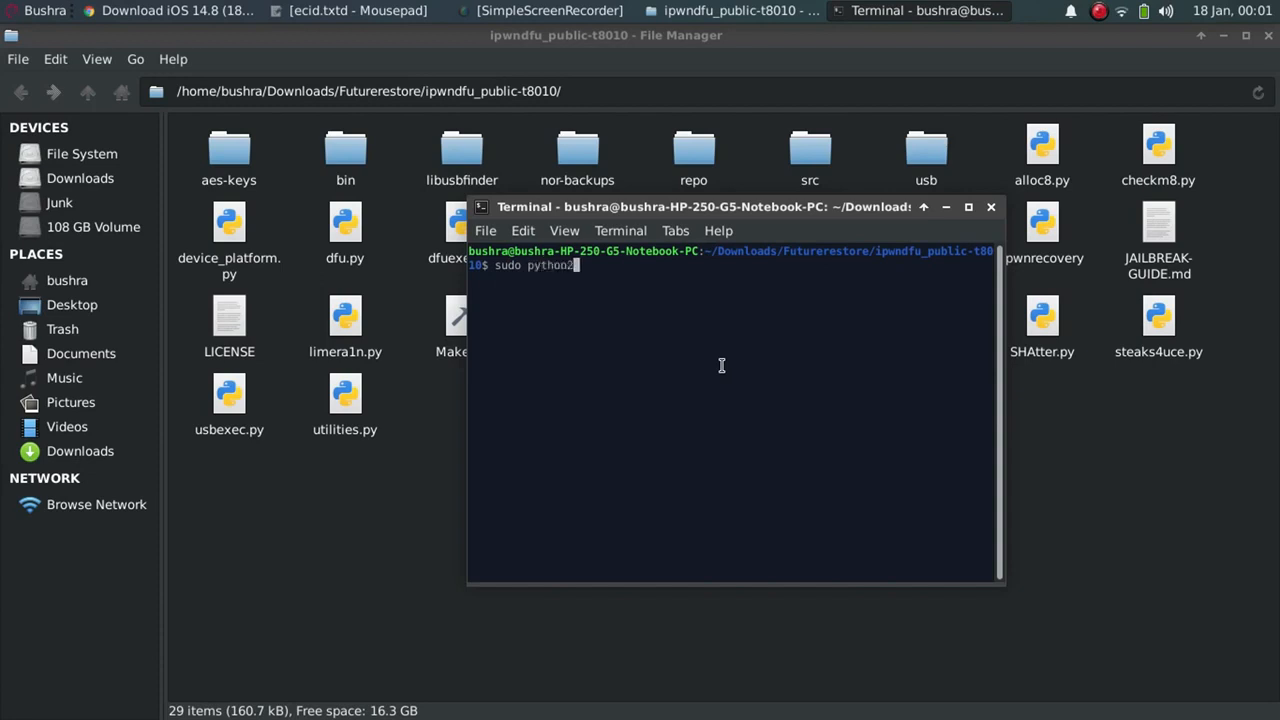
{"action": "type", "text": "ipwndfu -p"}
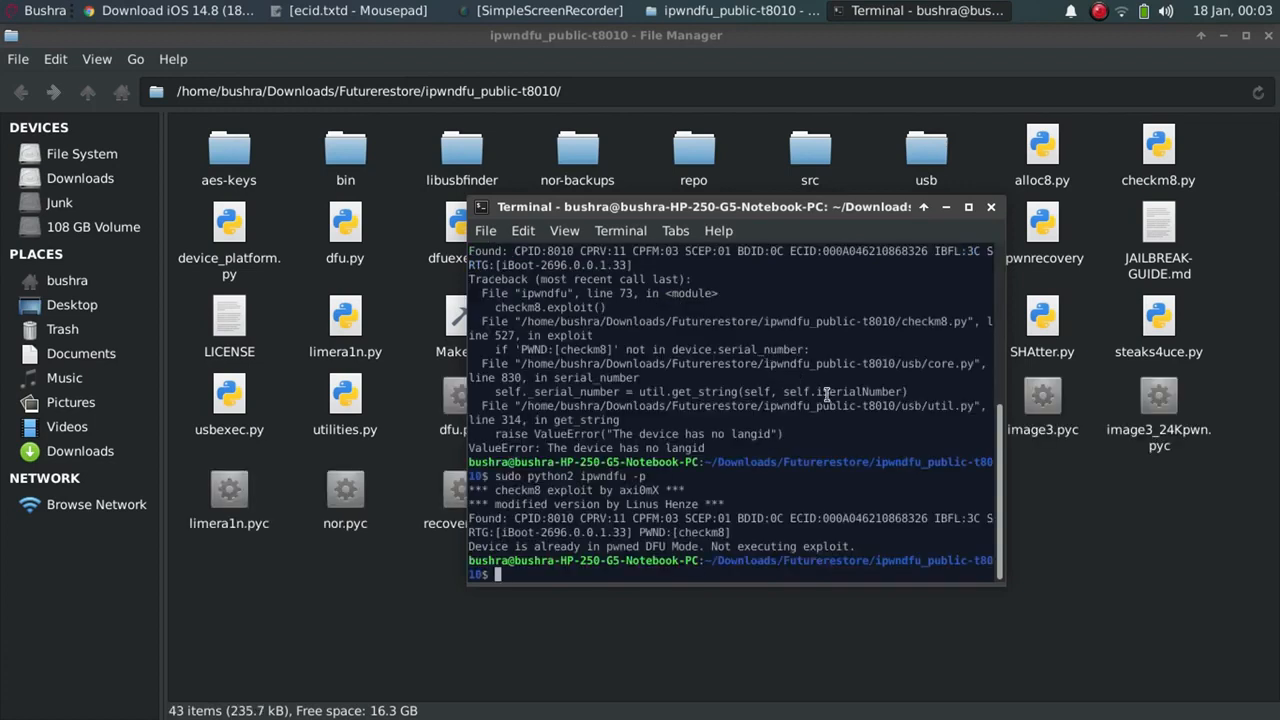
{"action": "mouse_move", "coordinate": [804, 400]}
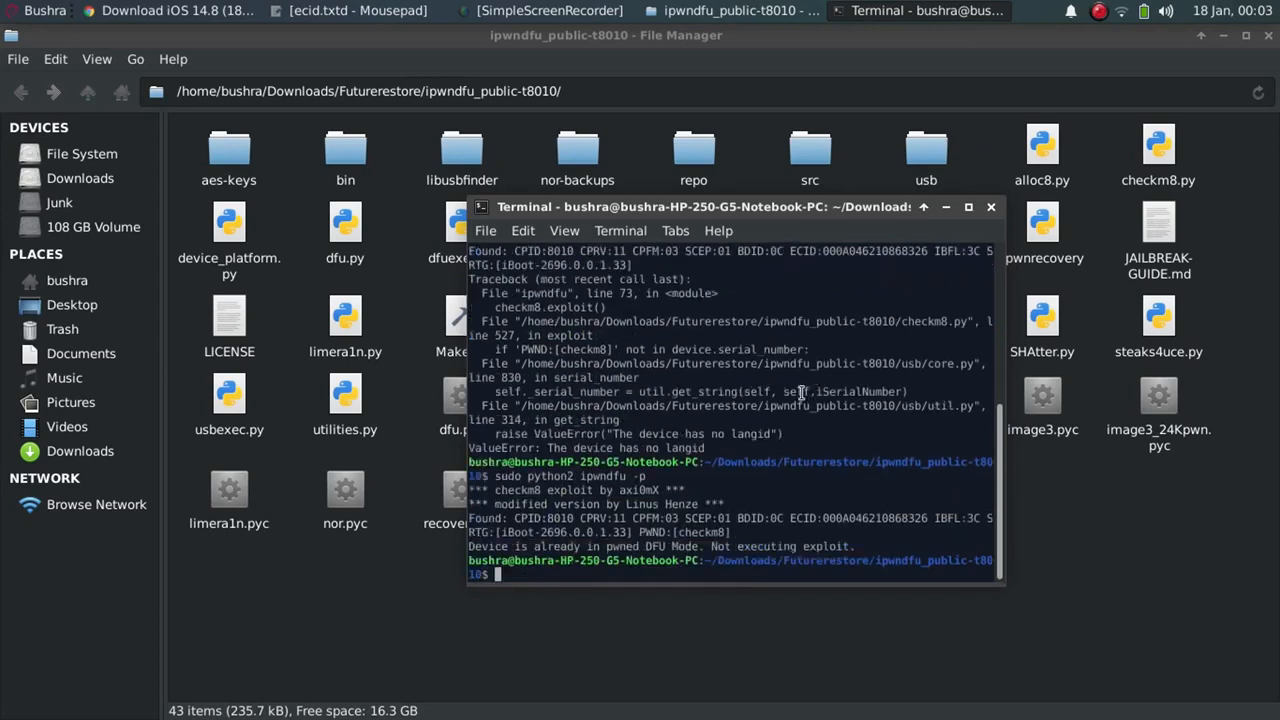
{"action": "mouse_move", "coordinate": [678, 524]}
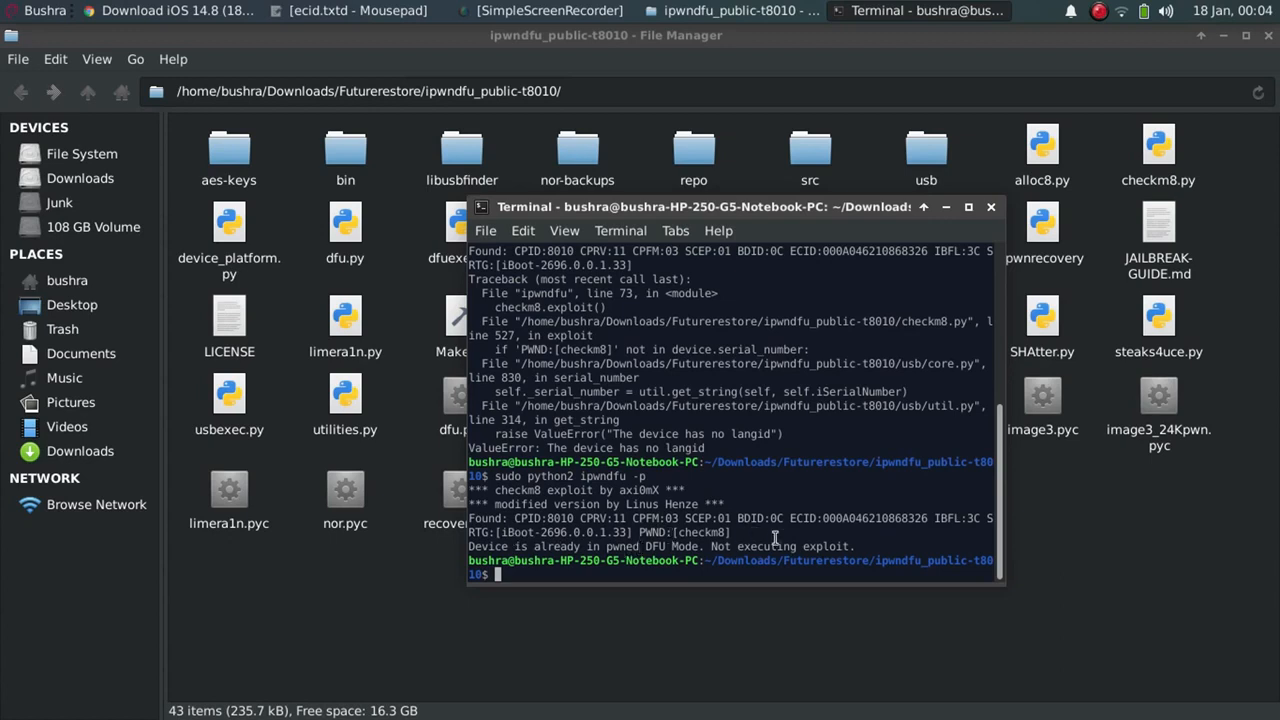
{"action": "mouse_move", "coordinate": [790, 488]}
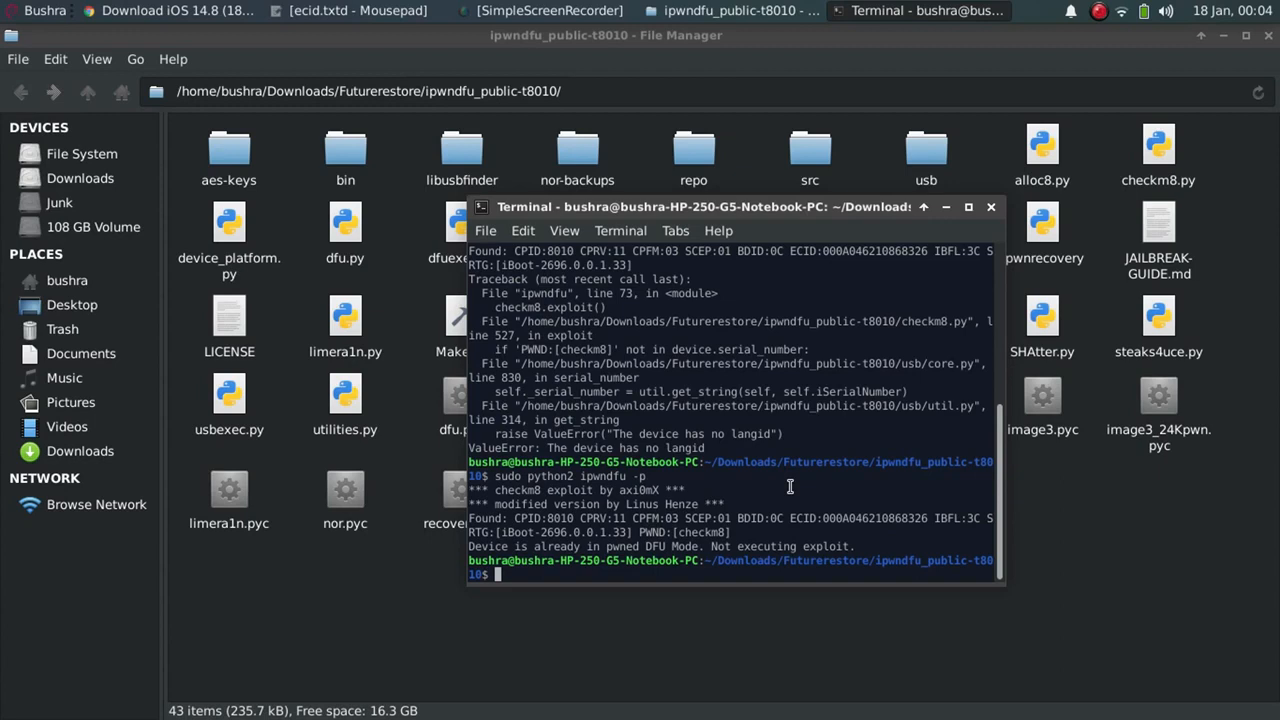
Step: Run sudo python2 rmsigchks.py to patch out signature checks, then close the Terminal
{"action": "type", "text": "sudo"}
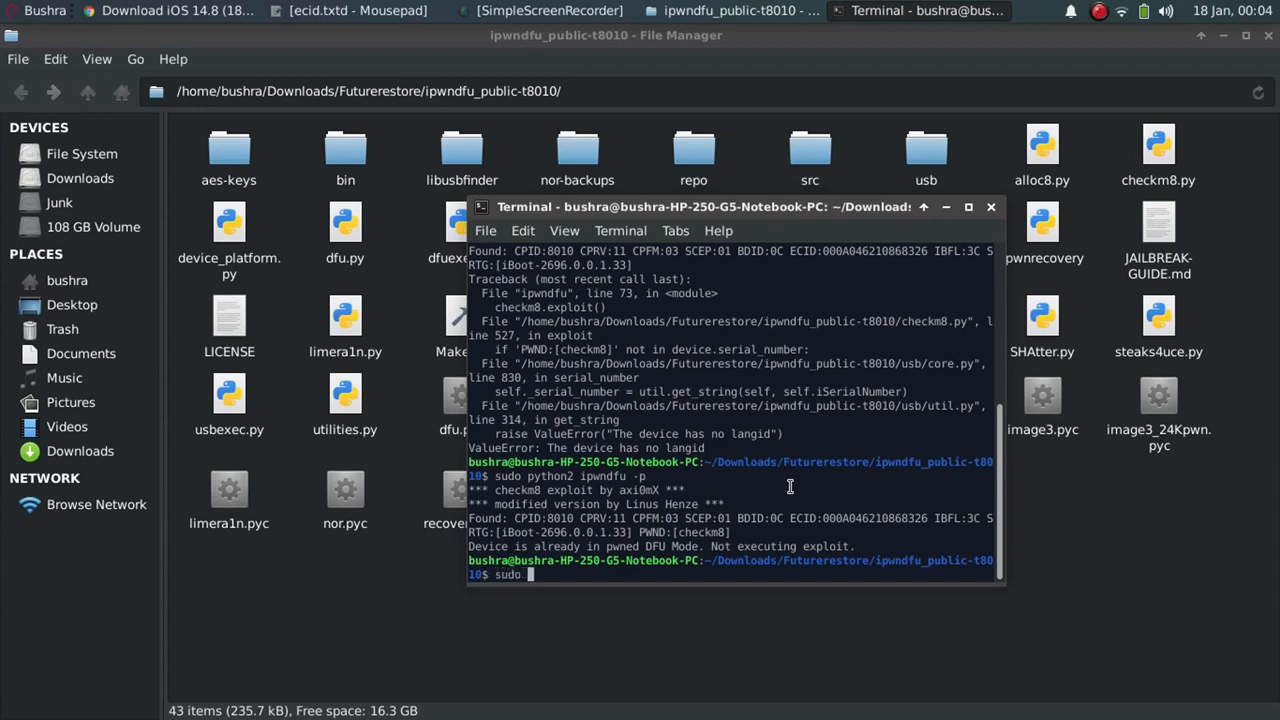
{"action": "type", "text": "python"}
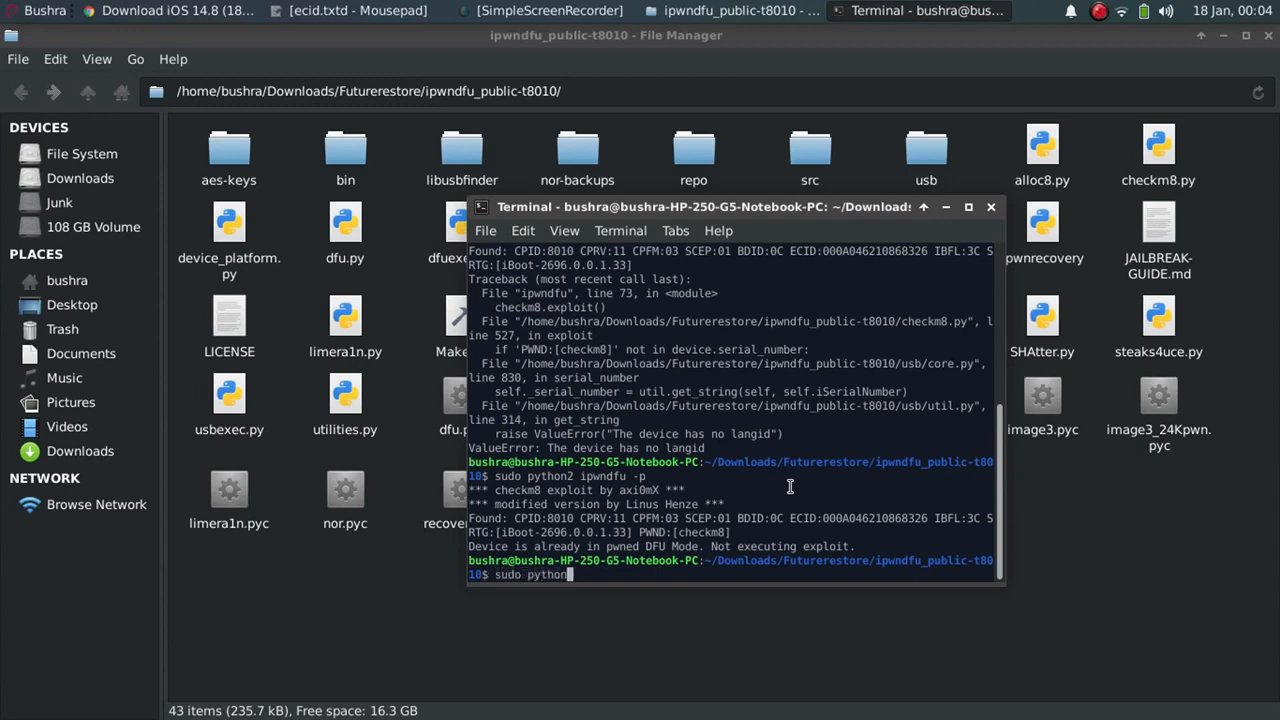
{"action": "type", "text": "2 rms"}
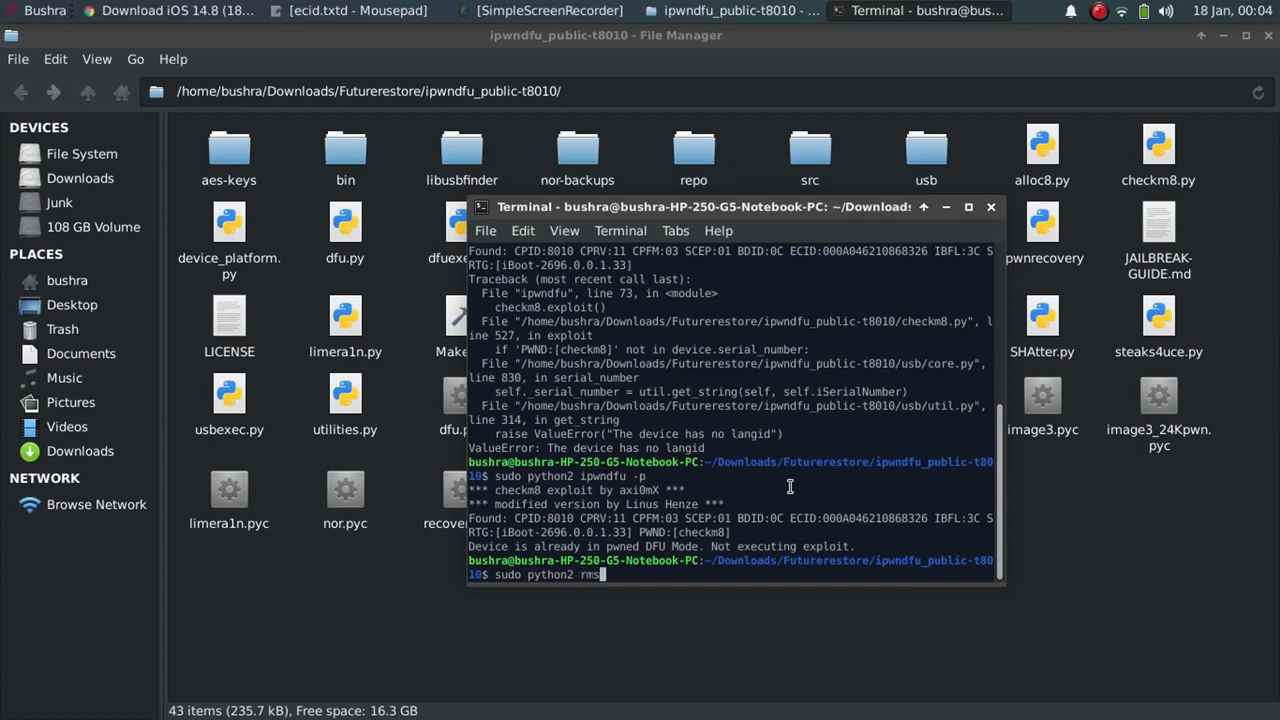
{"action": "type", "text": "igch"}
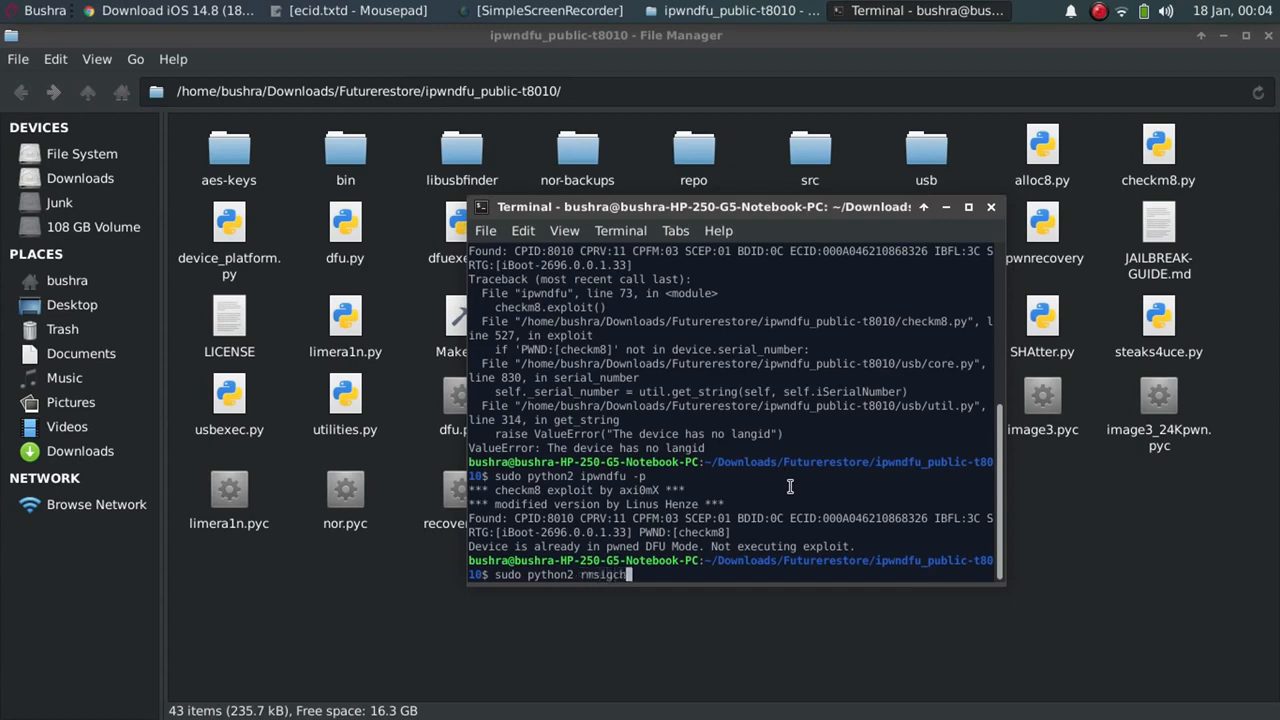
{"action": "type", "text": "ks"}
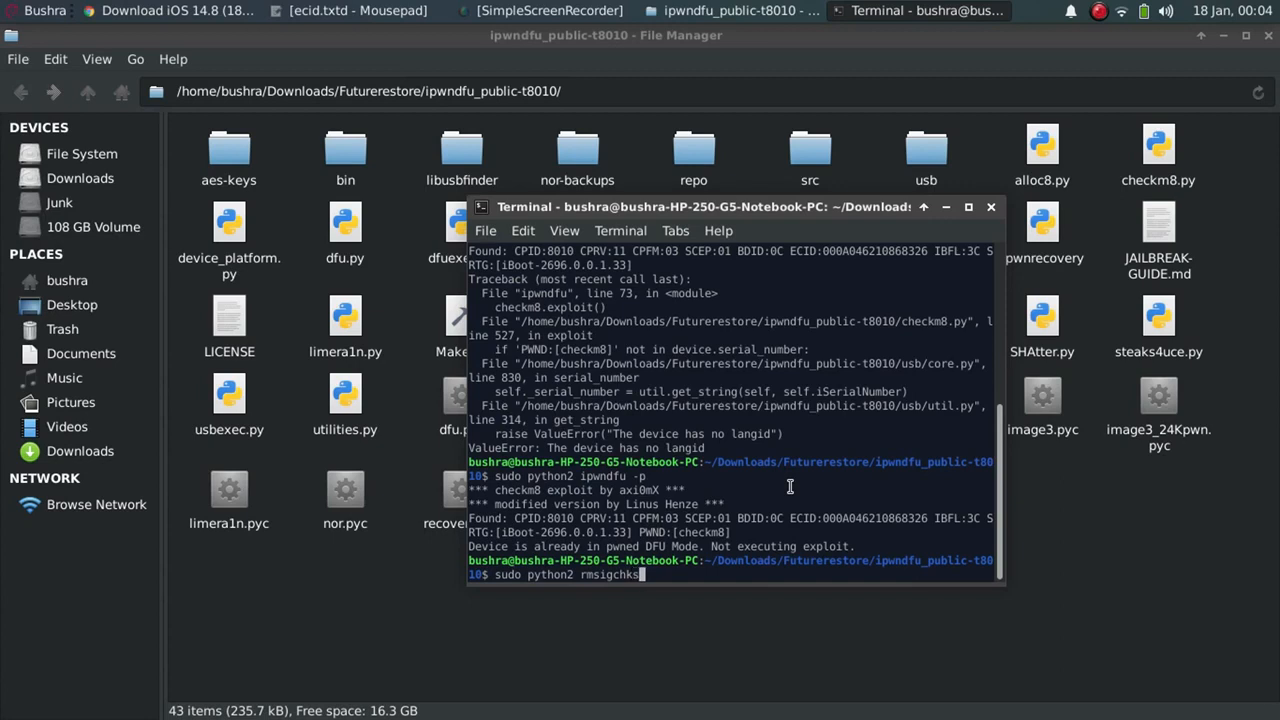
{"action": "type", "text": ".py"}
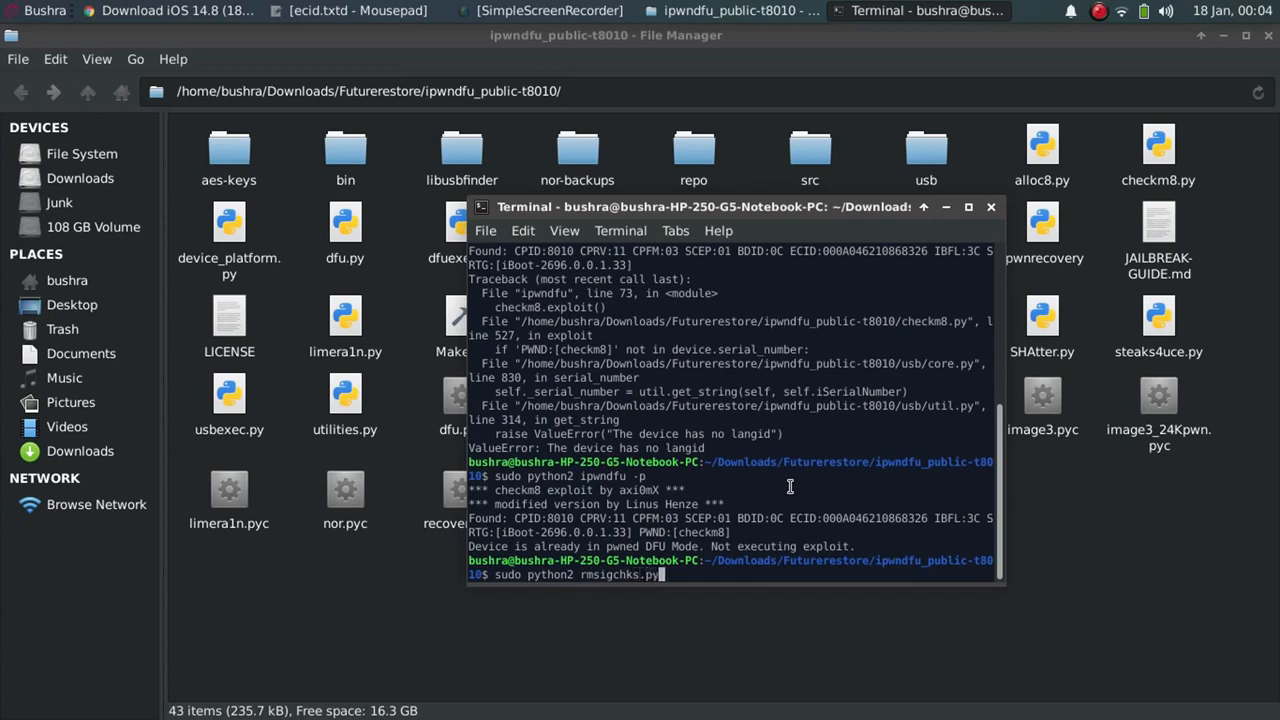
{"action": "key", "text": "Return"}
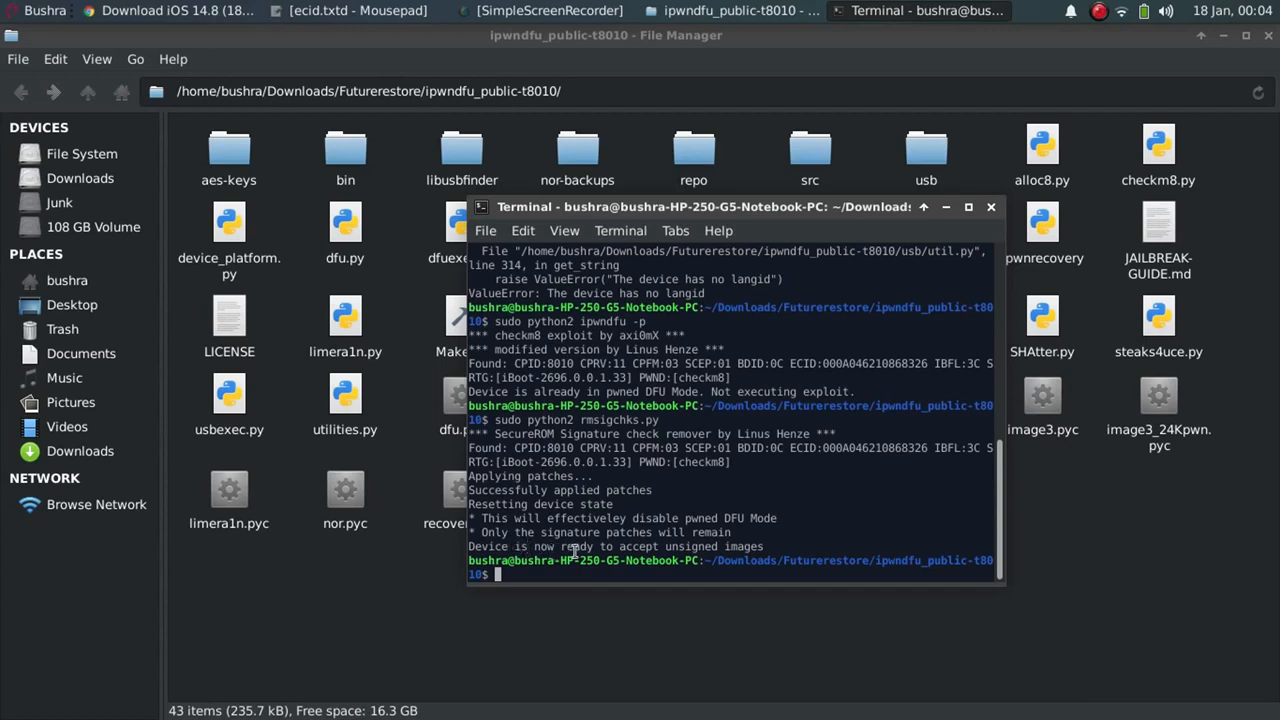
{"action": "mouse_move", "coordinate": [784, 548]}
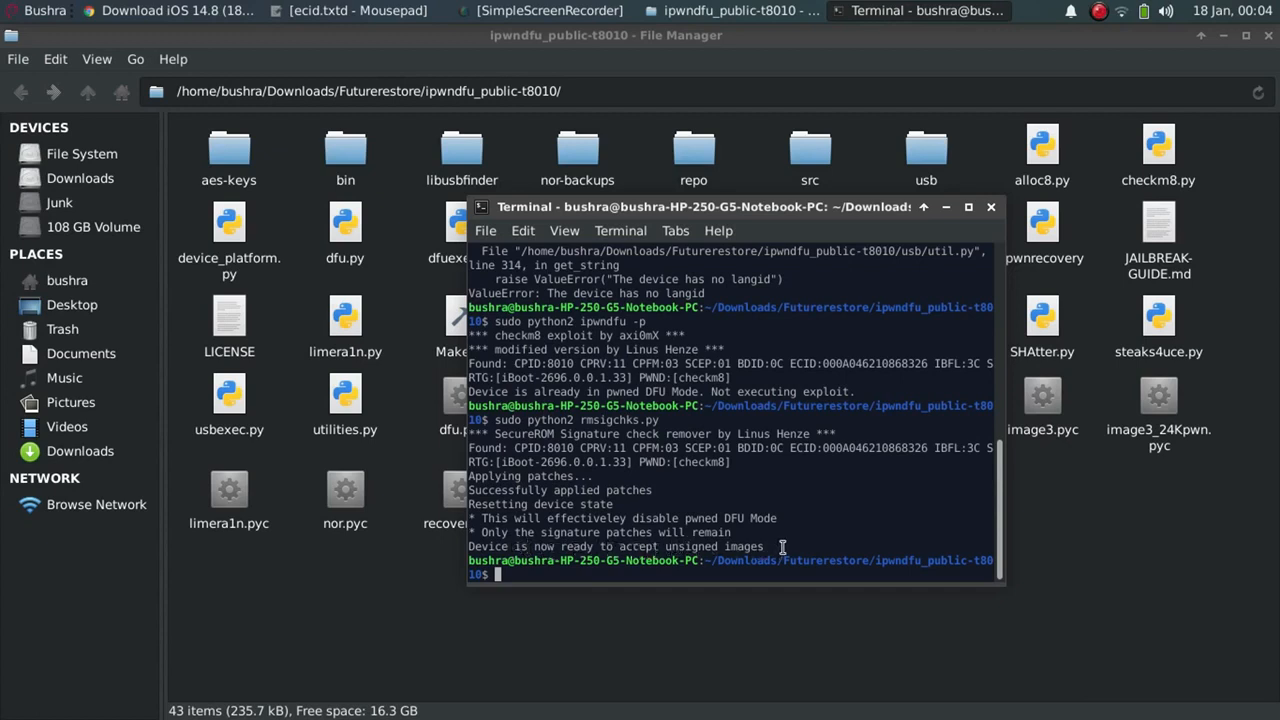
{"action": "left_click", "coordinate": [990, 206]}
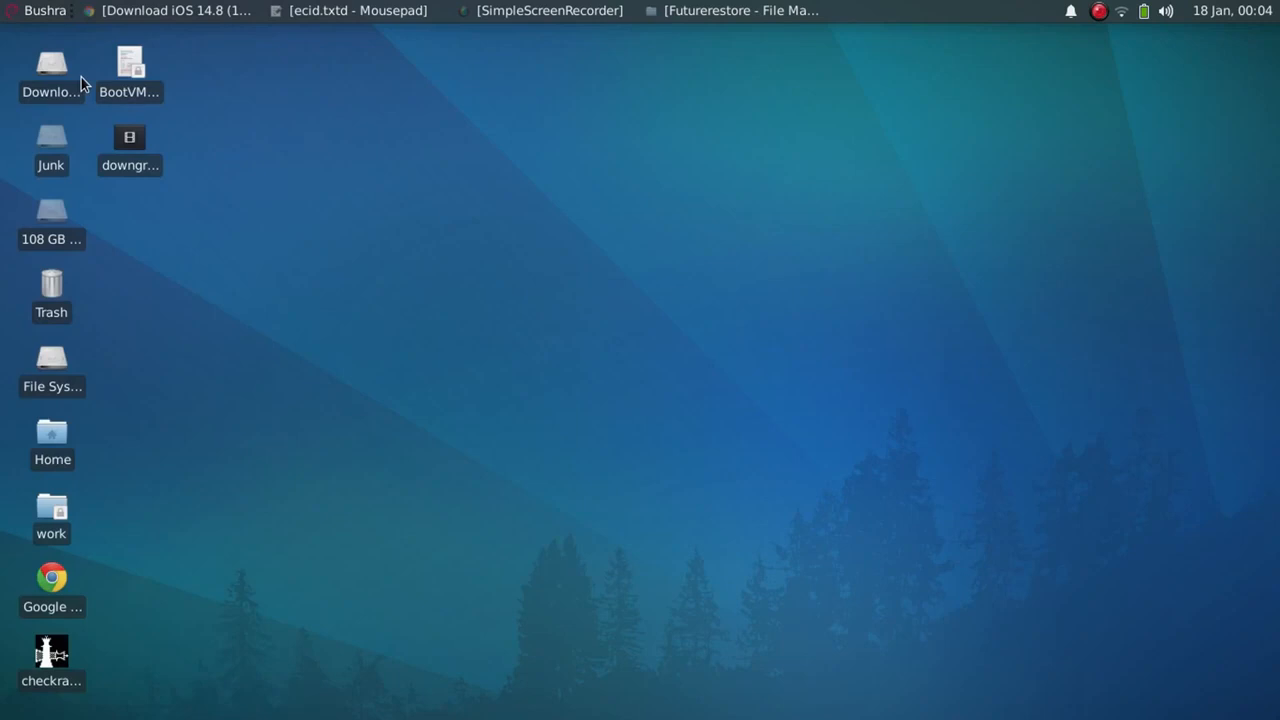
Step: Launch FutureRestore GUI and enable the FutureRestore Beta download option in Settings
{"action": "left_click", "coordinate": [52, 656]}
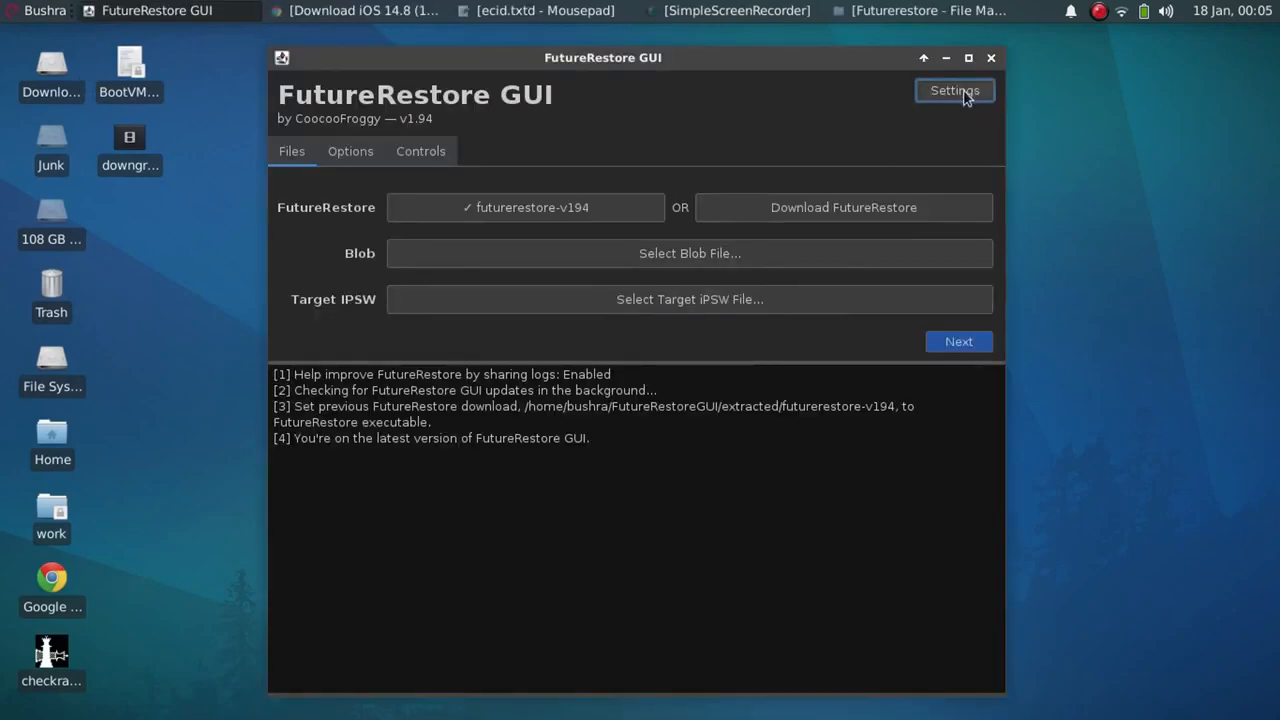
{"action": "left_click", "coordinate": [954, 90]}
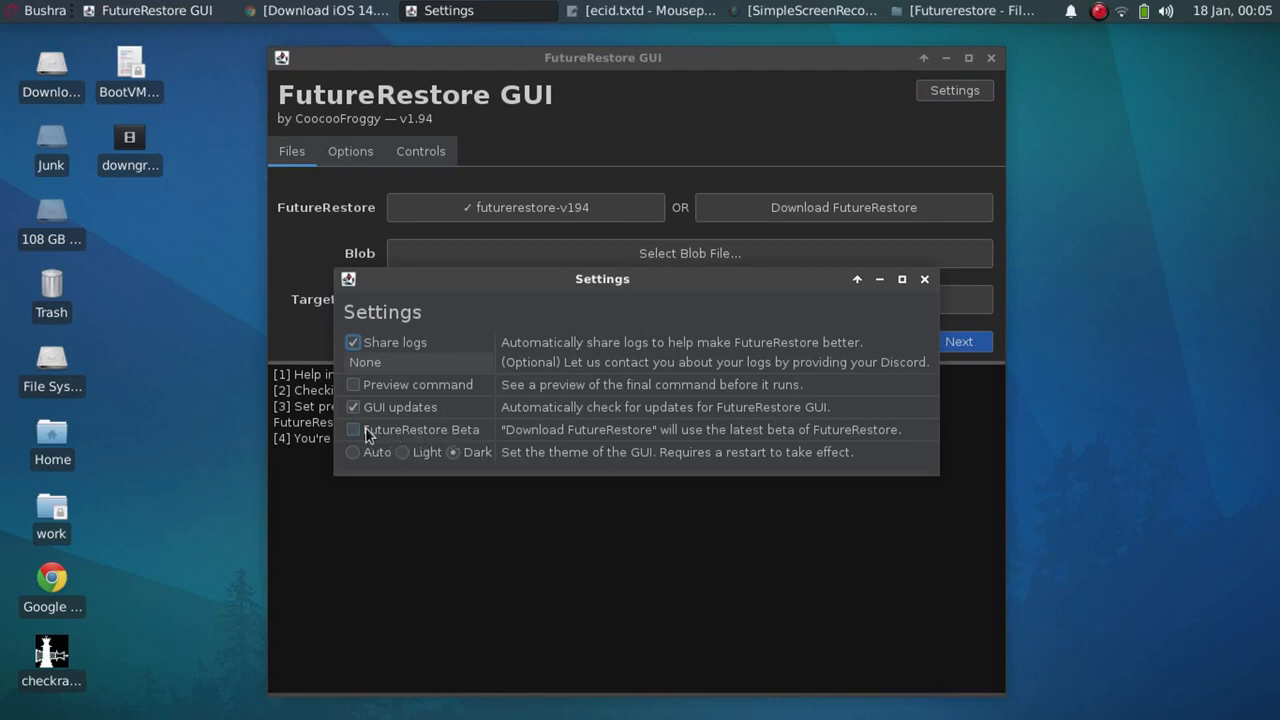
{"action": "left_click", "coordinate": [352, 428]}
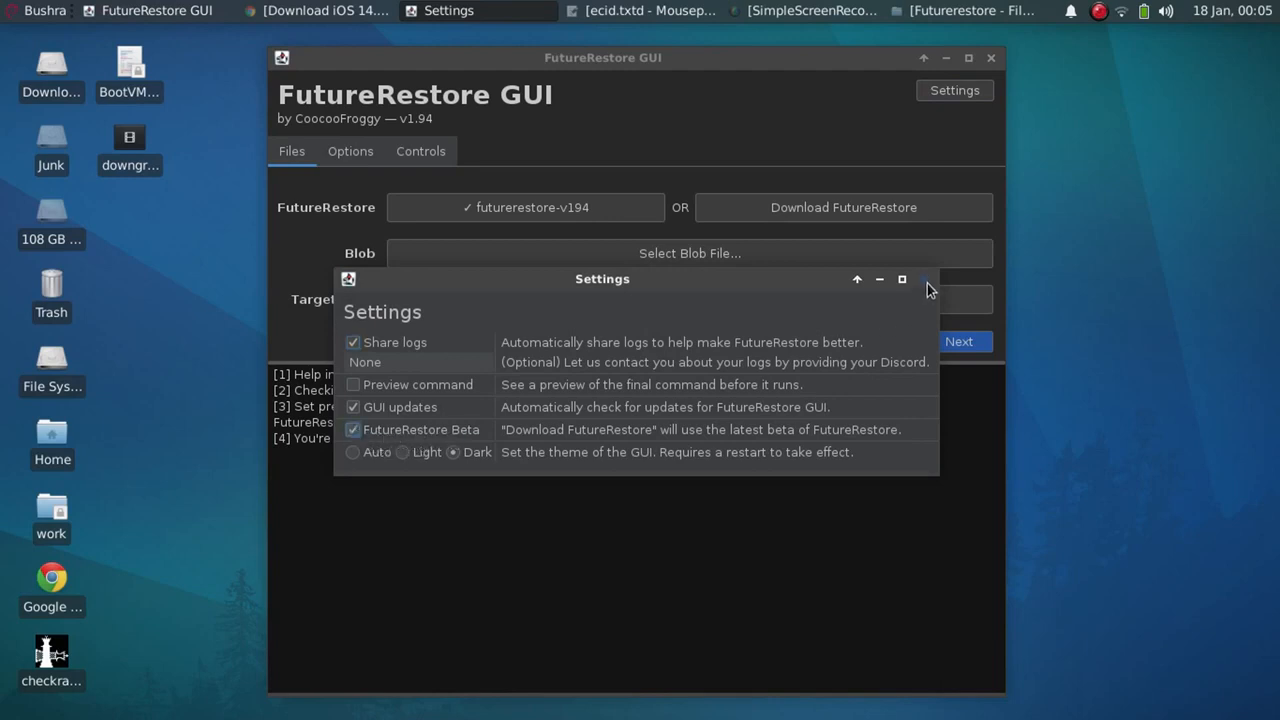
{"action": "left_click", "coordinate": [924, 280]}
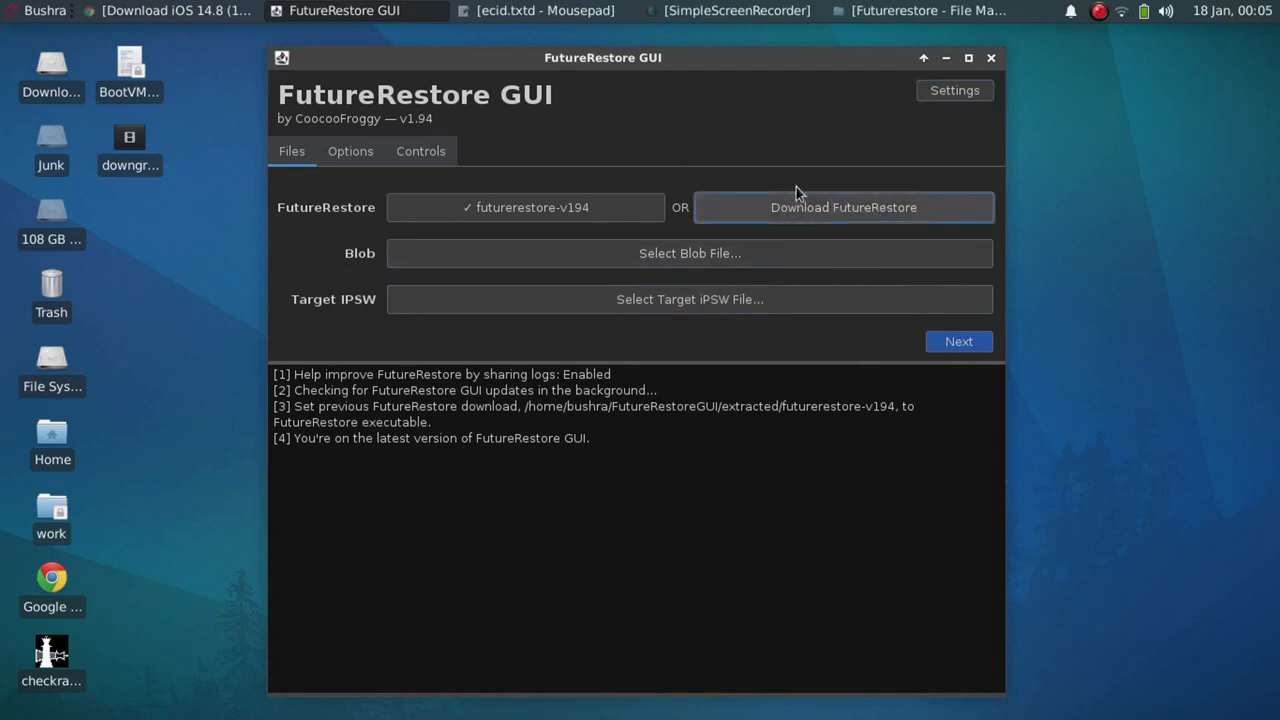
Step: Download the beta FutureRestore build and load the 14.8 SHSH blob and iPhone_4.7_P3_14.8_18H17_Restore.ipsw
{"action": "left_click", "coordinate": [844, 206]}
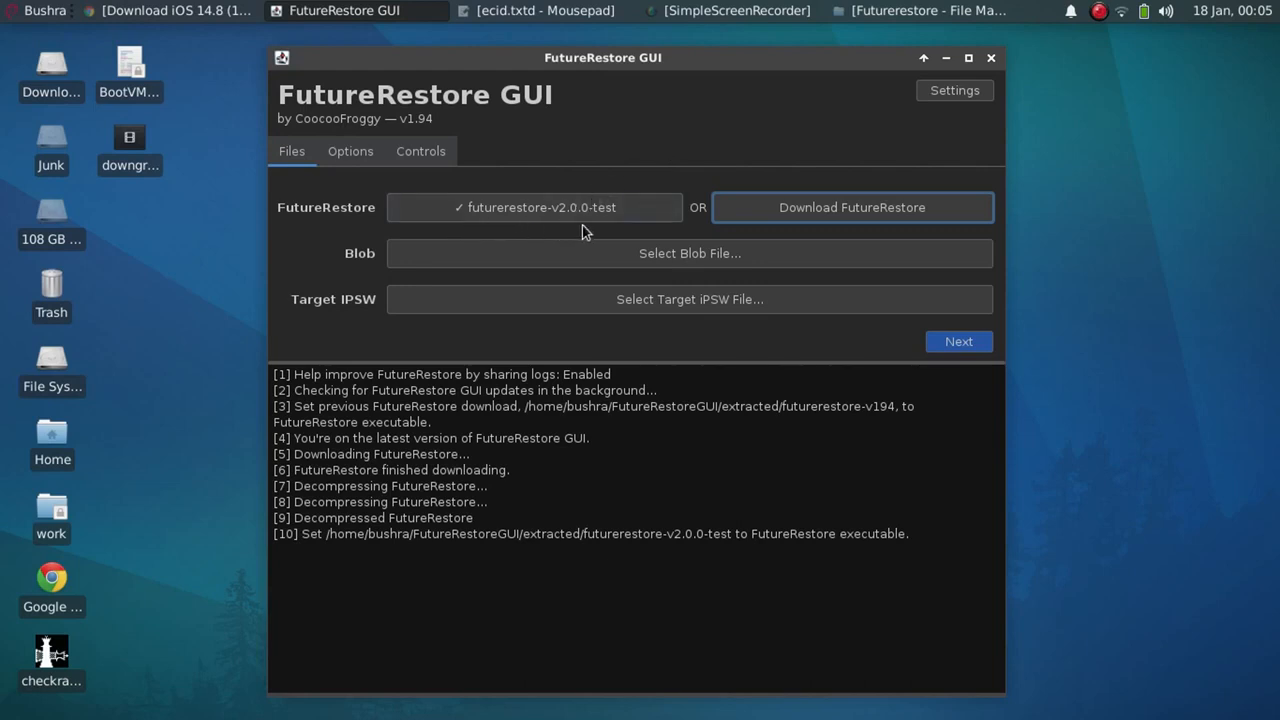
{"action": "mouse_move", "coordinate": [596, 228]}
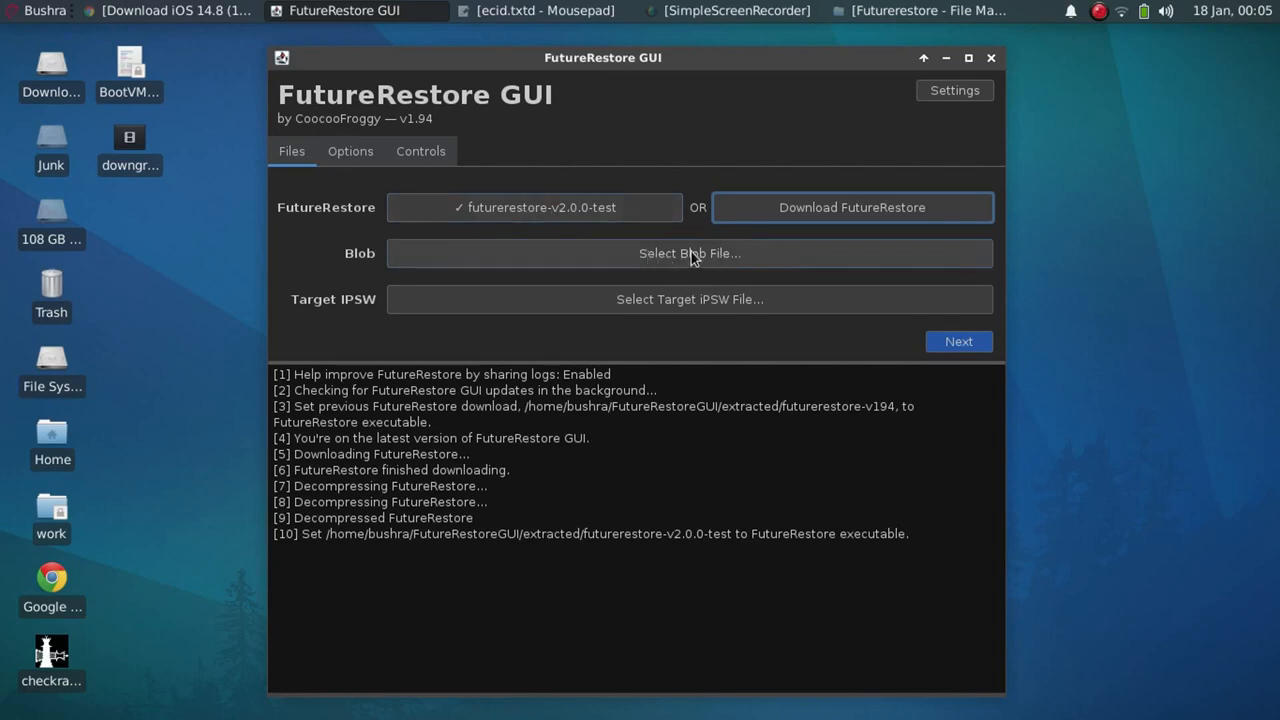
{"action": "left_click", "coordinate": [688, 252]}
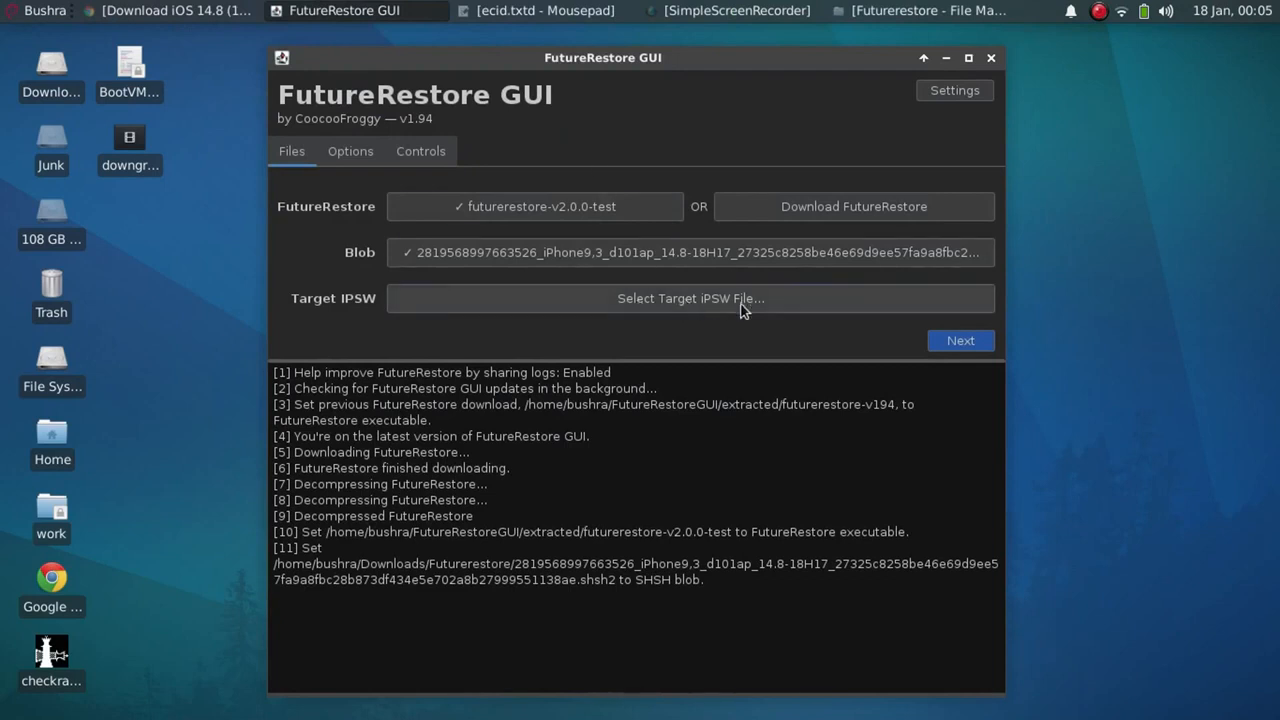
{"action": "mouse_move", "coordinate": [684, 308]}
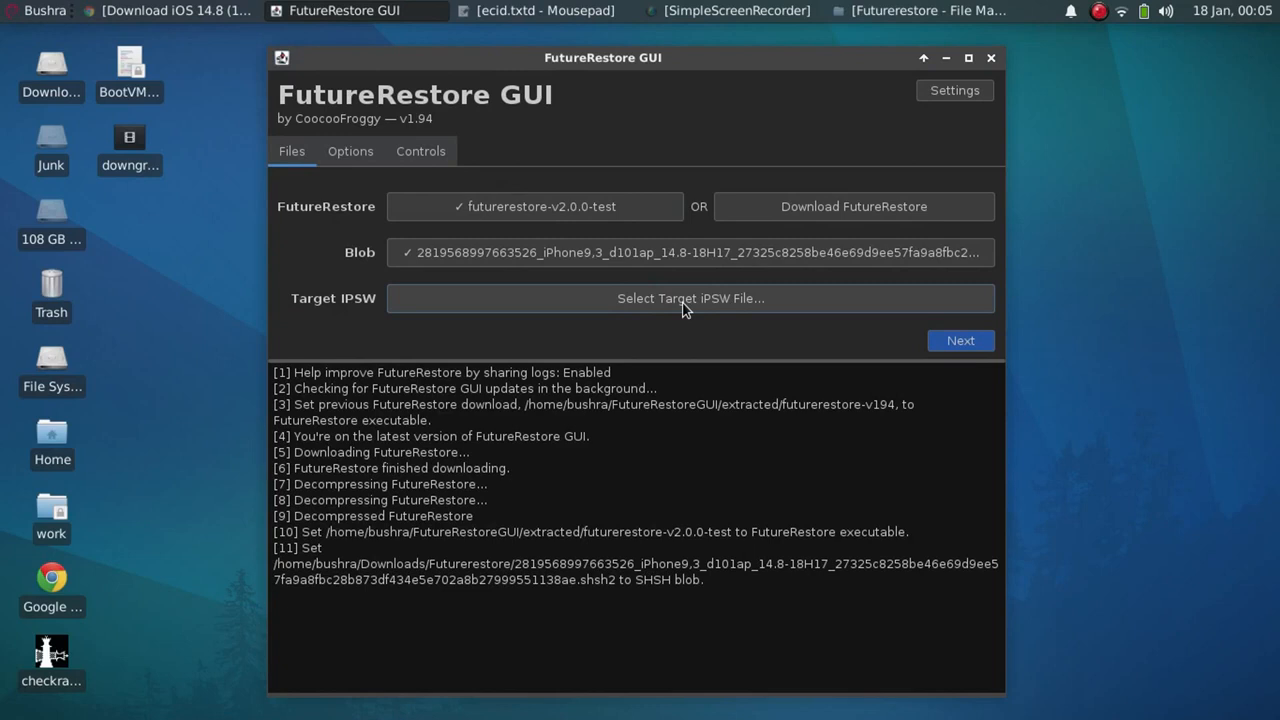
{"action": "left_click", "coordinate": [690, 298]}
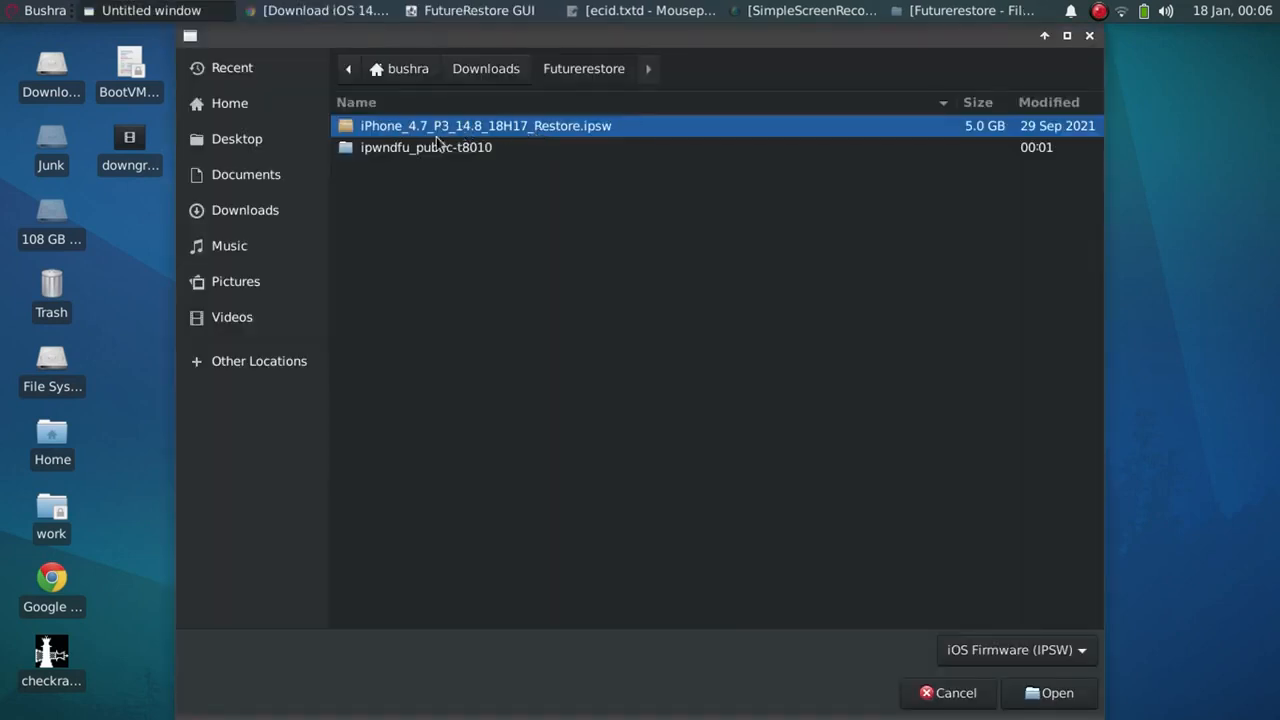
{"action": "left_click", "coordinate": [1048, 692]}
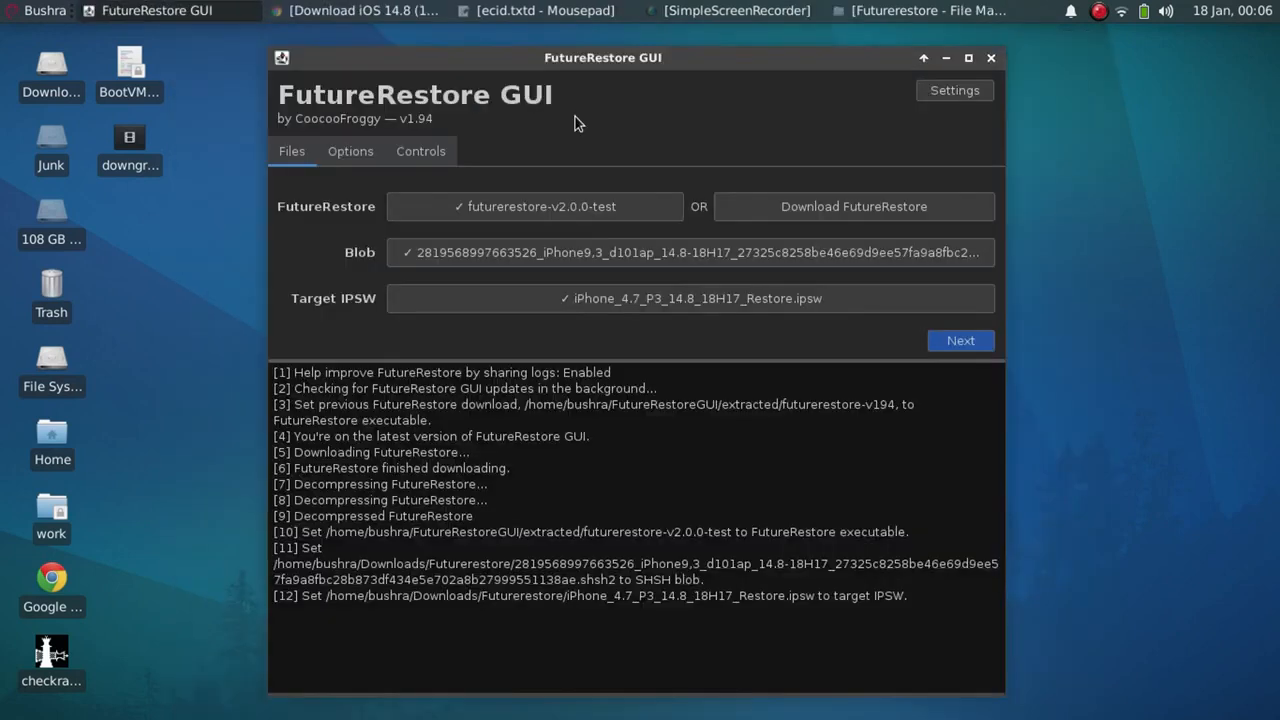
{"action": "left_click", "coordinate": [350, 152]}
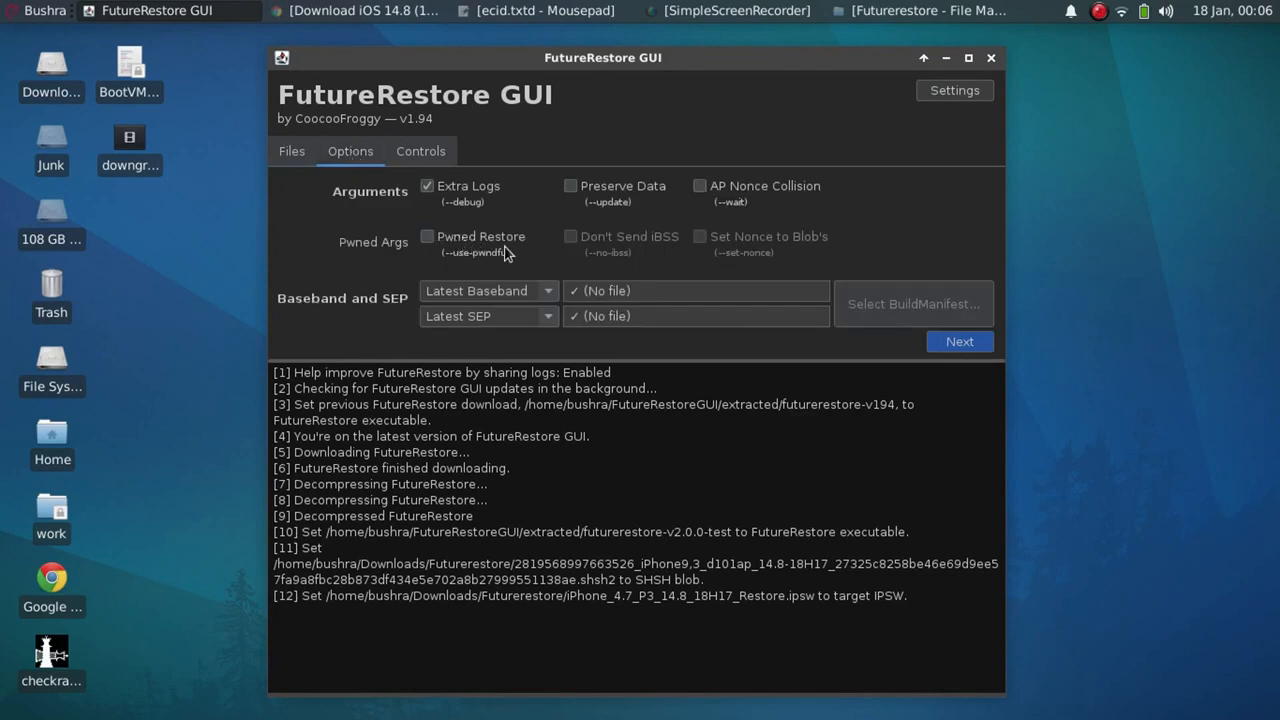
Step: Enable Pwned Restore and Set Nonce to Blob's, then move to the Controls page
{"action": "left_click", "coordinate": [428, 236]}
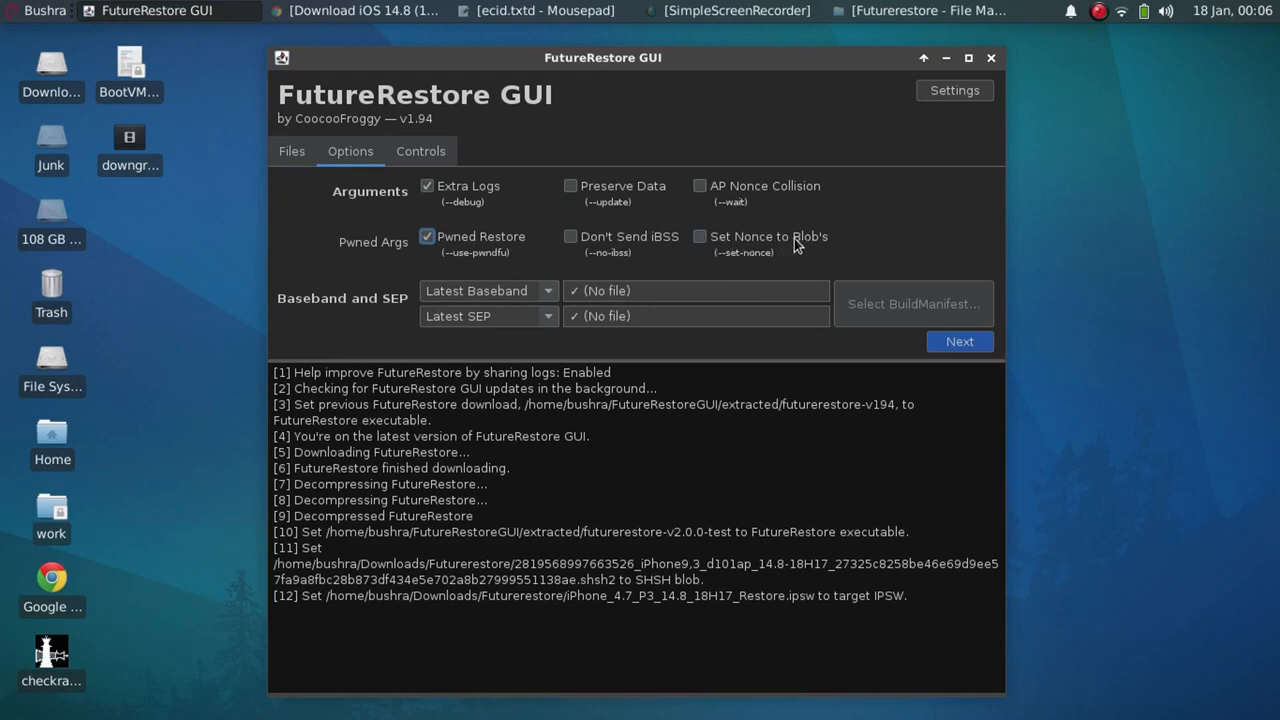
{"action": "left_click", "coordinate": [700, 236]}
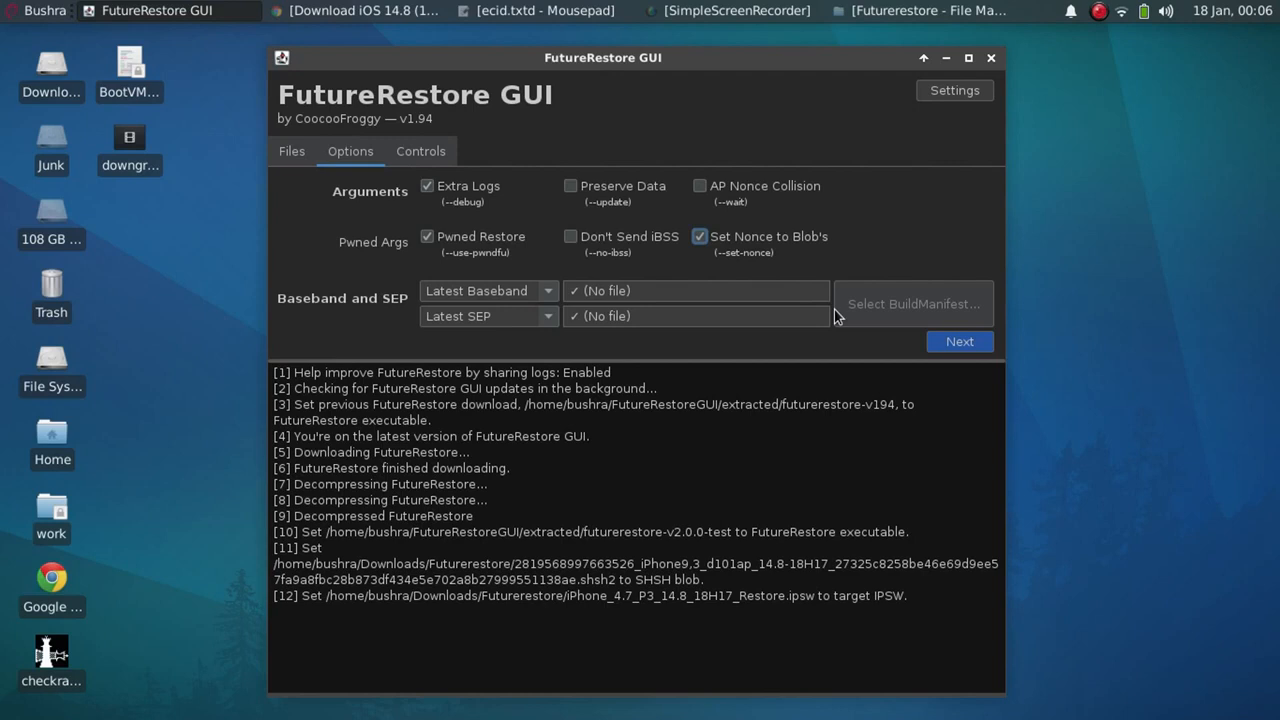
{"action": "left_click", "coordinate": [420, 152]}
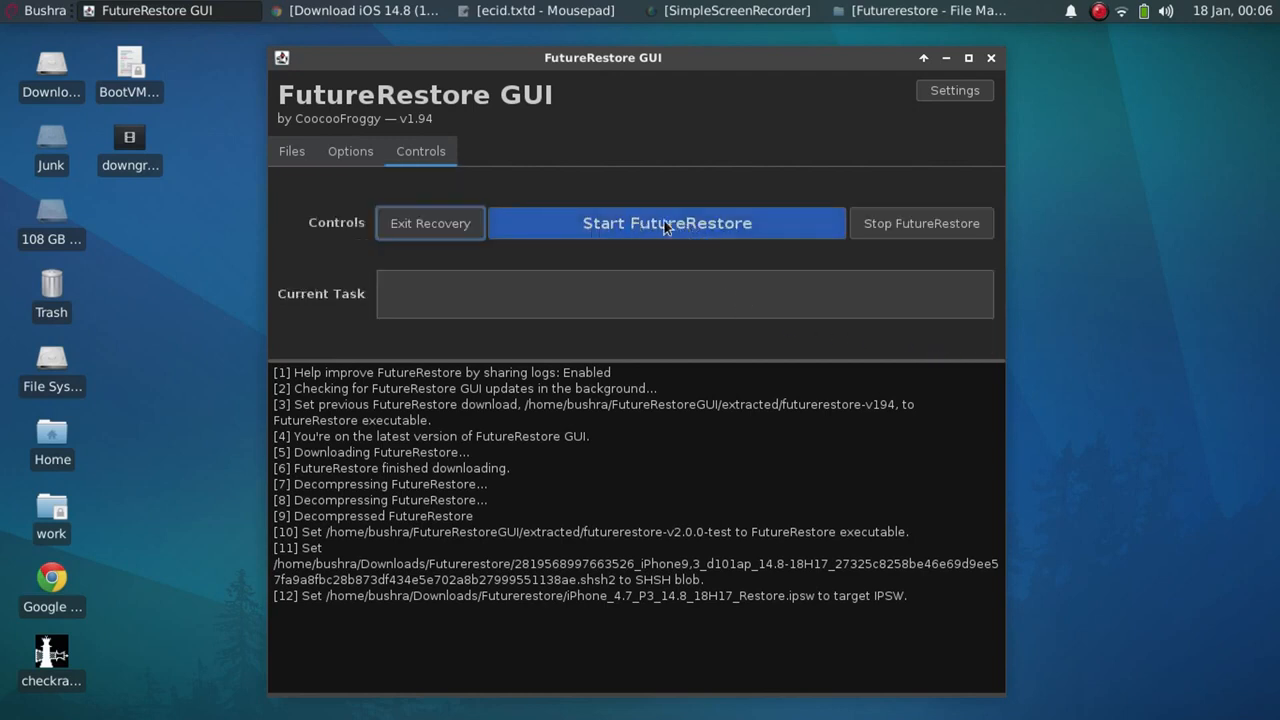
Step: Start the first FutureRestore run to set the nonce generator, then return to Options
{"action": "left_click", "coordinate": [666, 224]}
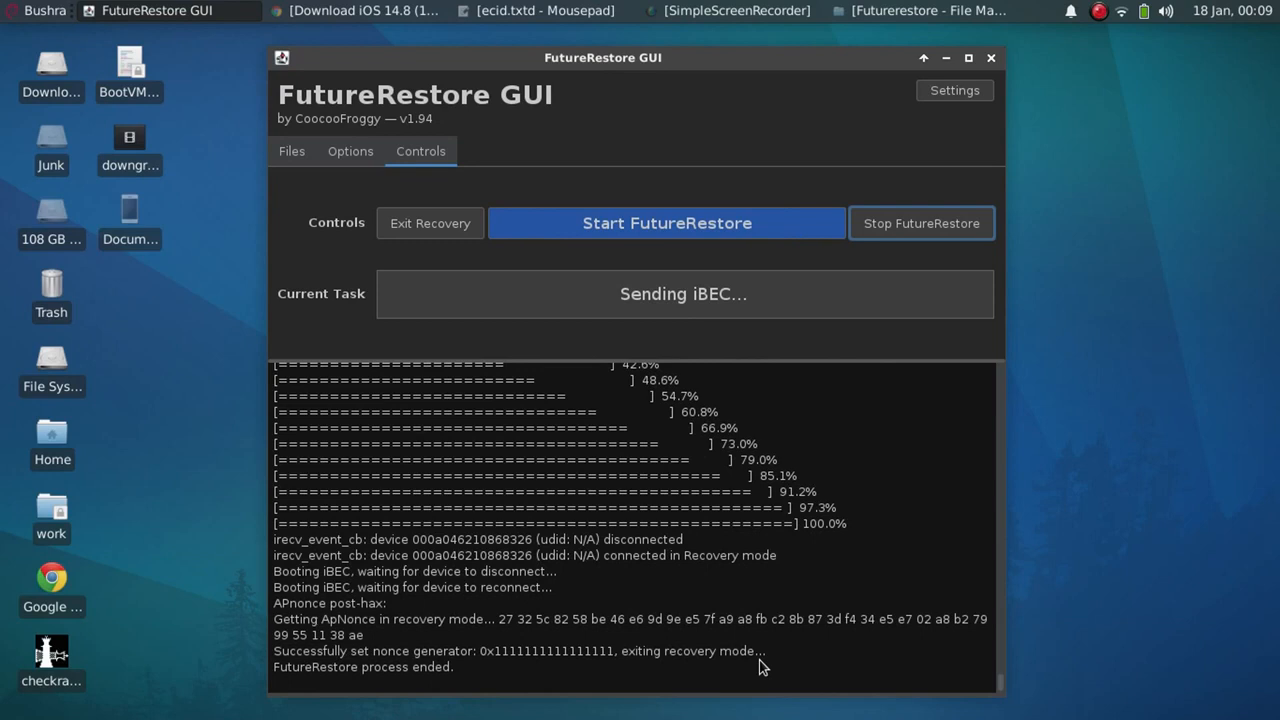
{"action": "mouse_move", "coordinate": [740, 628]}
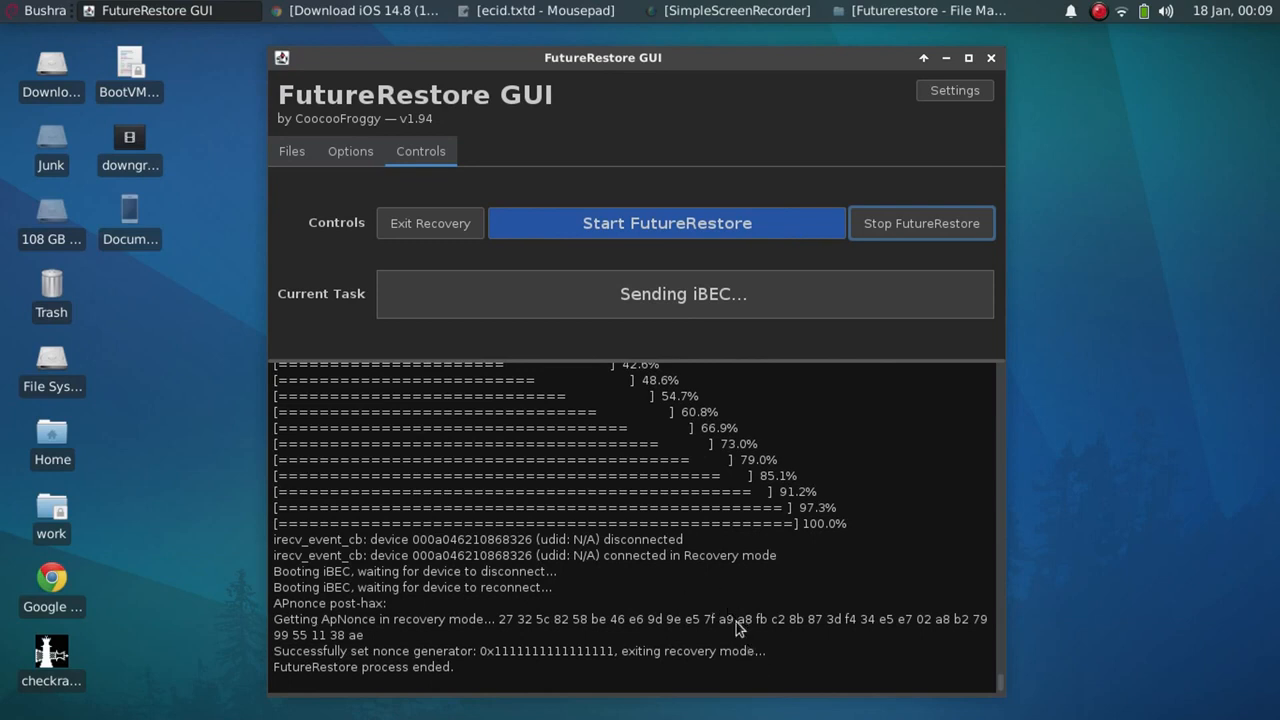
{"action": "mouse_move", "coordinate": [720, 680]}
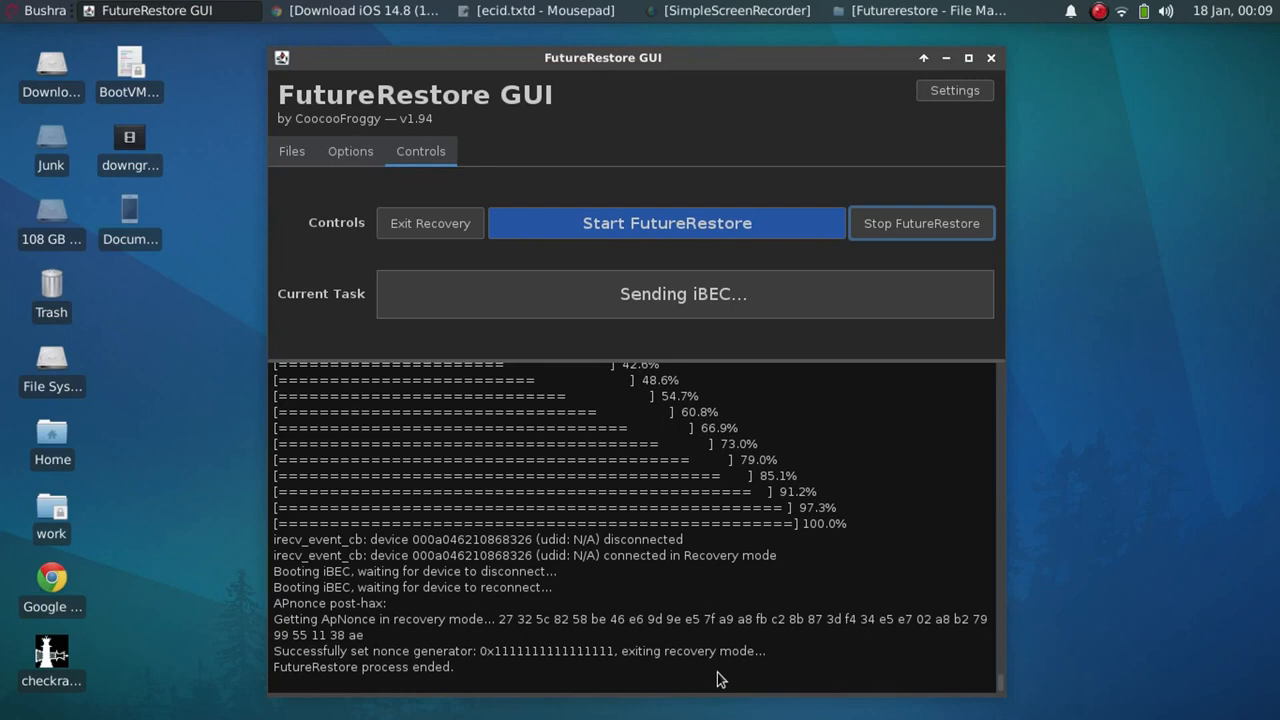
{"action": "mouse_move", "coordinate": [504, 632]}
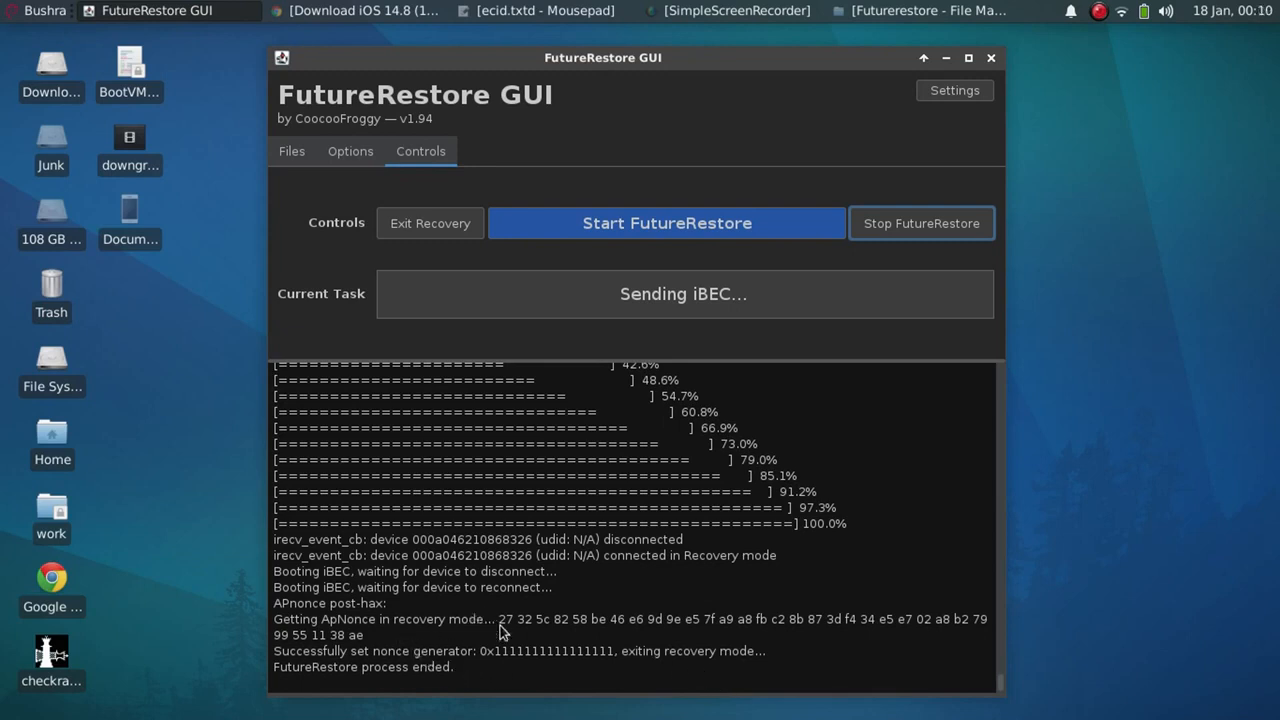
{"action": "mouse_move", "coordinate": [810, 544]}
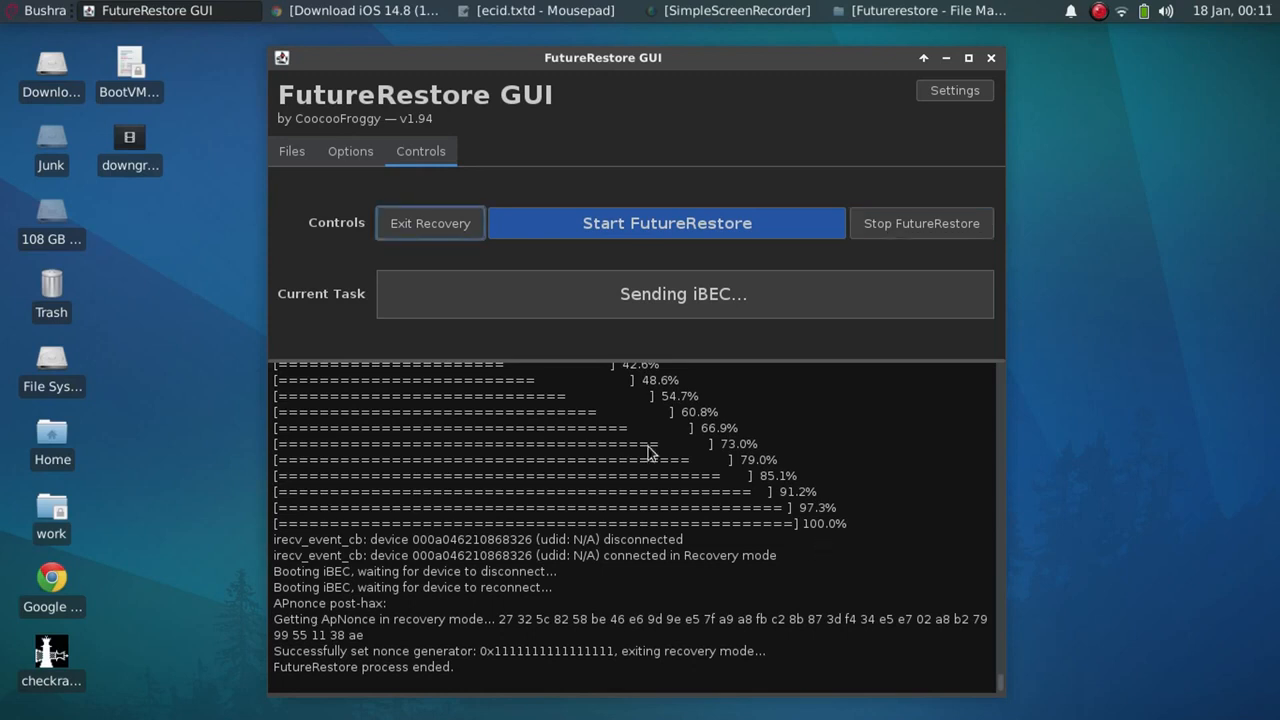
{"action": "mouse_move", "coordinate": [336, 180]}
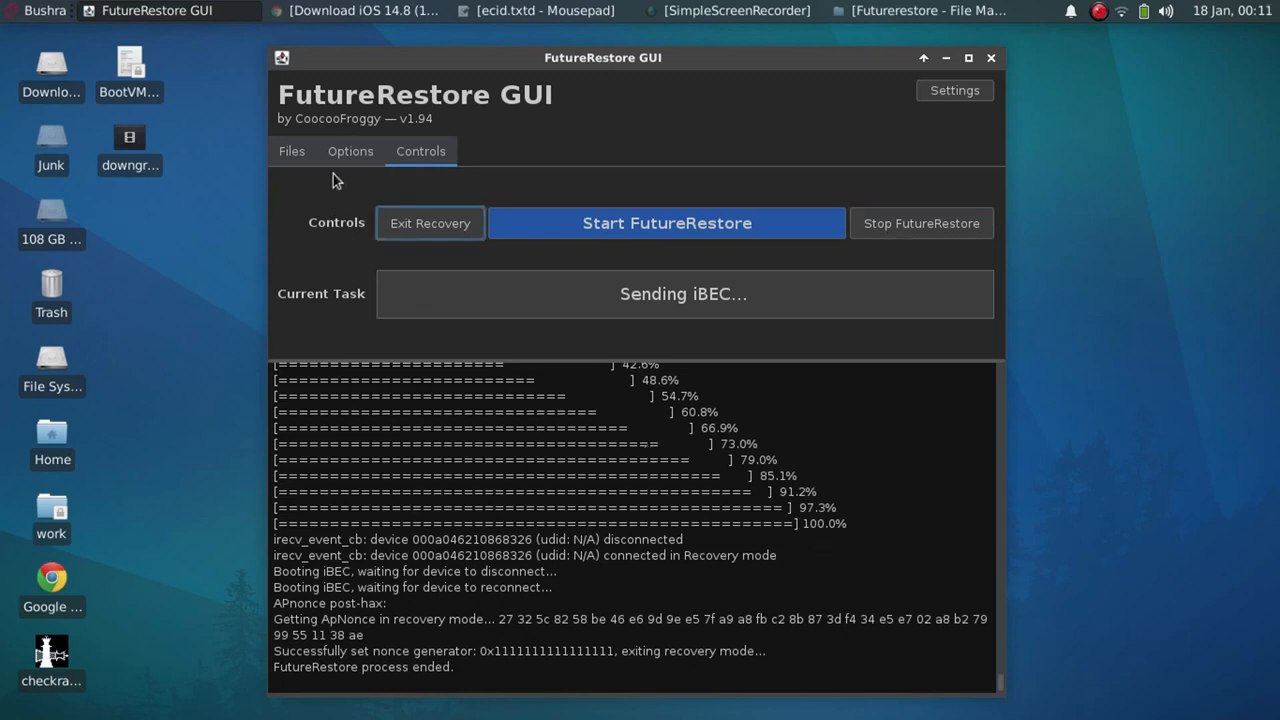
{"action": "left_click", "coordinate": [350, 152]}
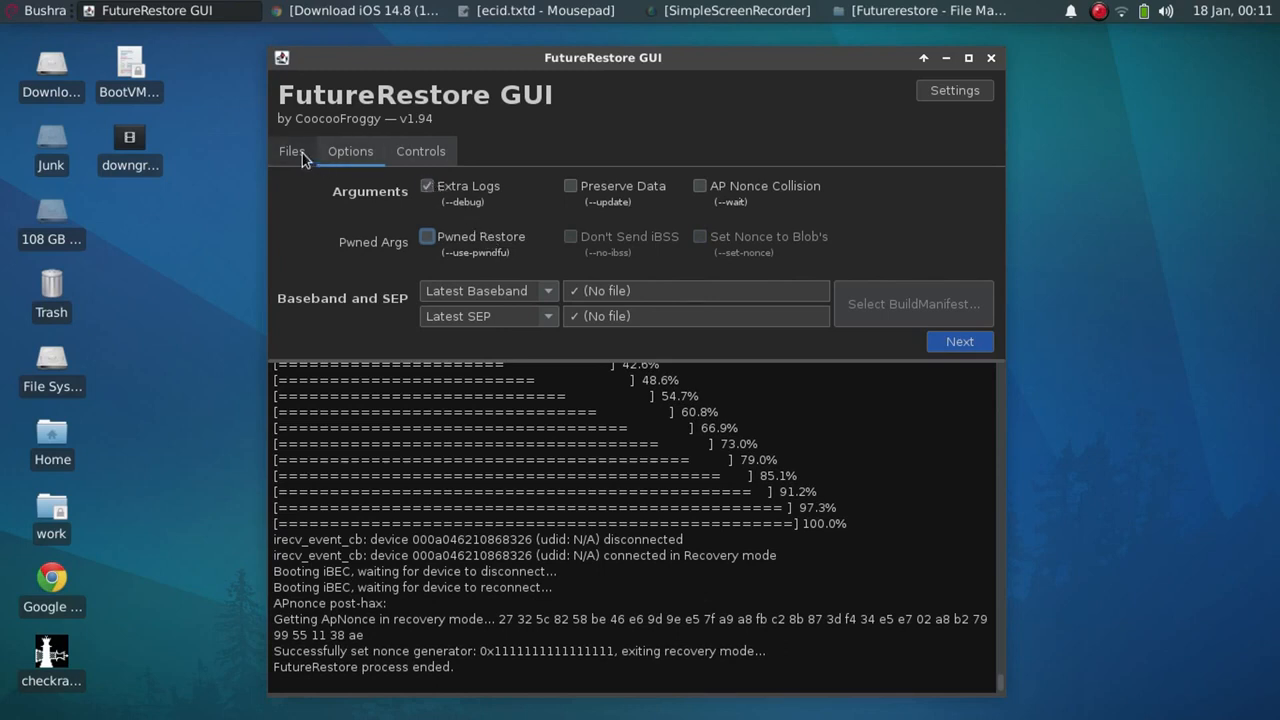
{"action": "mouse_move", "coordinate": [298, 156]}
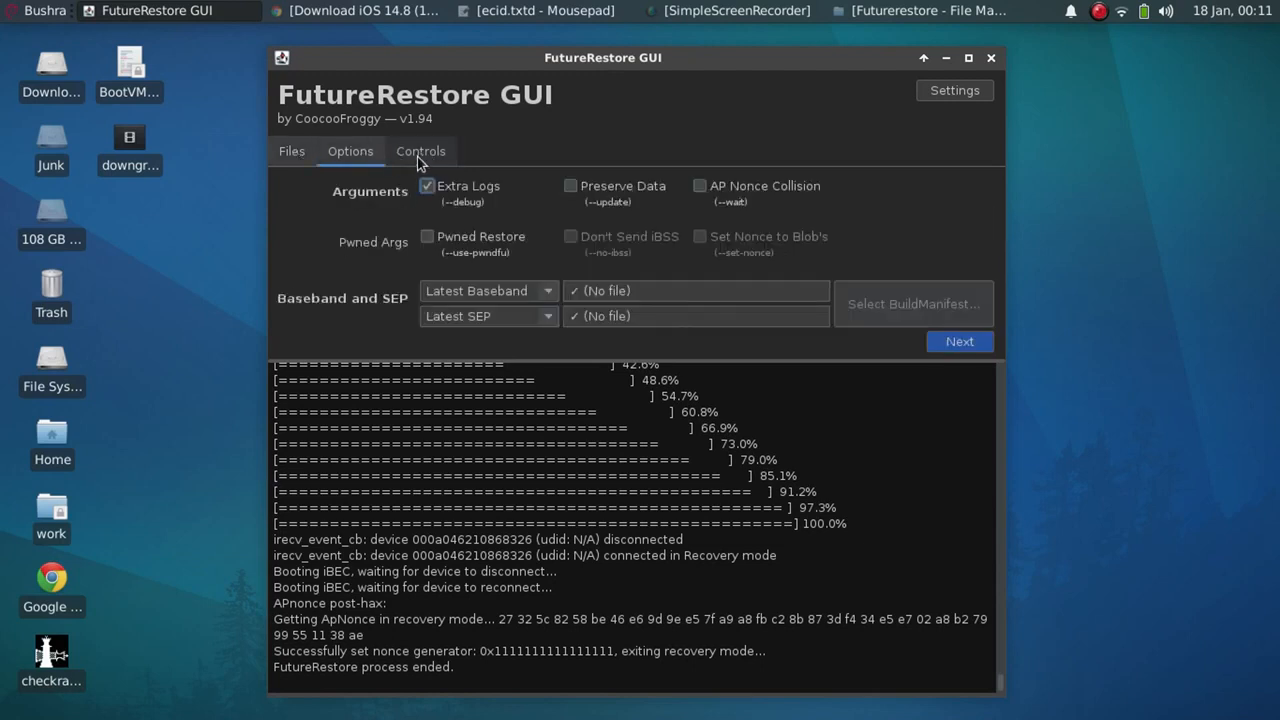
Step: Start the second FutureRestore run from Controls with pwned restore and nonce setting off
{"action": "left_click", "coordinate": [420, 152]}
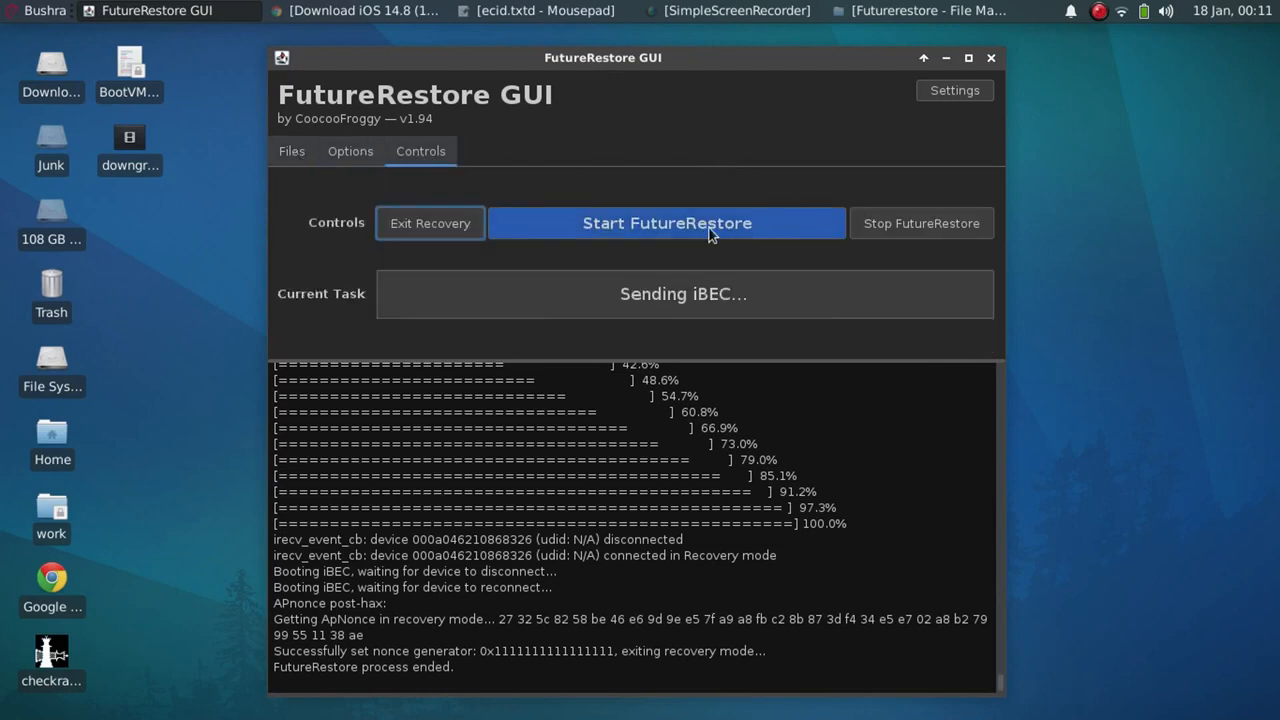
{"action": "left_click", "coordinate": [668, 224]}
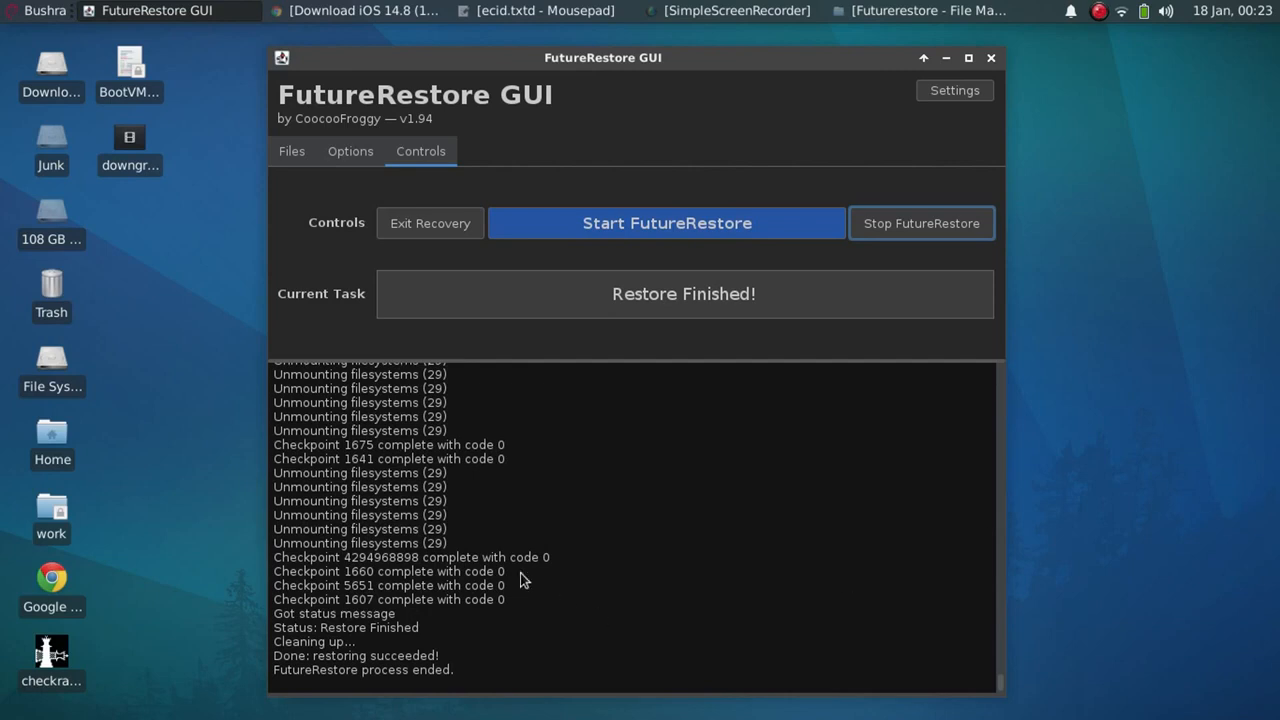
{"action": "mouse_move", "coordinate": [376, 672]}
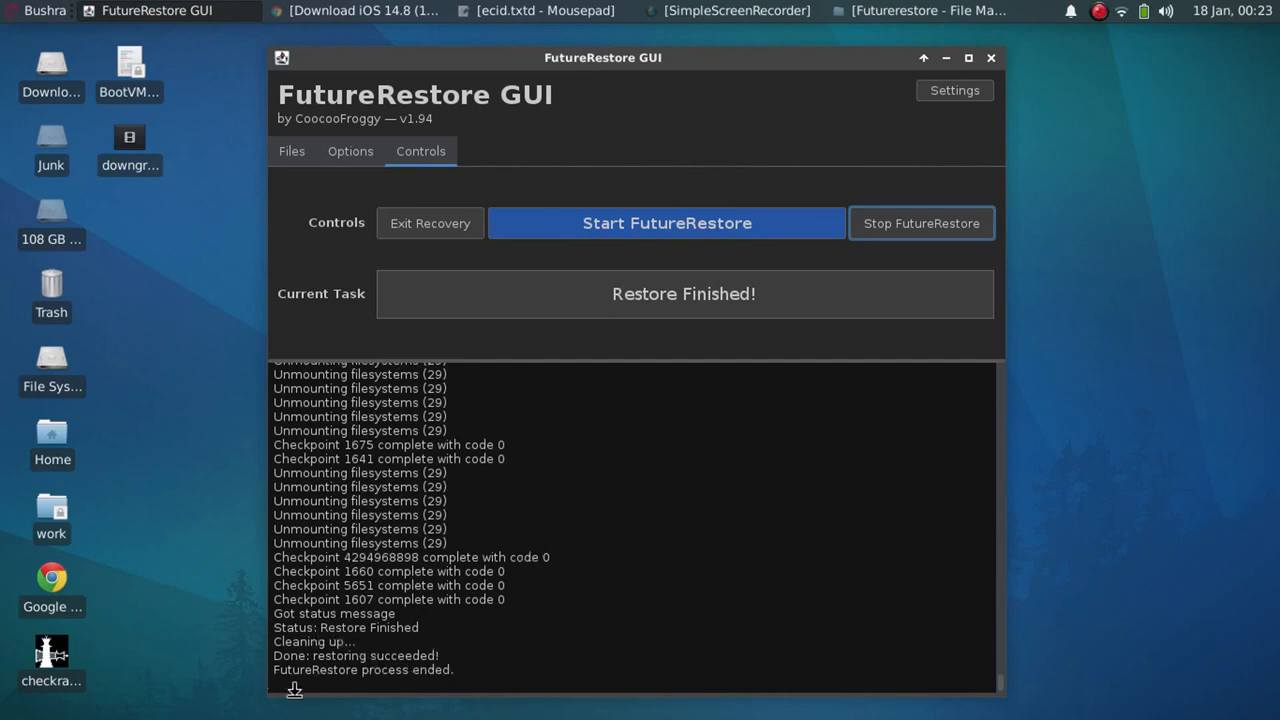
{"action": "mouse_move", "coordinate": [1080, 424]}
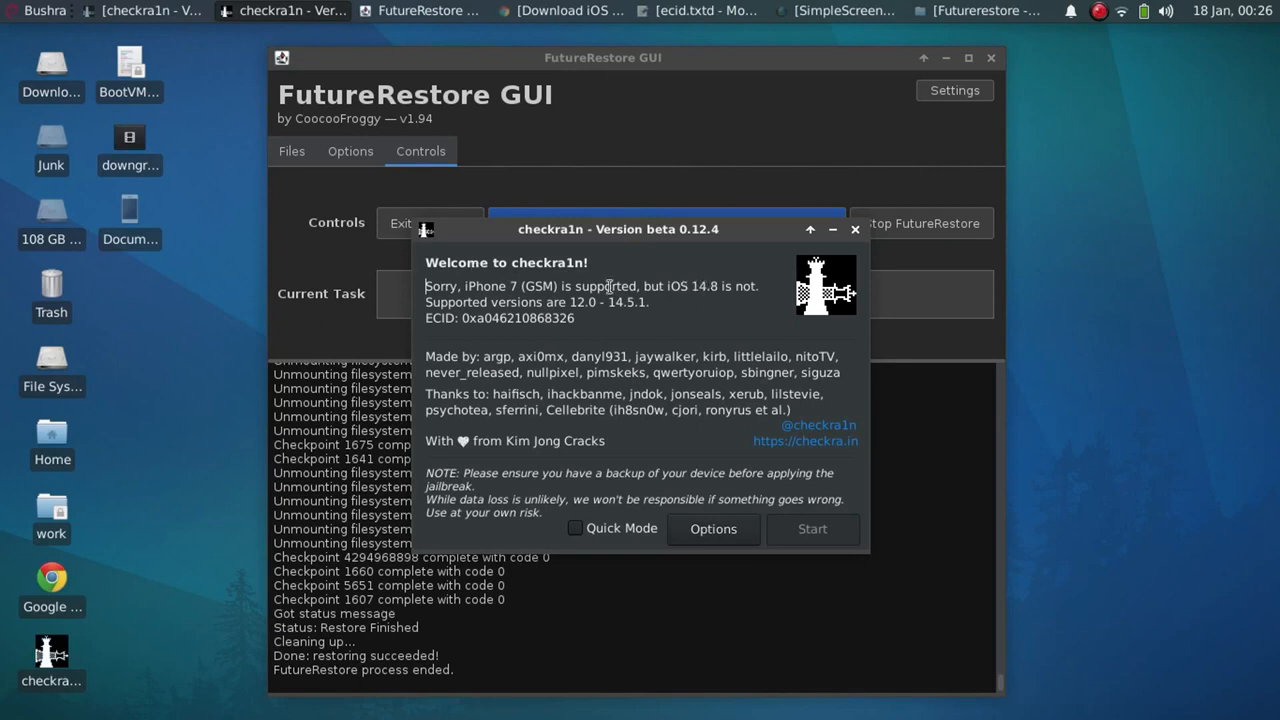
{"action": "mouse_move", "coordinate": [818, 248]}
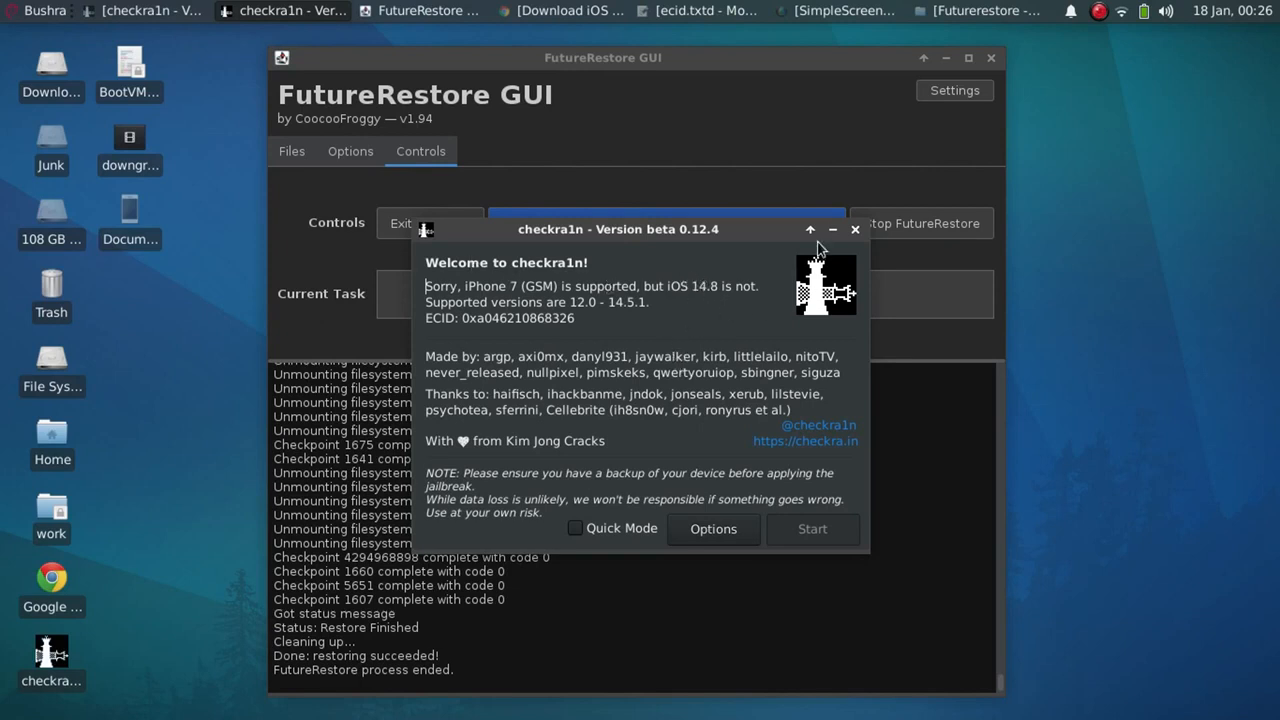
Step: Close checkra1n after it reports the iPhone 7 on iOS 14.8
{"action": "left_click", "coordinate": [856, 228]}
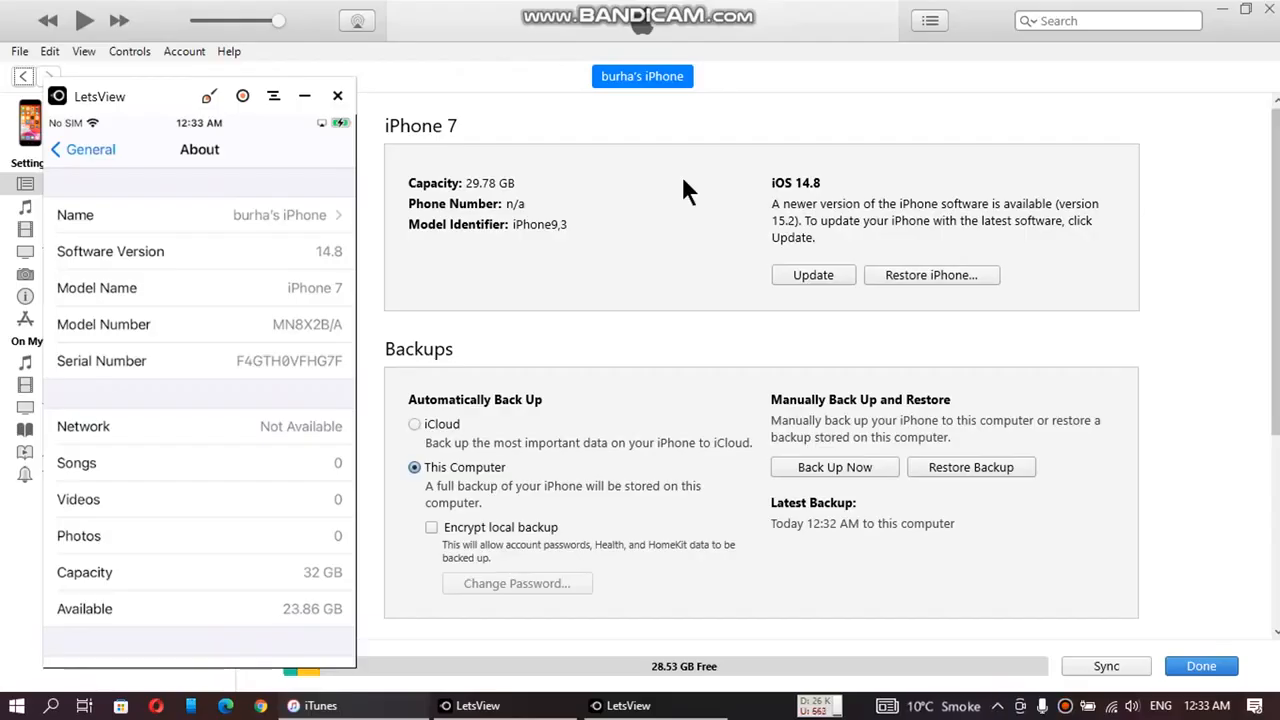
{"action": "mouse_move", "coordinate": [844, 184]}
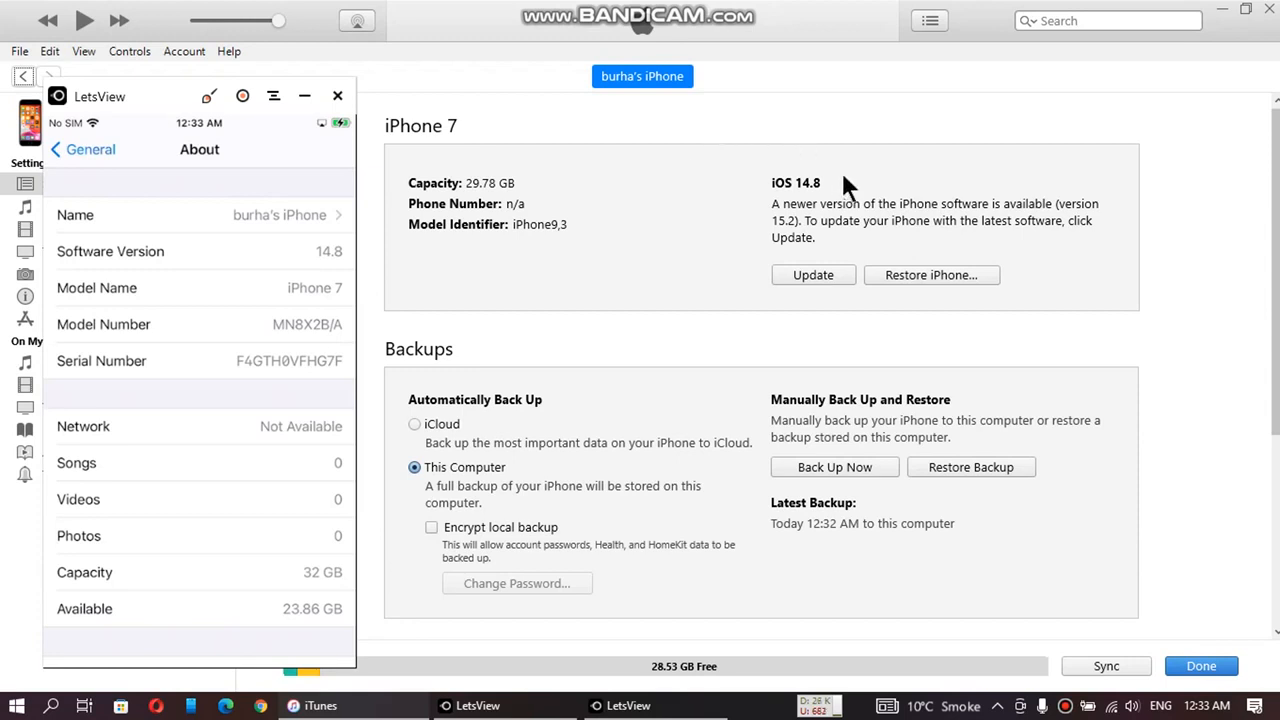
{"action": "scroll", "scroll_direction": "down", "scroll_amount": 3}
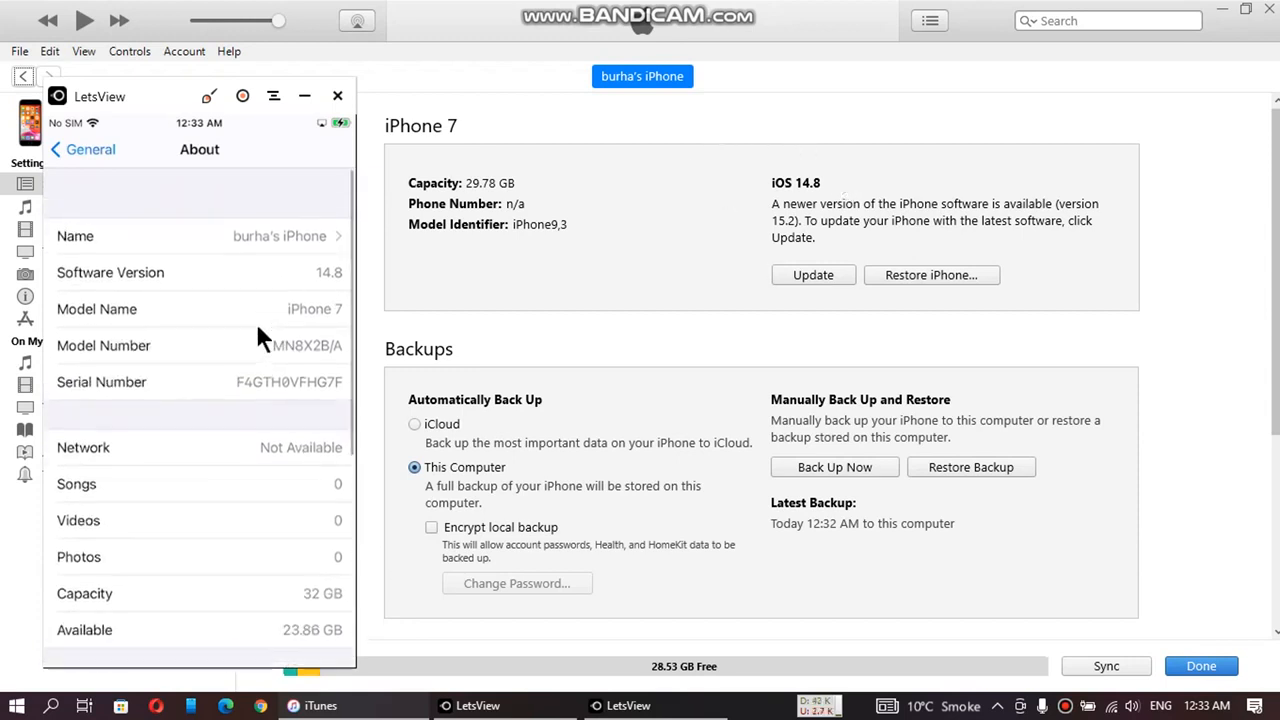